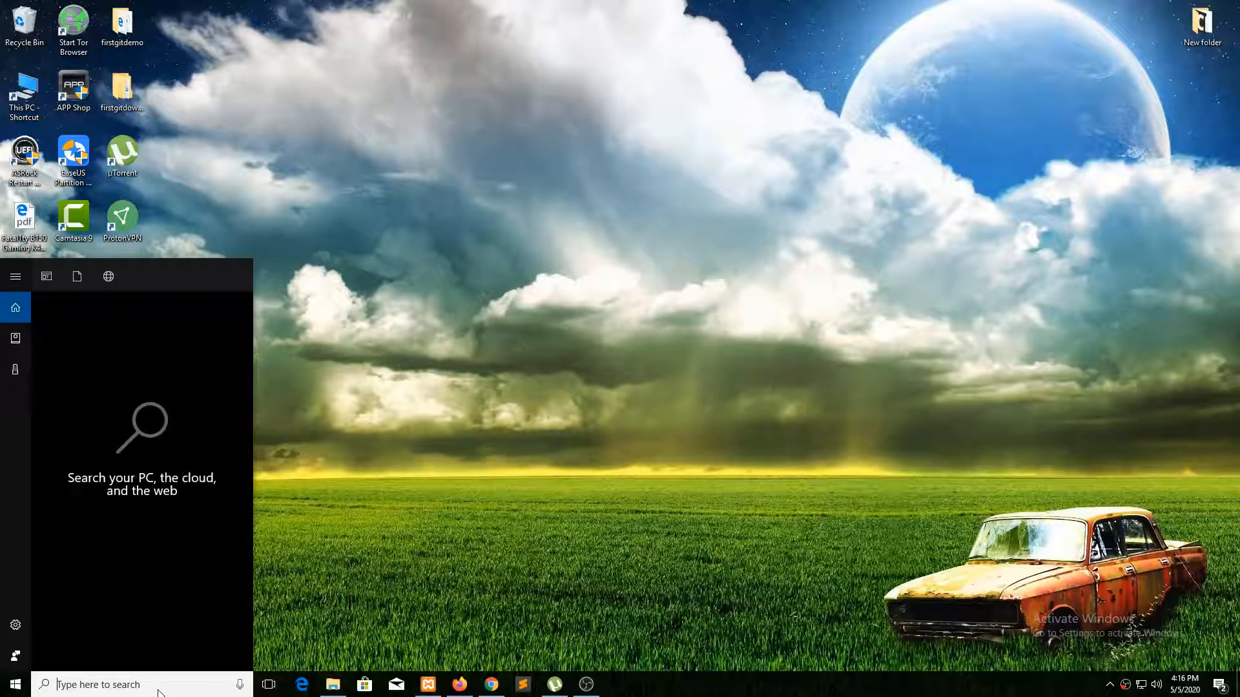
mouse_move(372, 608)
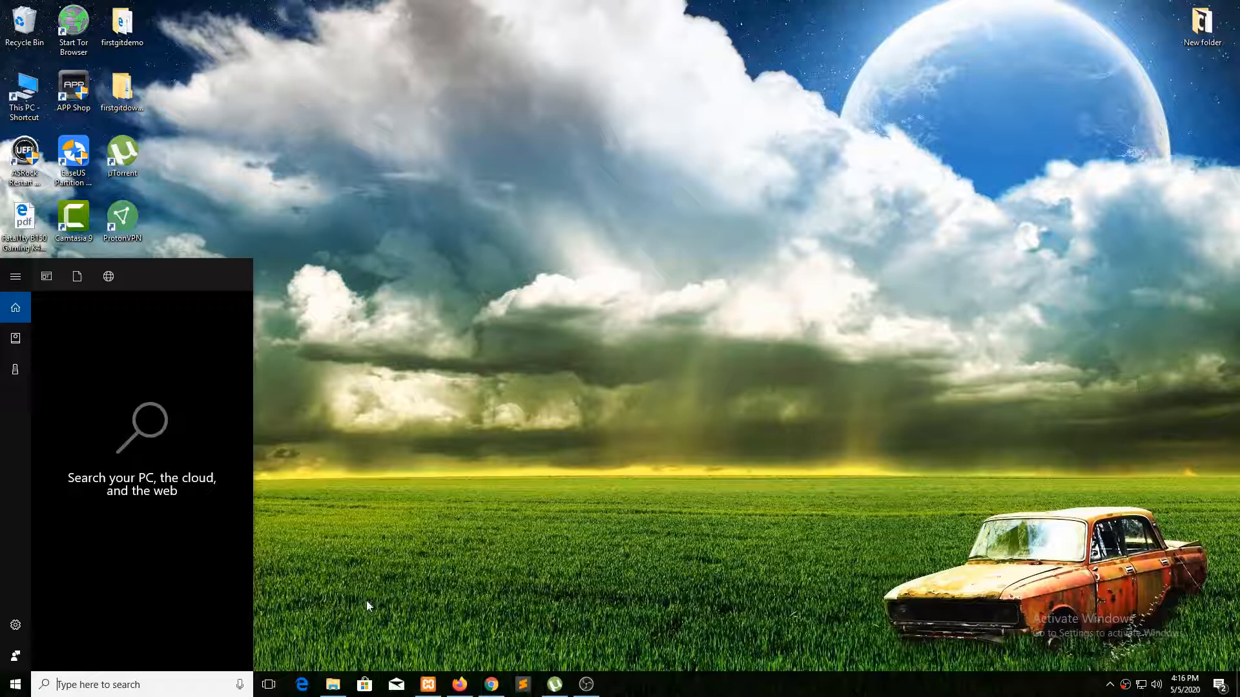
Run sysdm.cpl from Windows Search to reach System Properties.
text(sysd)
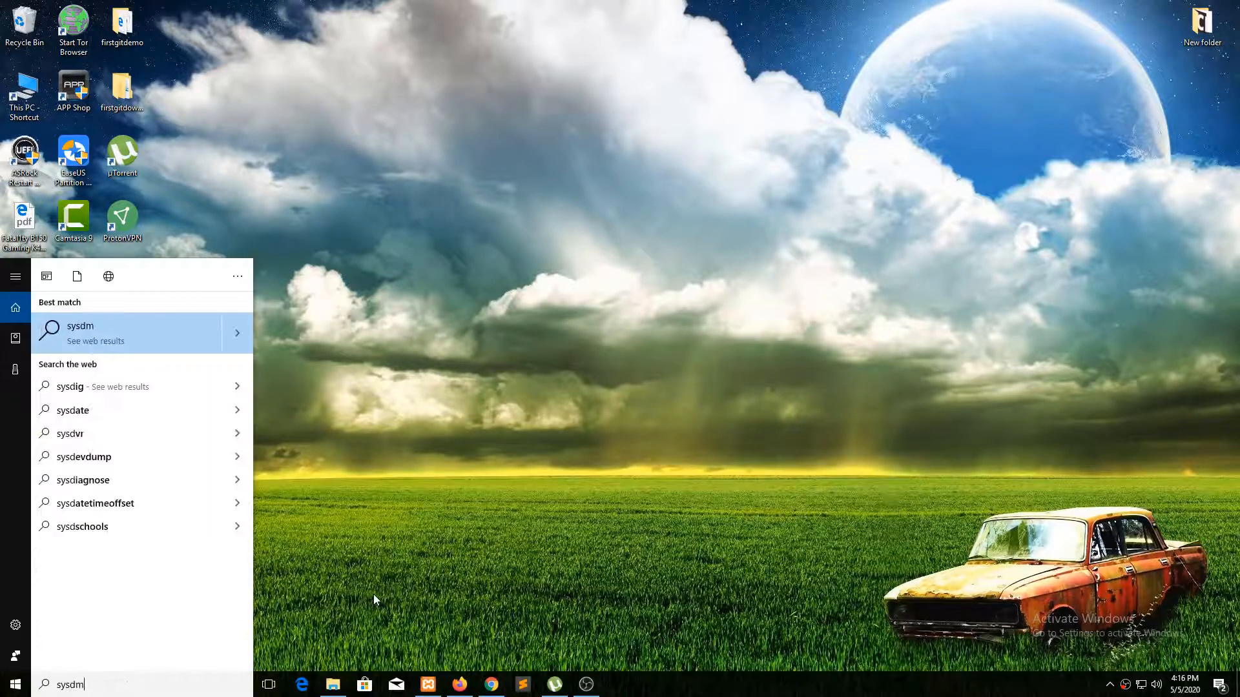
text(m)
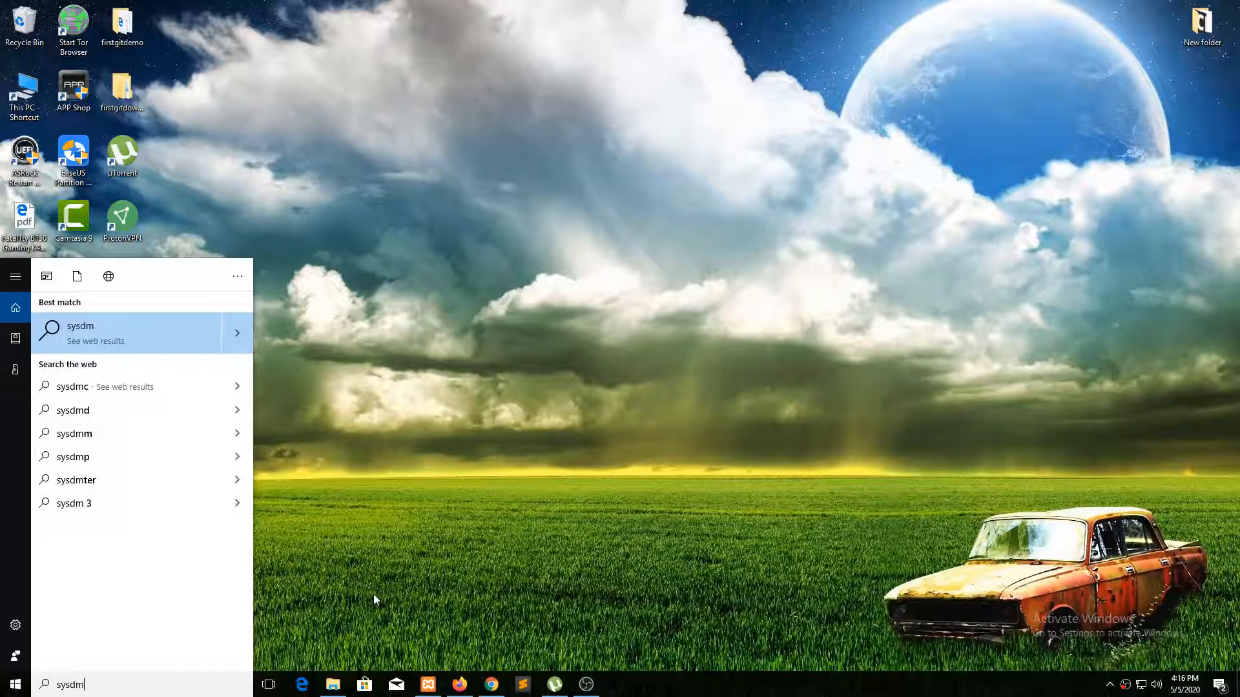
text(.cpl)
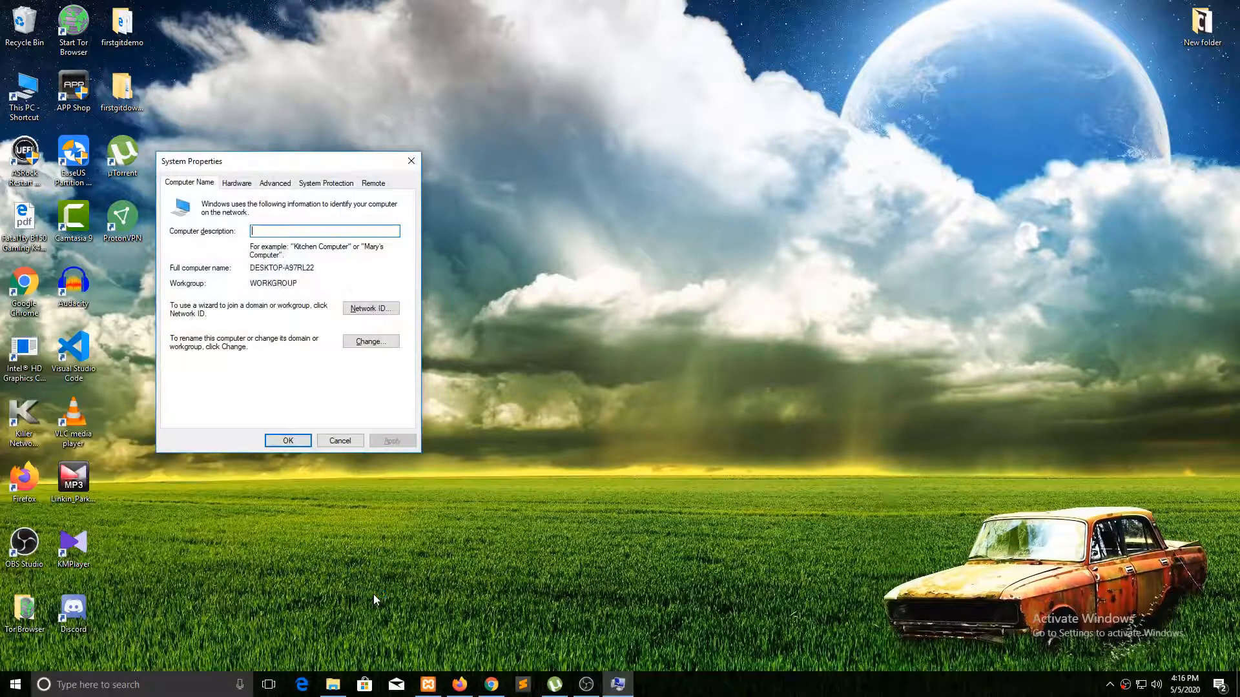
Show the Advanced system settings for performance, profiles and startup.
drag(191, 162, 284, 118)
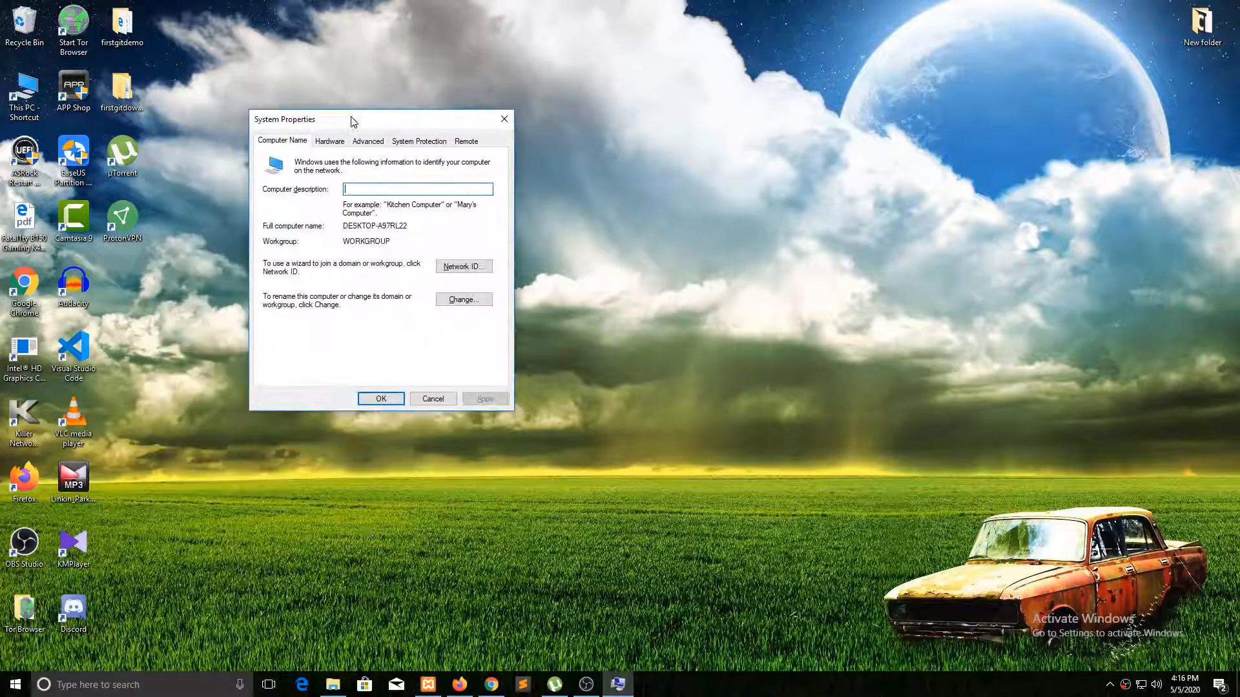
click(367, 141)
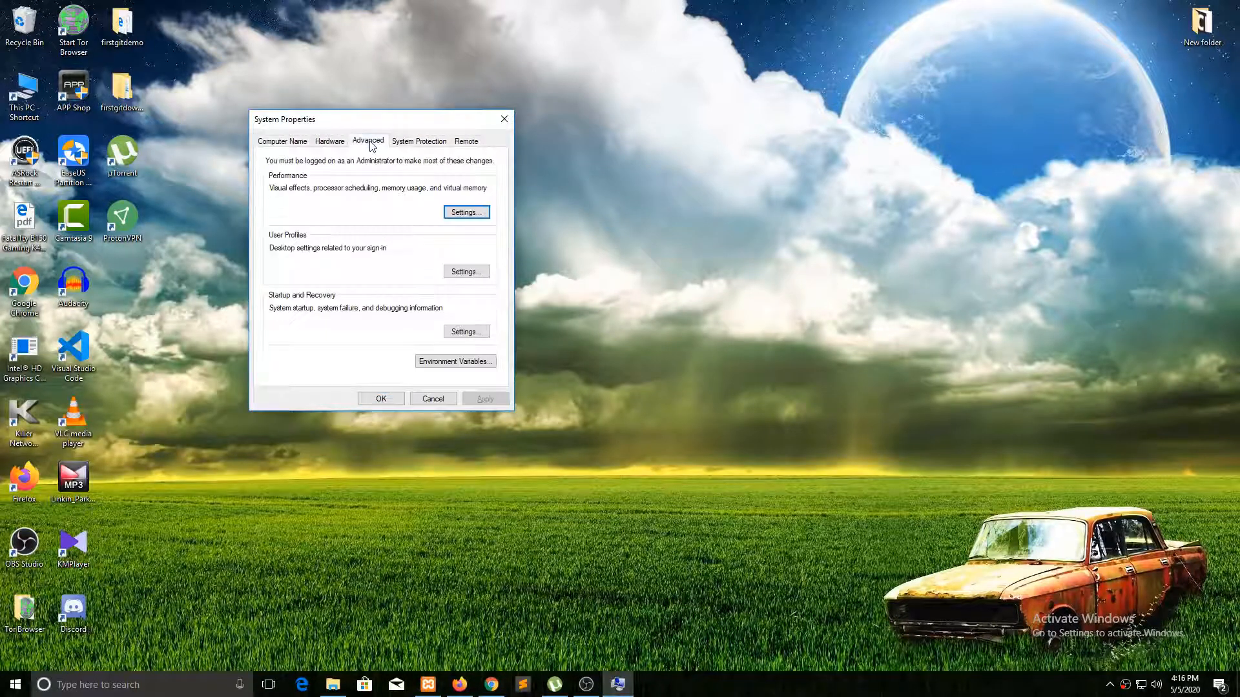
mouse_move(743, 323)
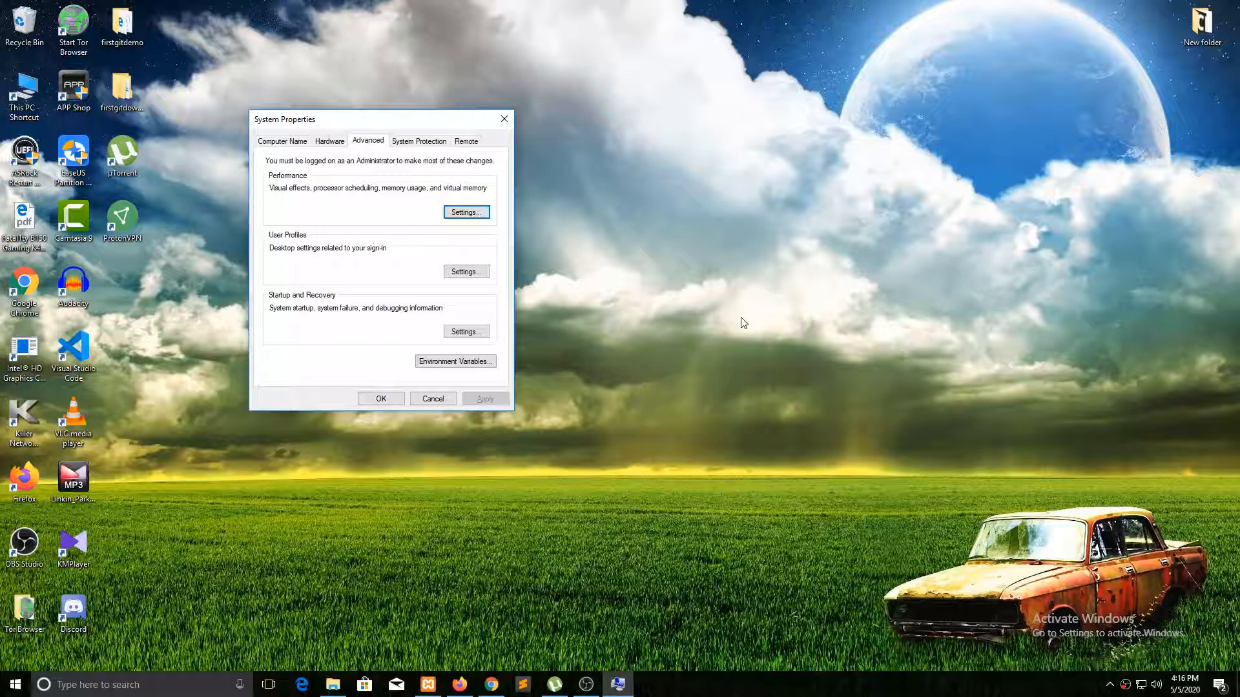
List the environment variables and briefly view ComSpec's edit dialog without changing it.
click(454, 362)
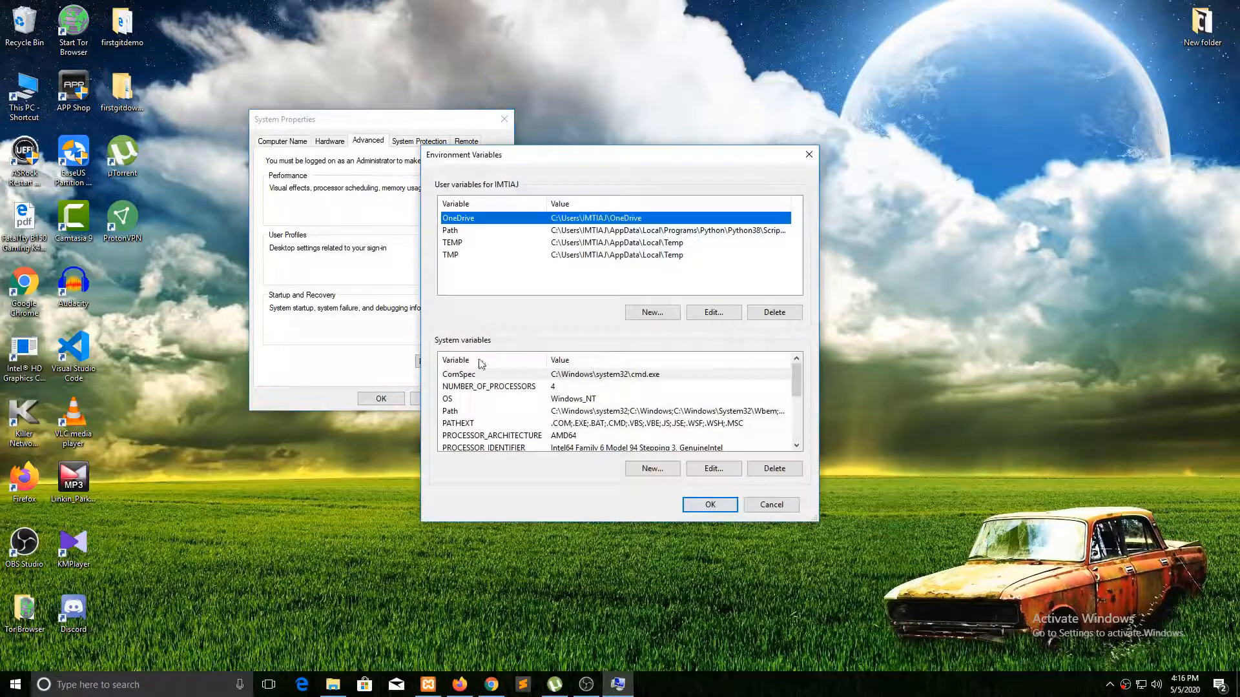
mouse_move(555, 162)
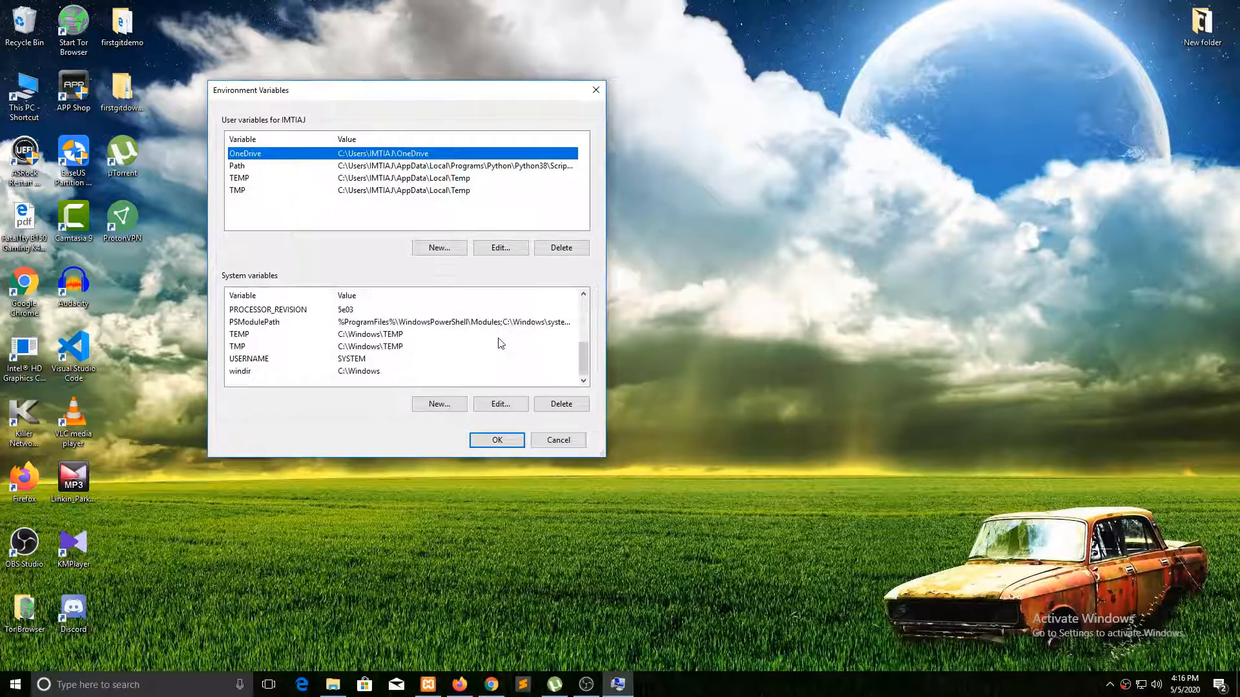
scroll(up, 3)
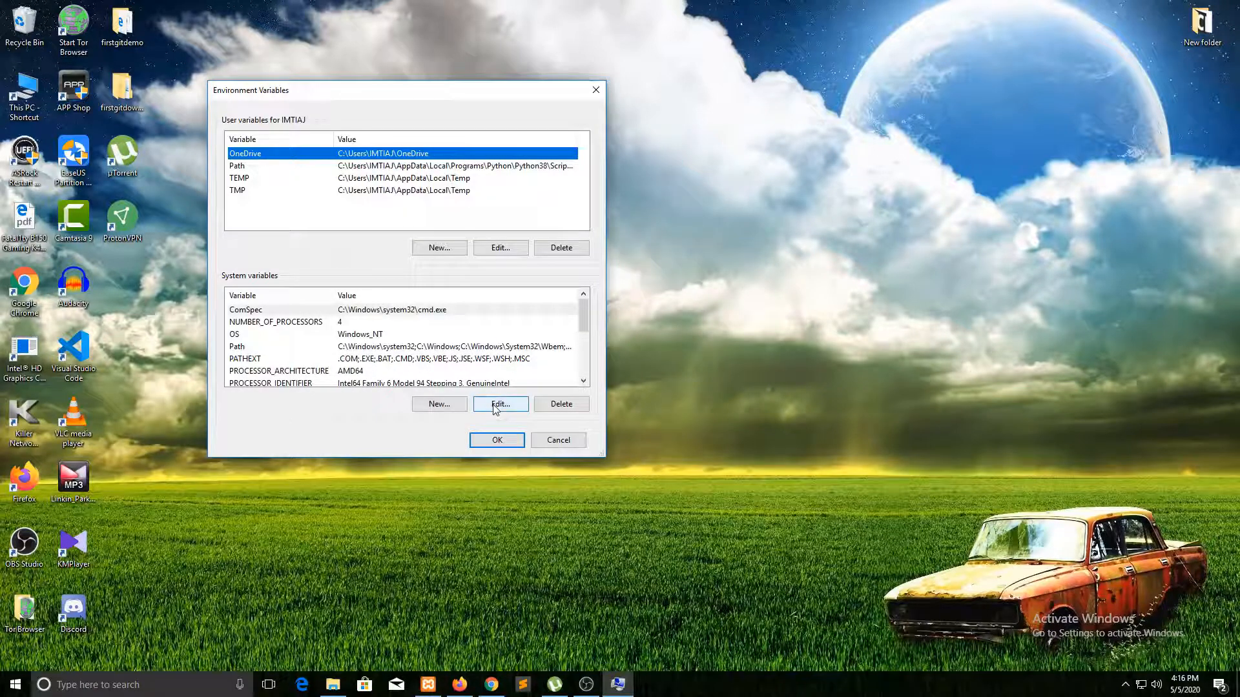
click(500, 405)
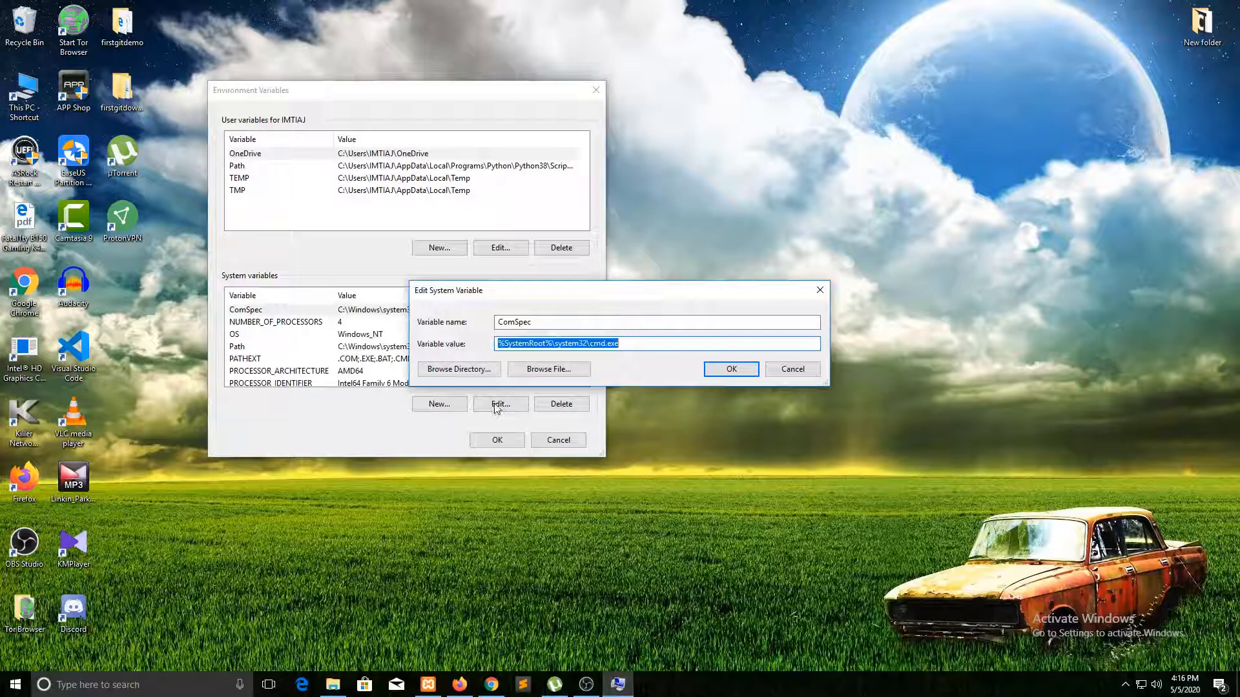
mouse_move(505, 400)
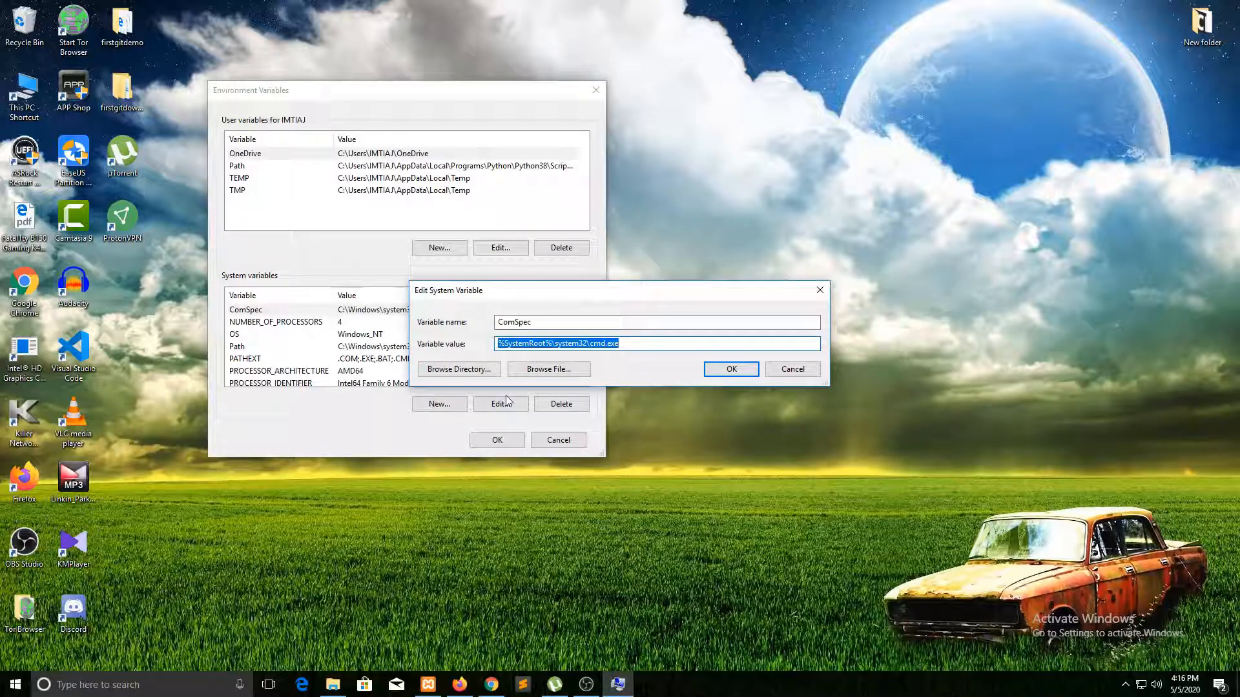
mouse_move(511, 362)
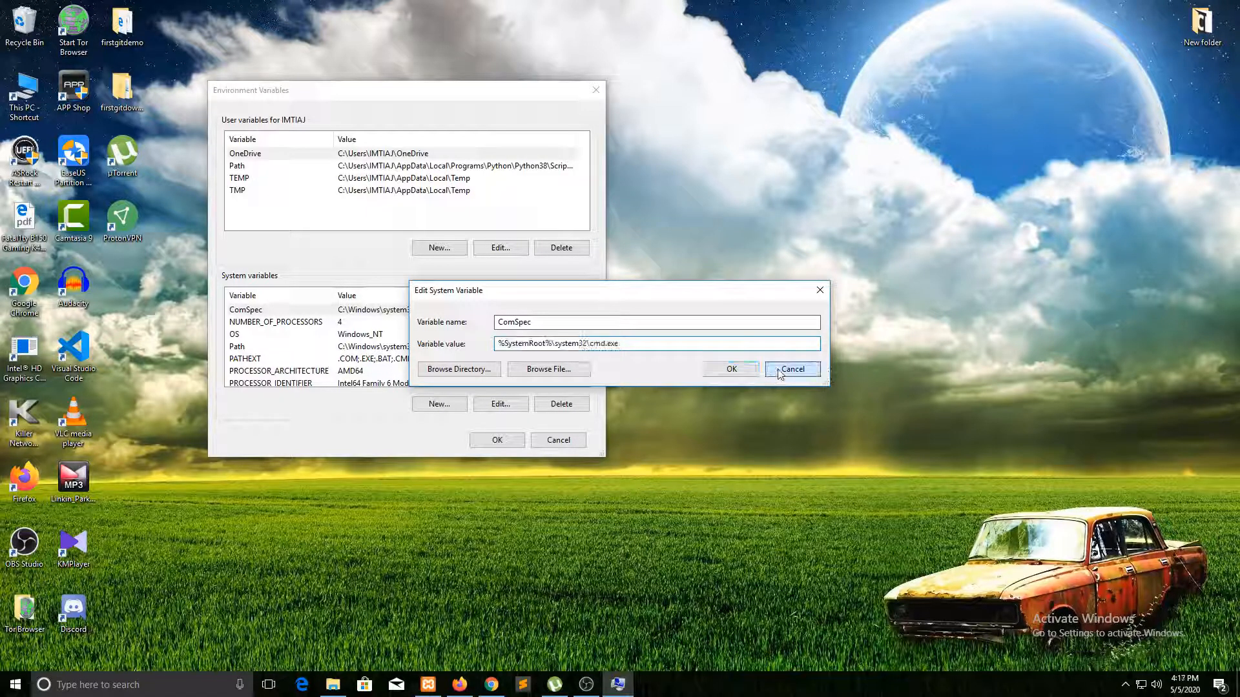
click(790, 369)
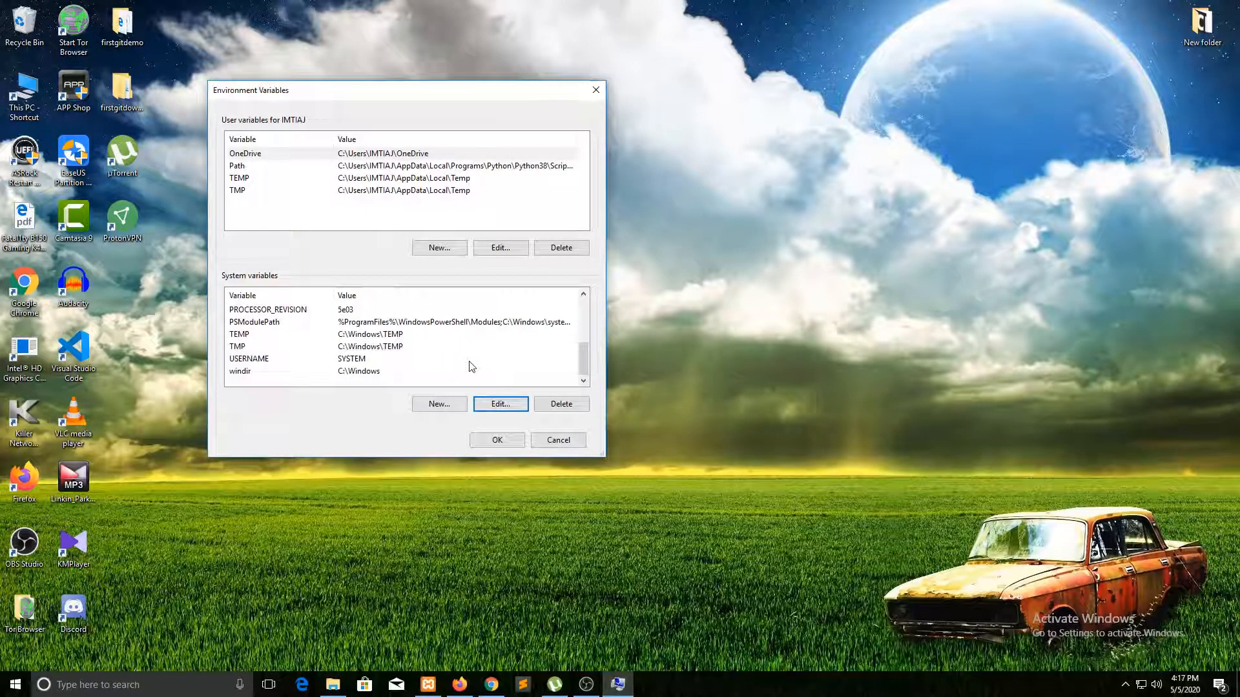
scroll(up, 3)
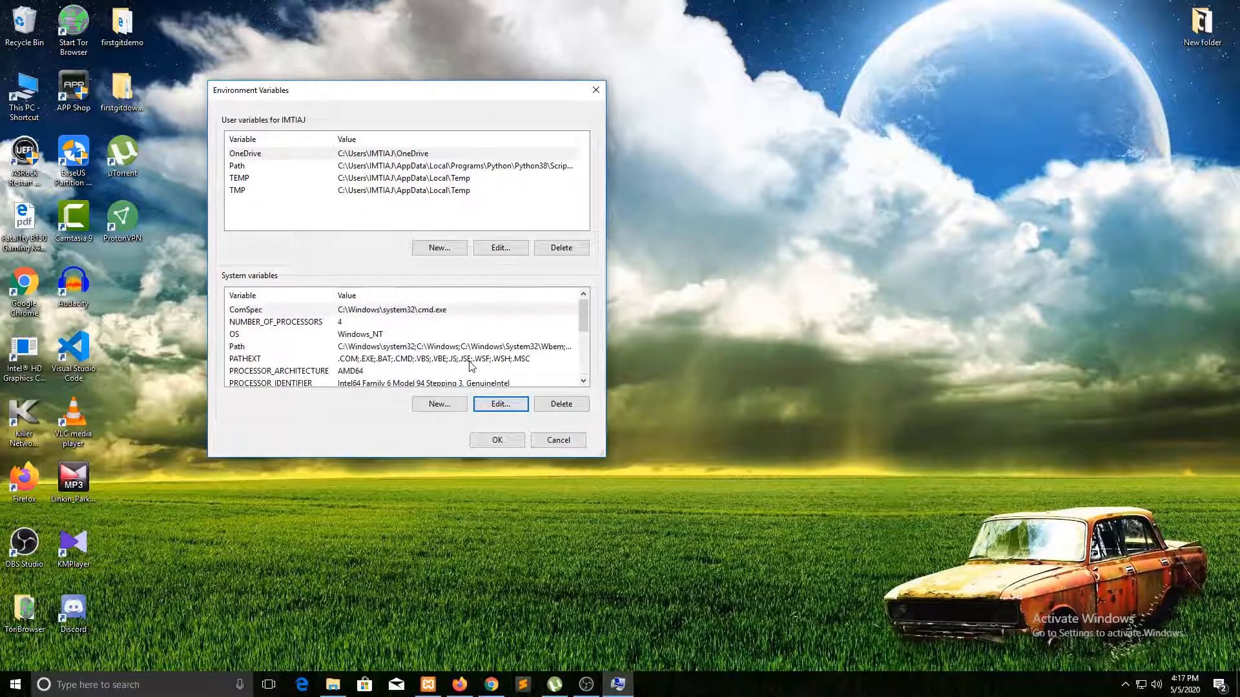
mouse_move(522, 418)
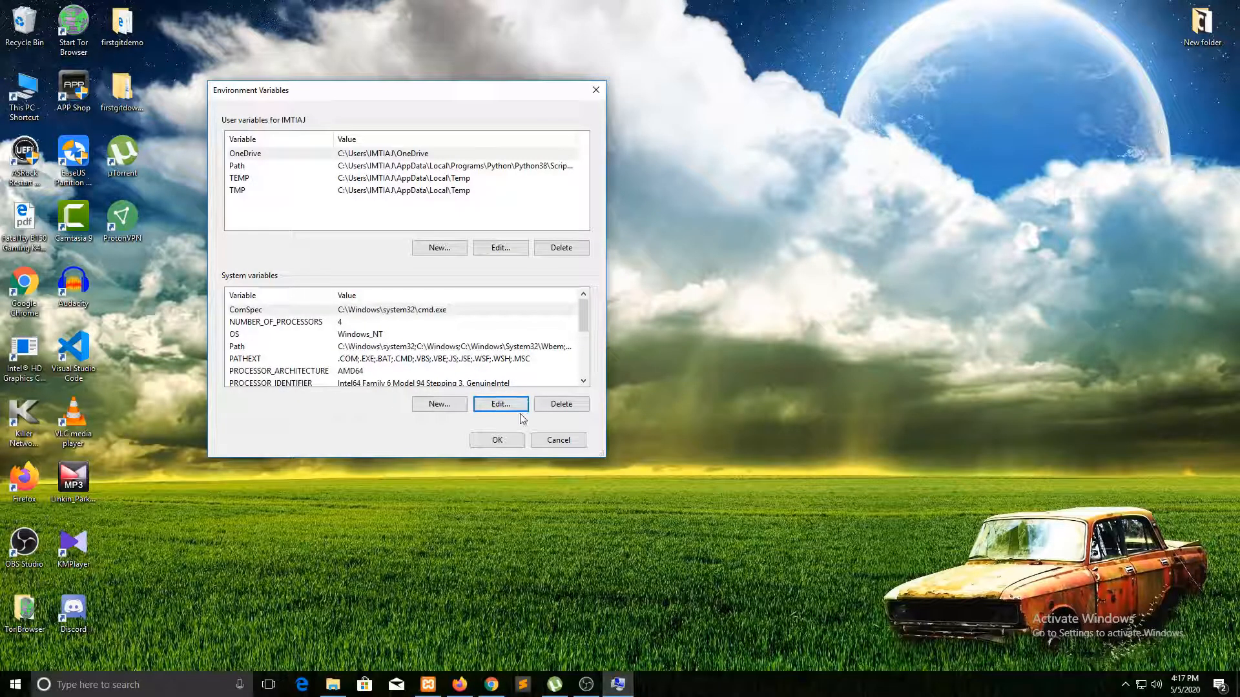
Edit the ComSpec system variable, replacing its name with SUBLIME.
click(500, 405)
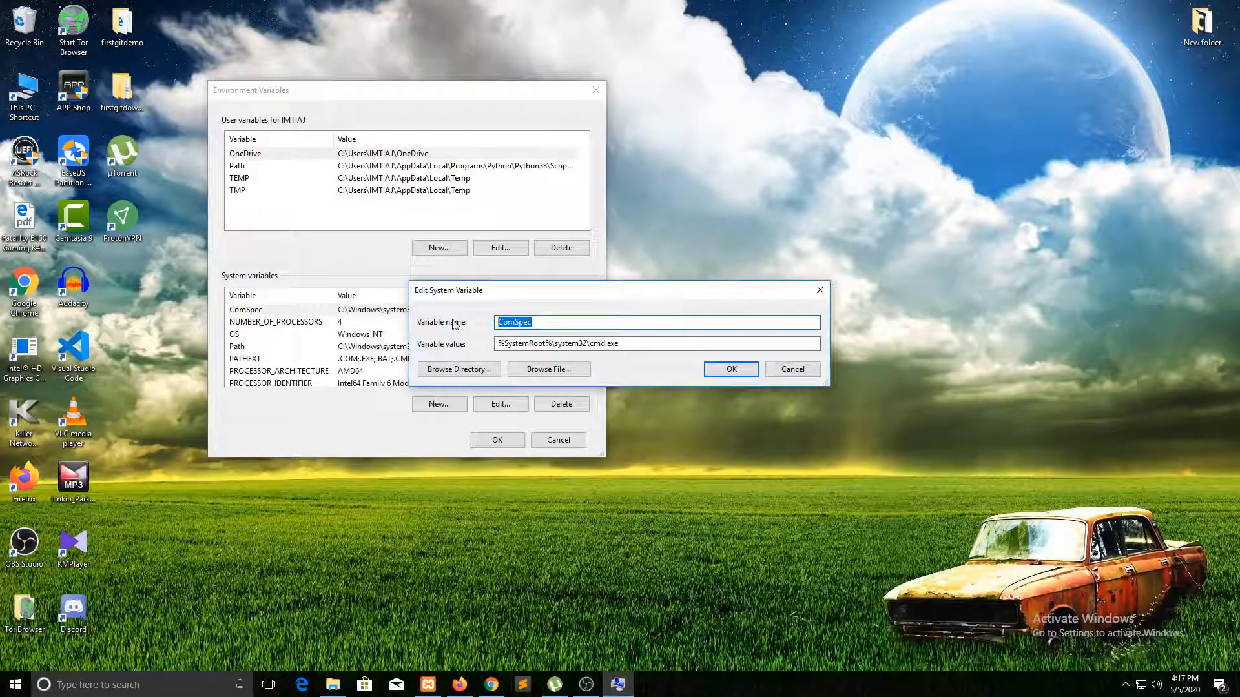
text(sub)
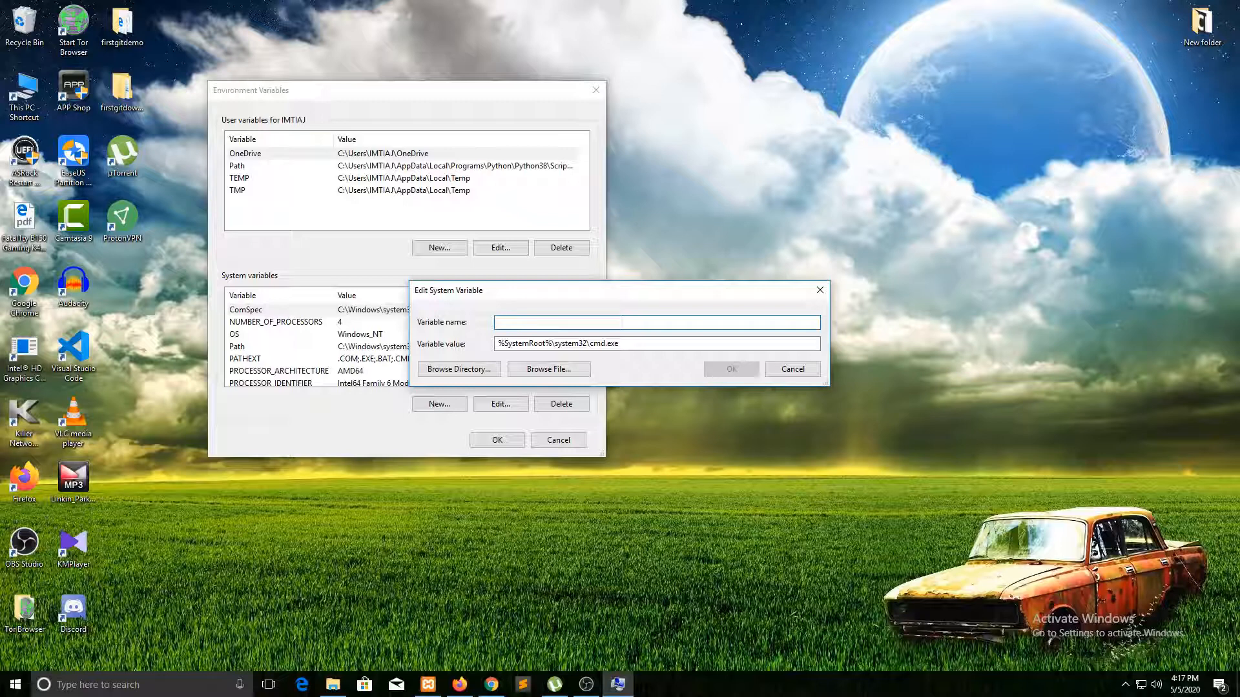
text(SUBLIME)
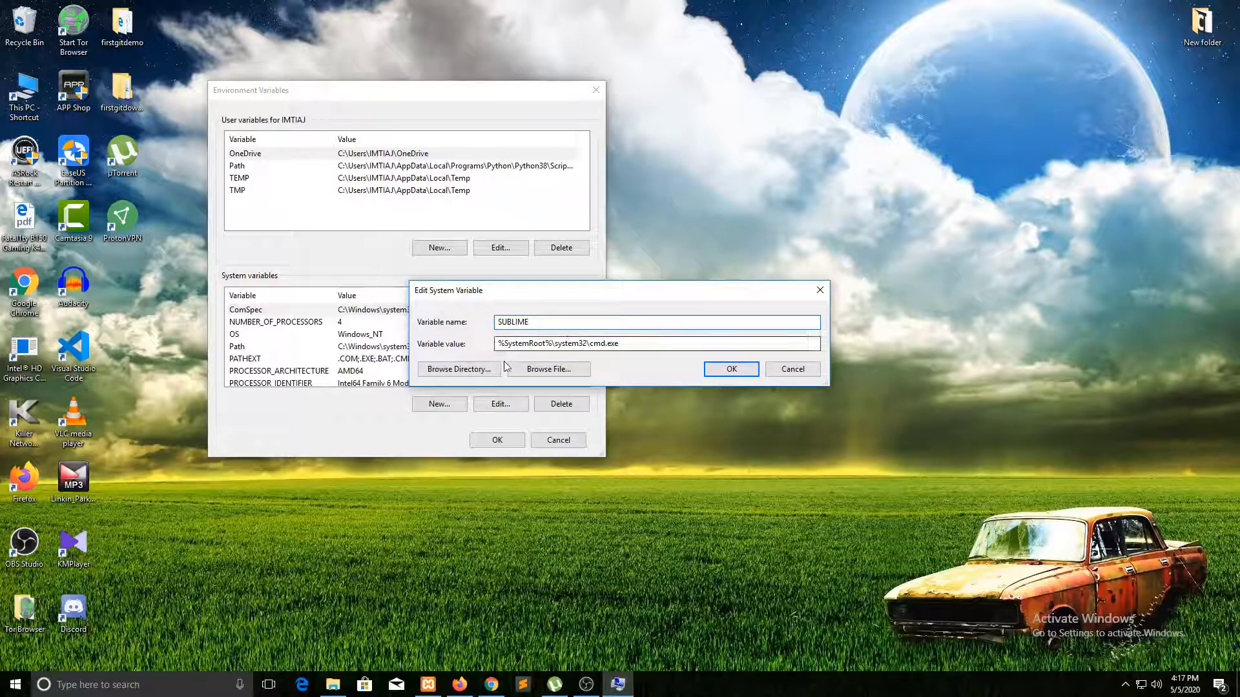
Browse to C:\Program Files\Sublime Text 3 as the variable's value.
click(458, 369)
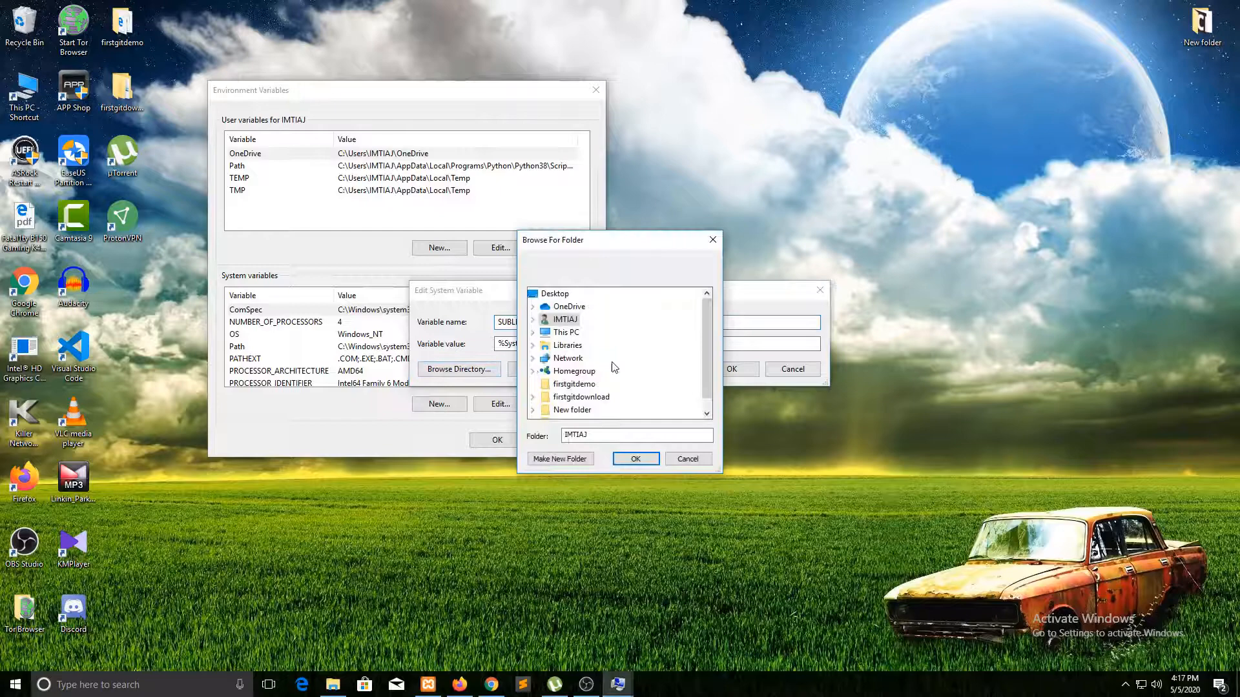
mouse_move(564, 332)
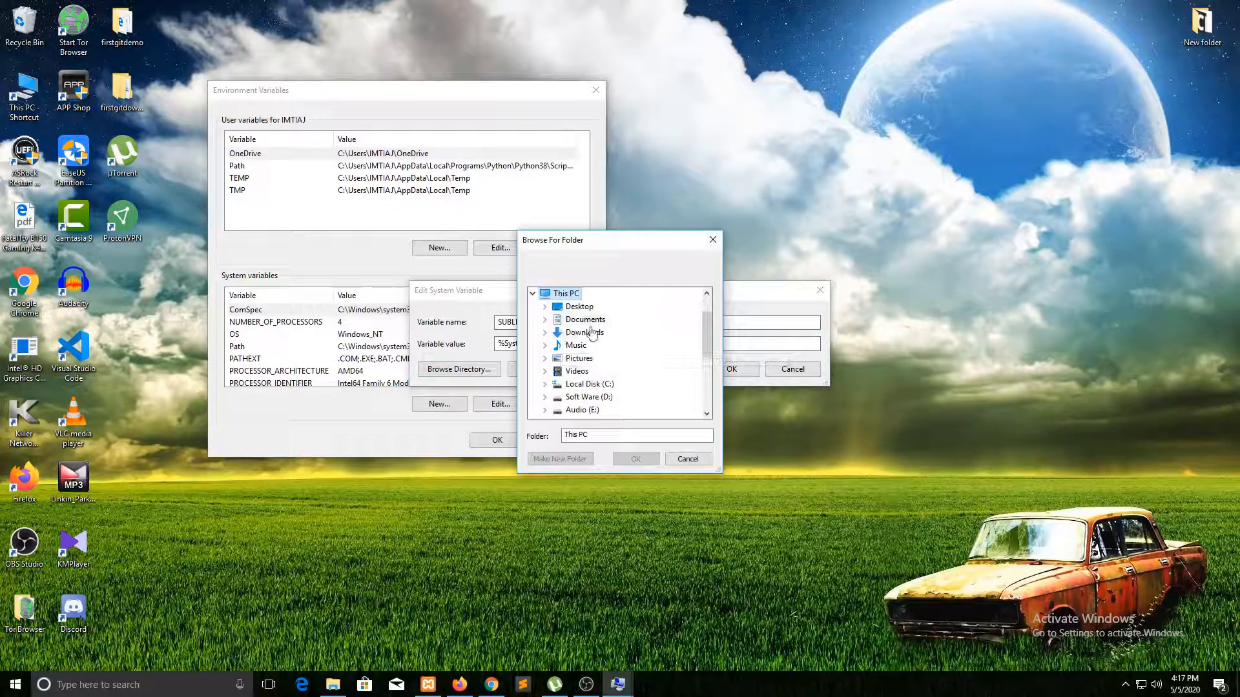
click(589, 384)
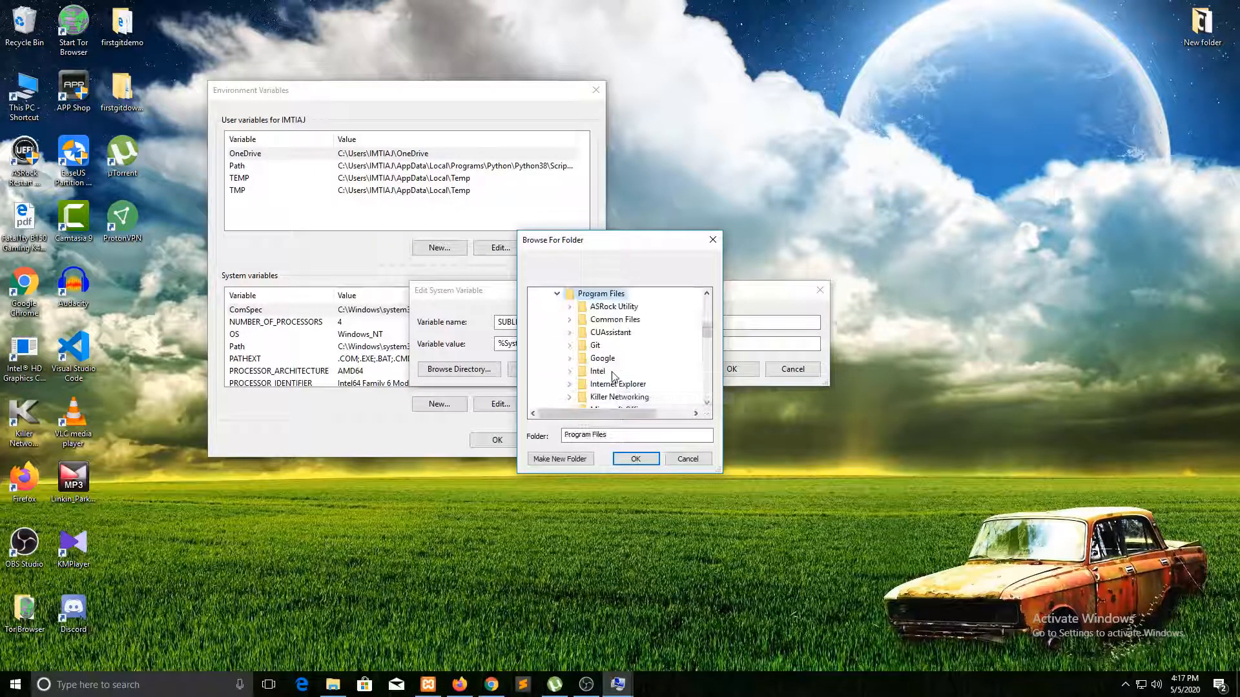
scroll(down, 3)
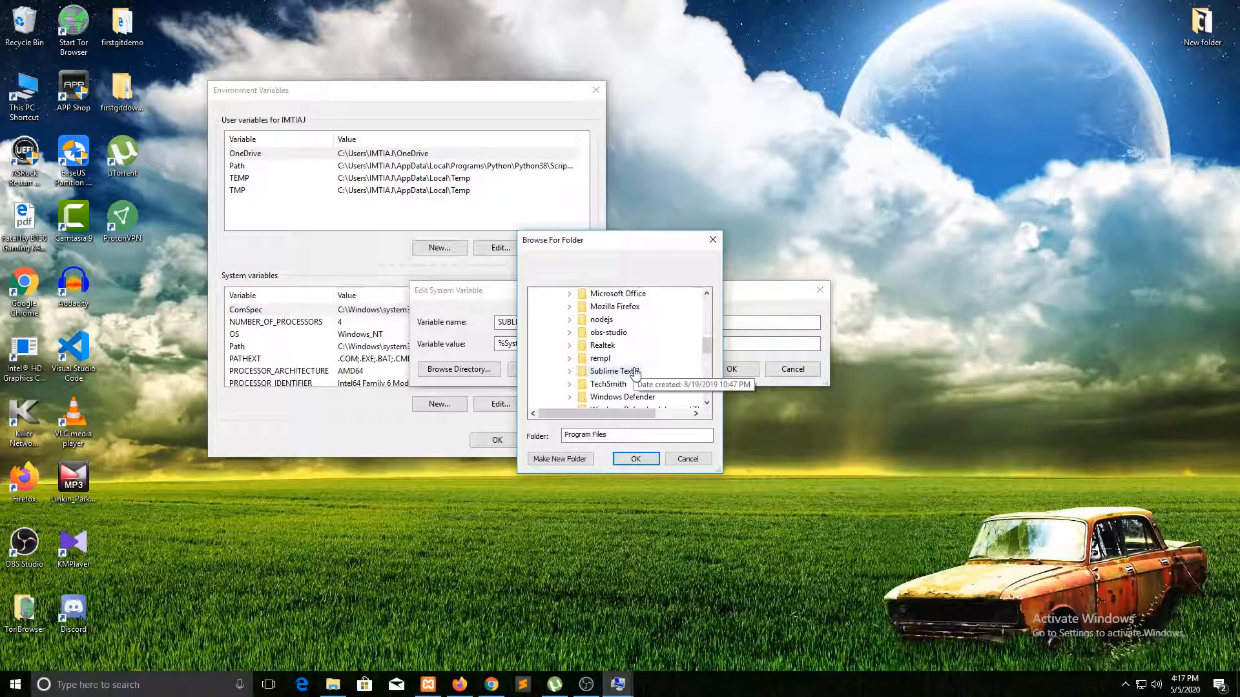
mouse_move(612, 372)
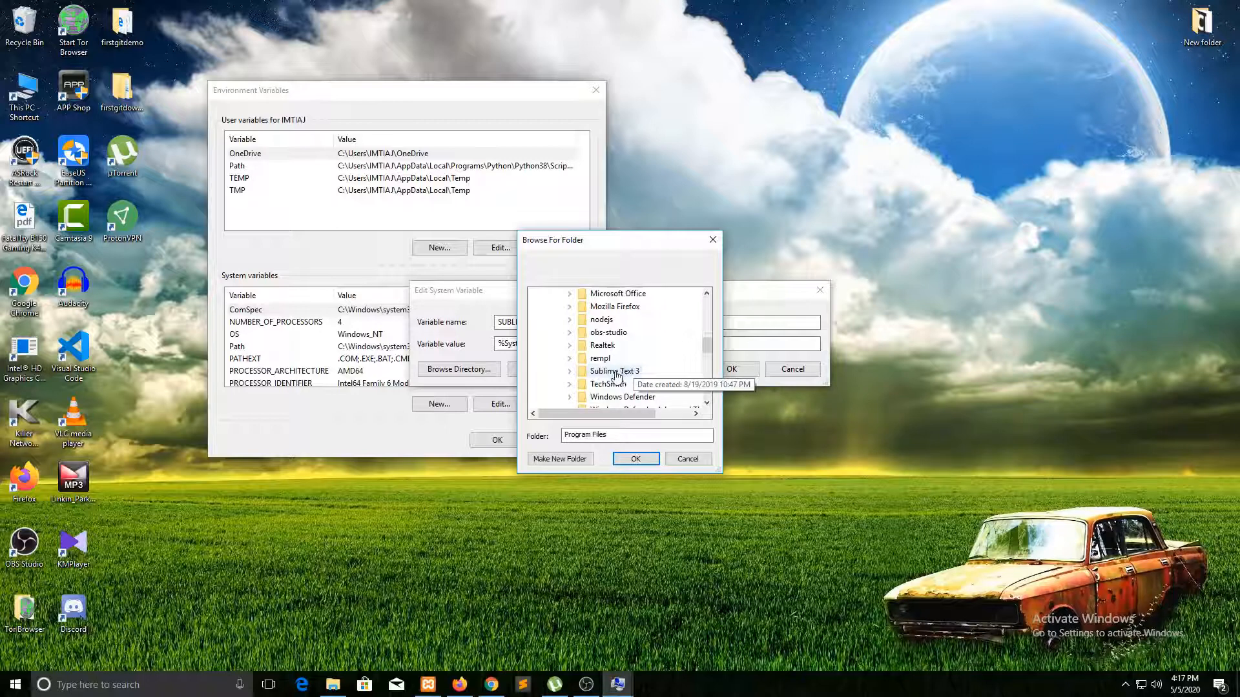
mouse_move(619, 378)
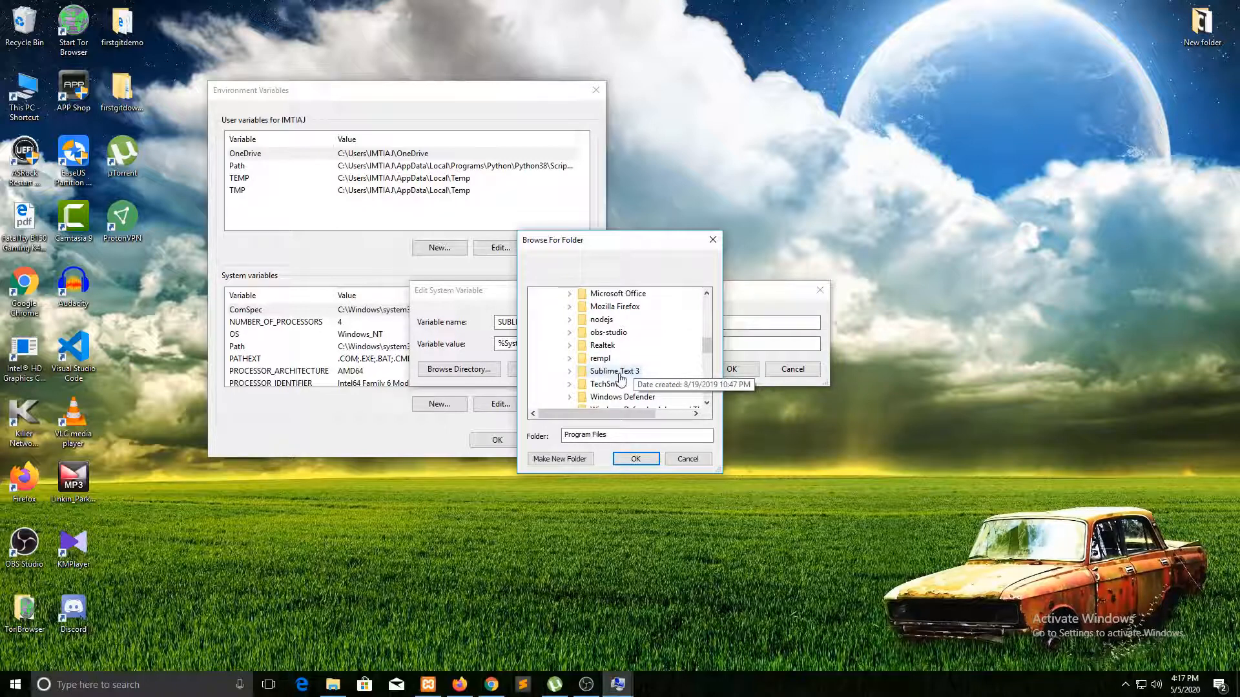
click(614, 371)
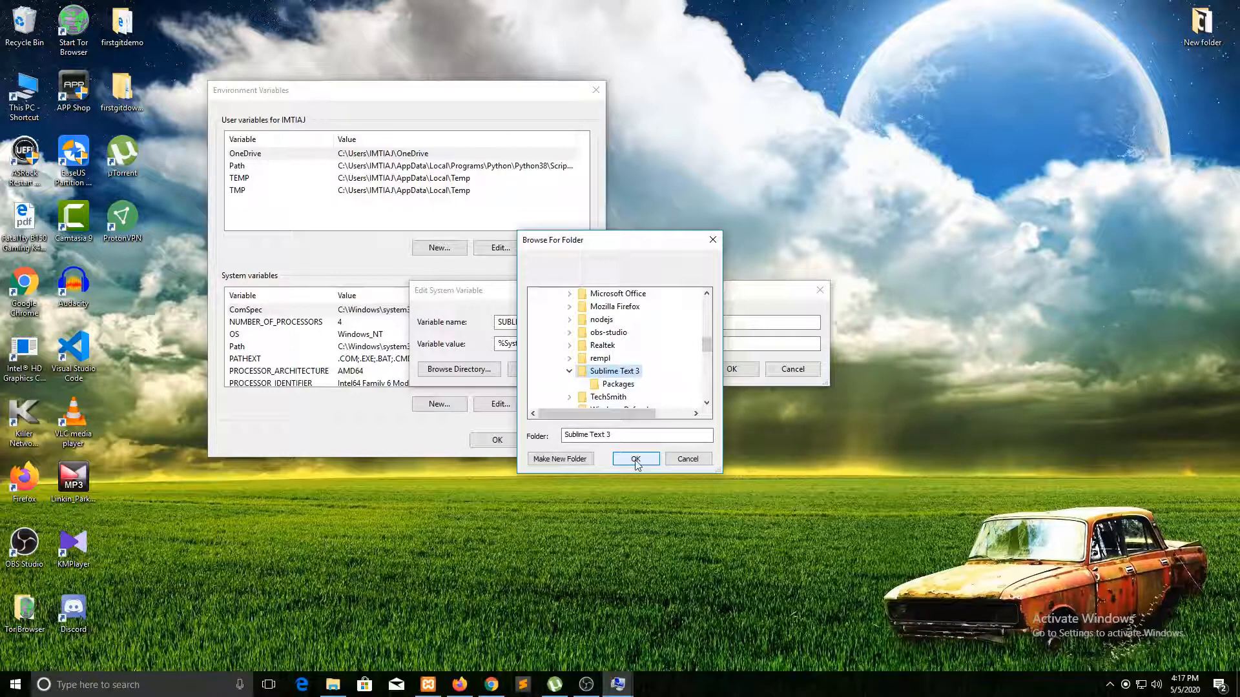
click(635, 460)
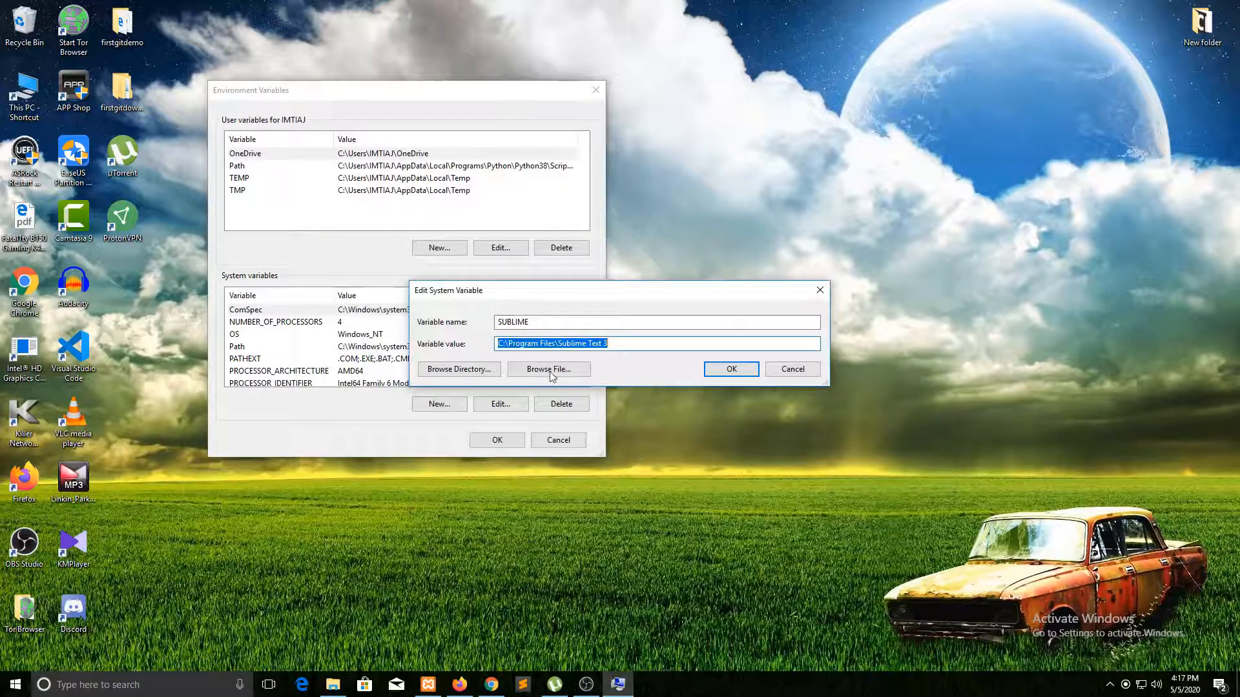
mouse_move(729, 369)
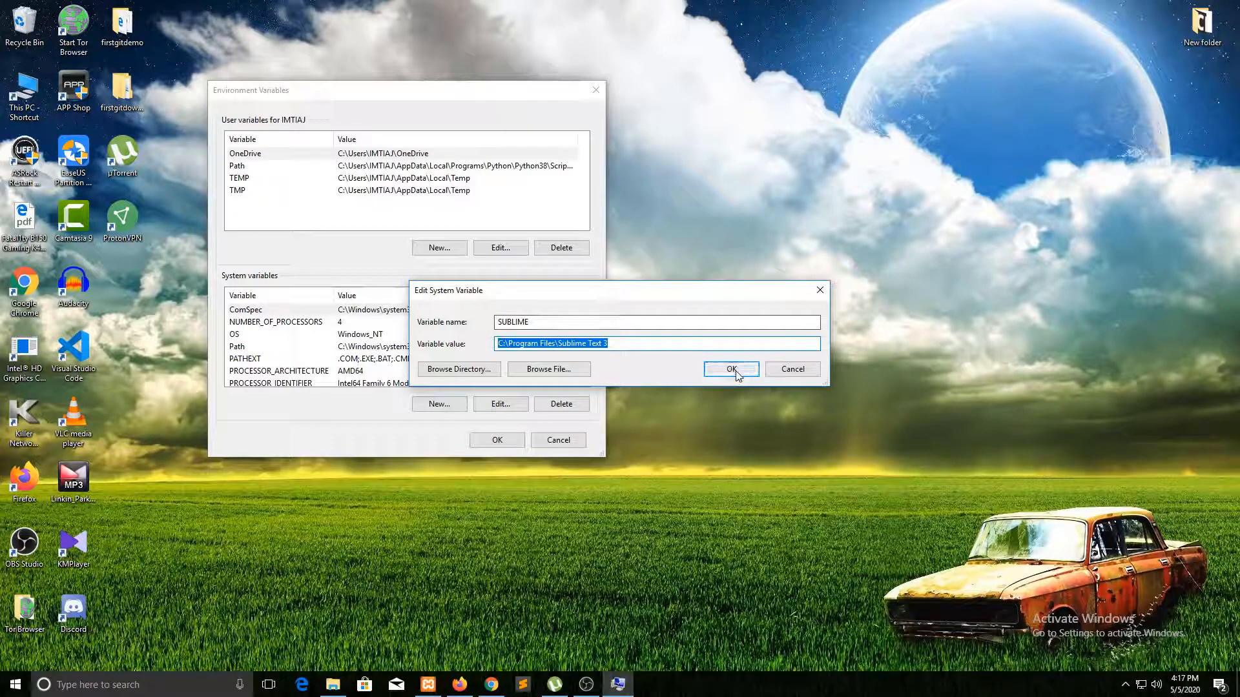
Confirm the SUBLIME variable, check it in the system list and save the environment variables.
click(729, 369)
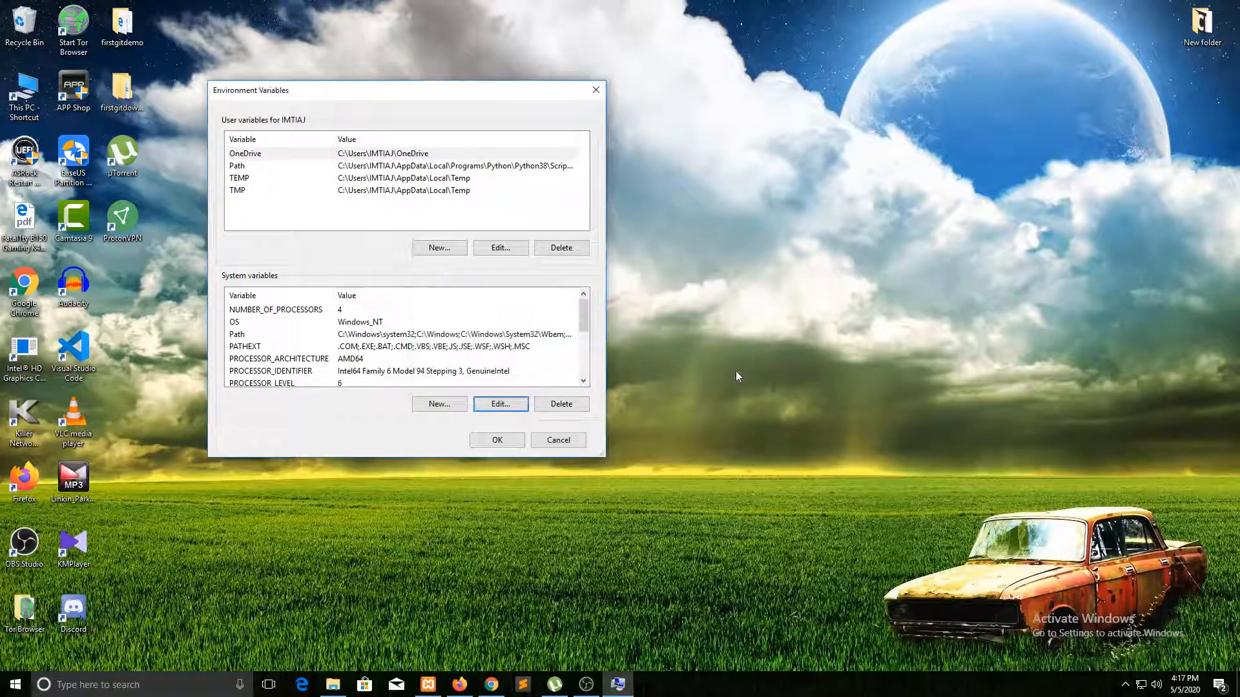
mouse_move(607, 316)
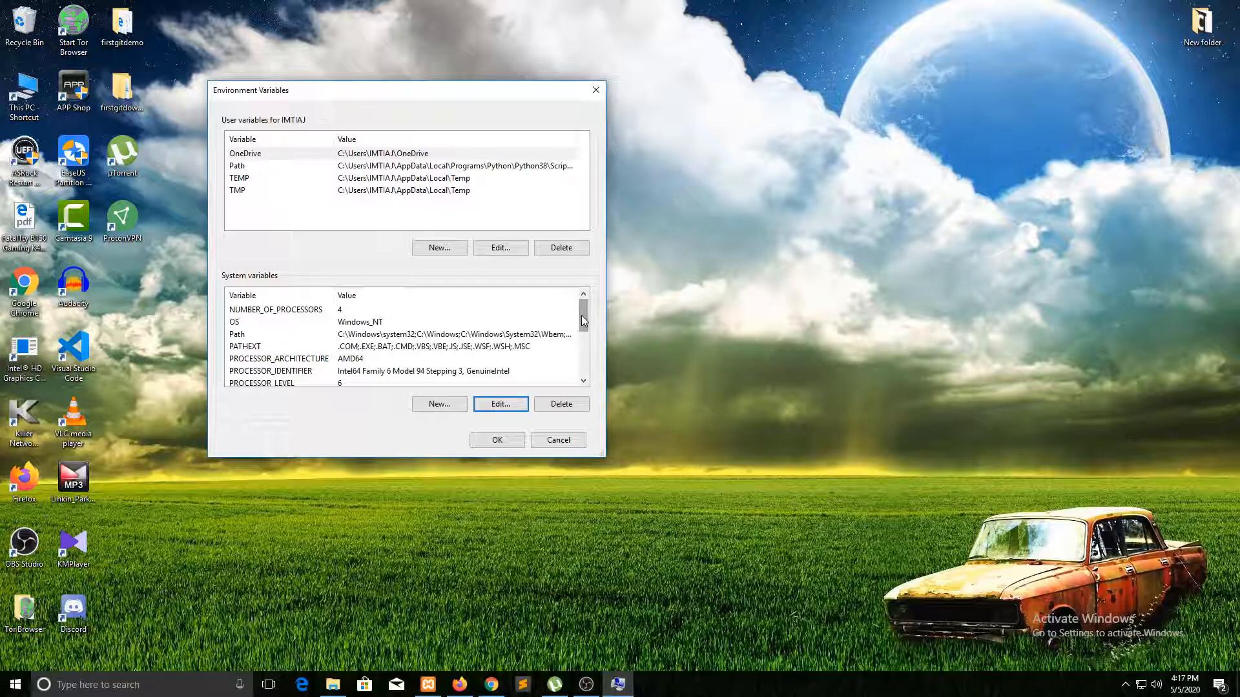
scroll(down, 3)
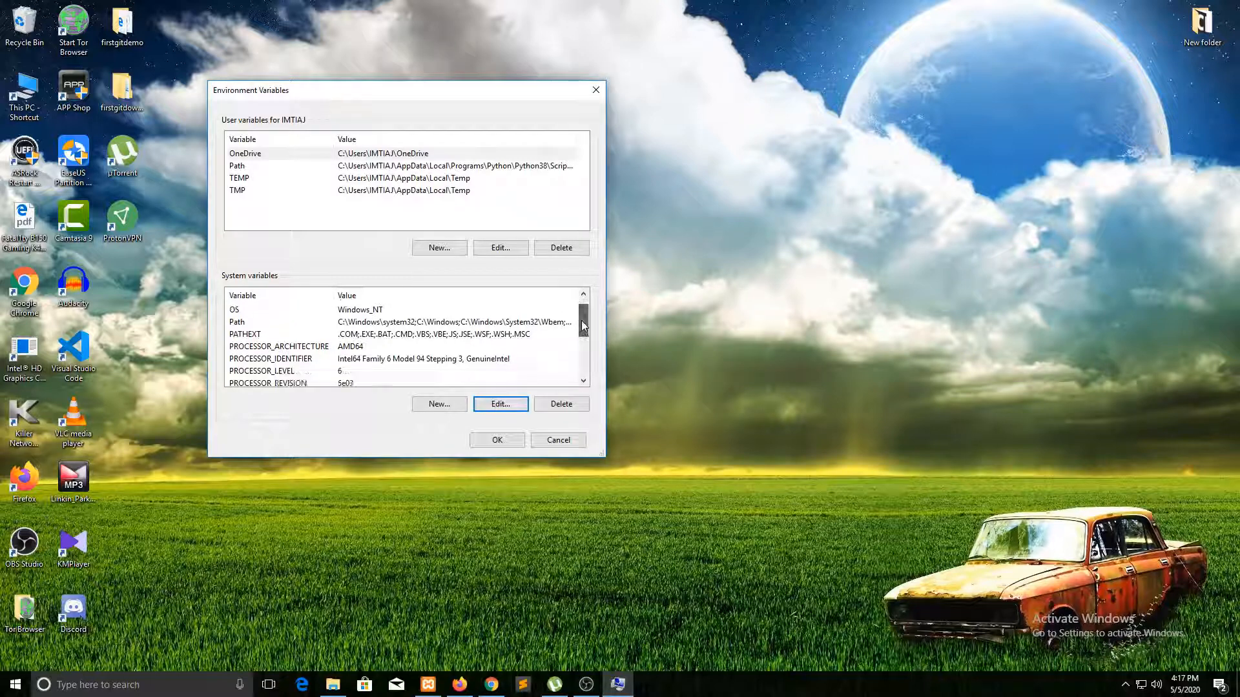
scroll(down, 3)
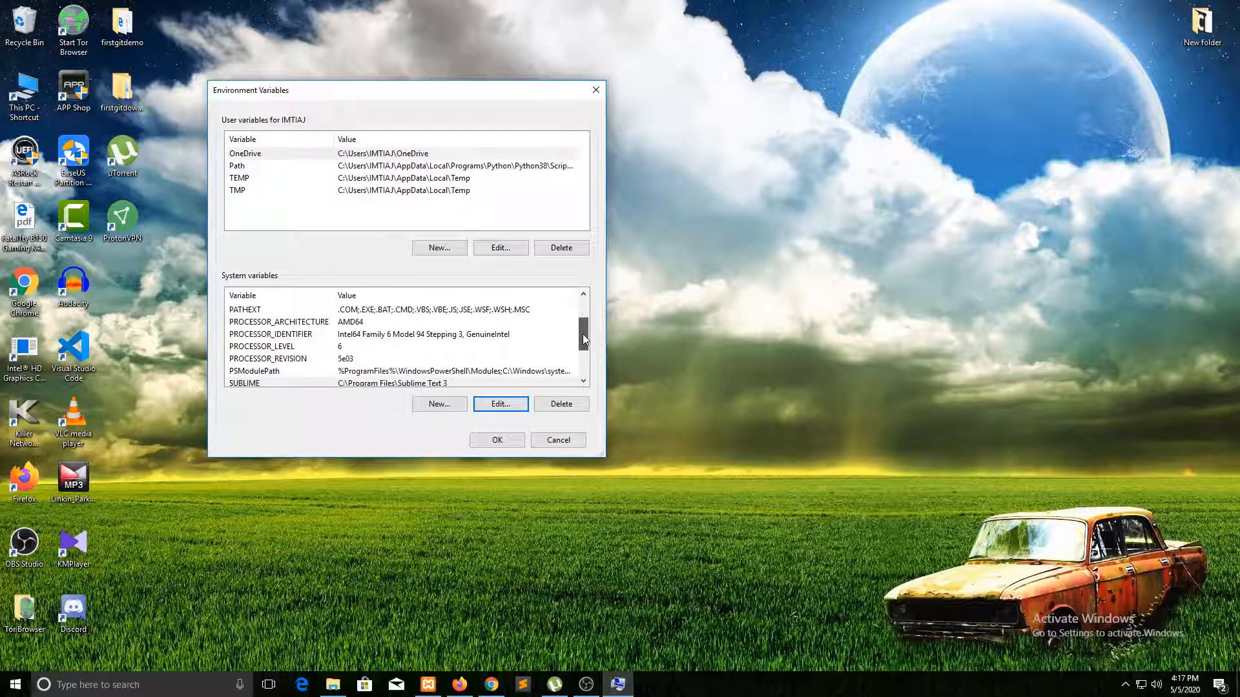
scroll(down, 3)
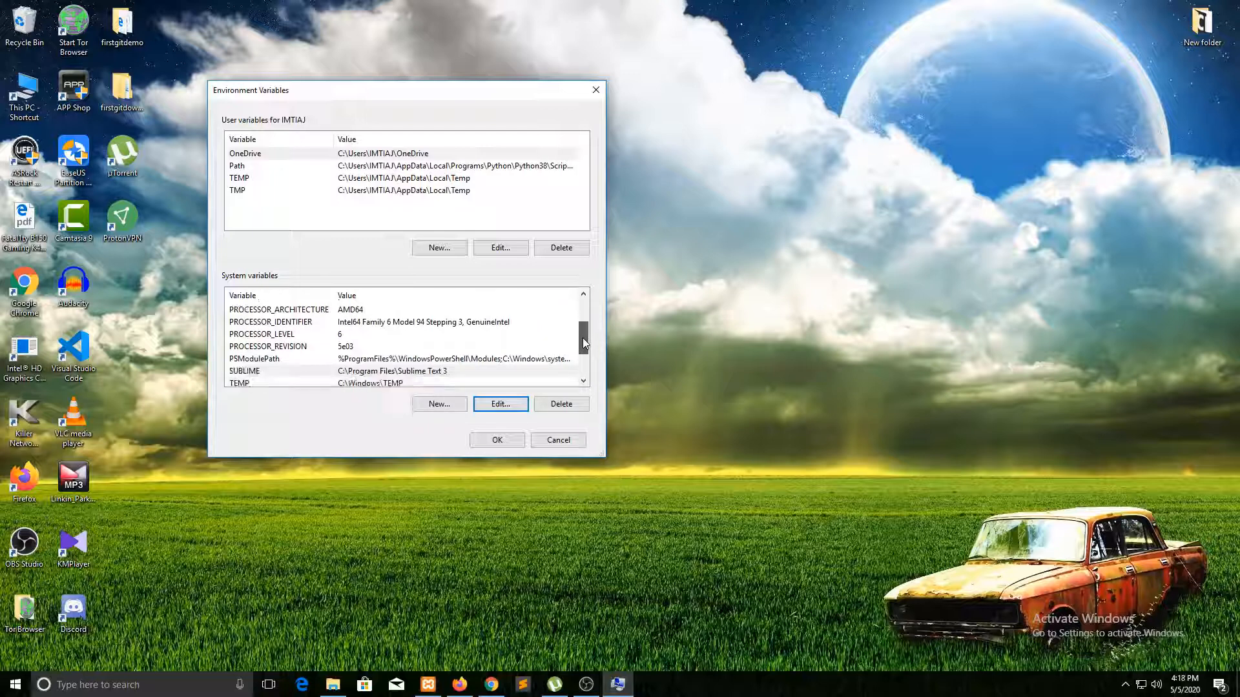
scroll(down, 3)
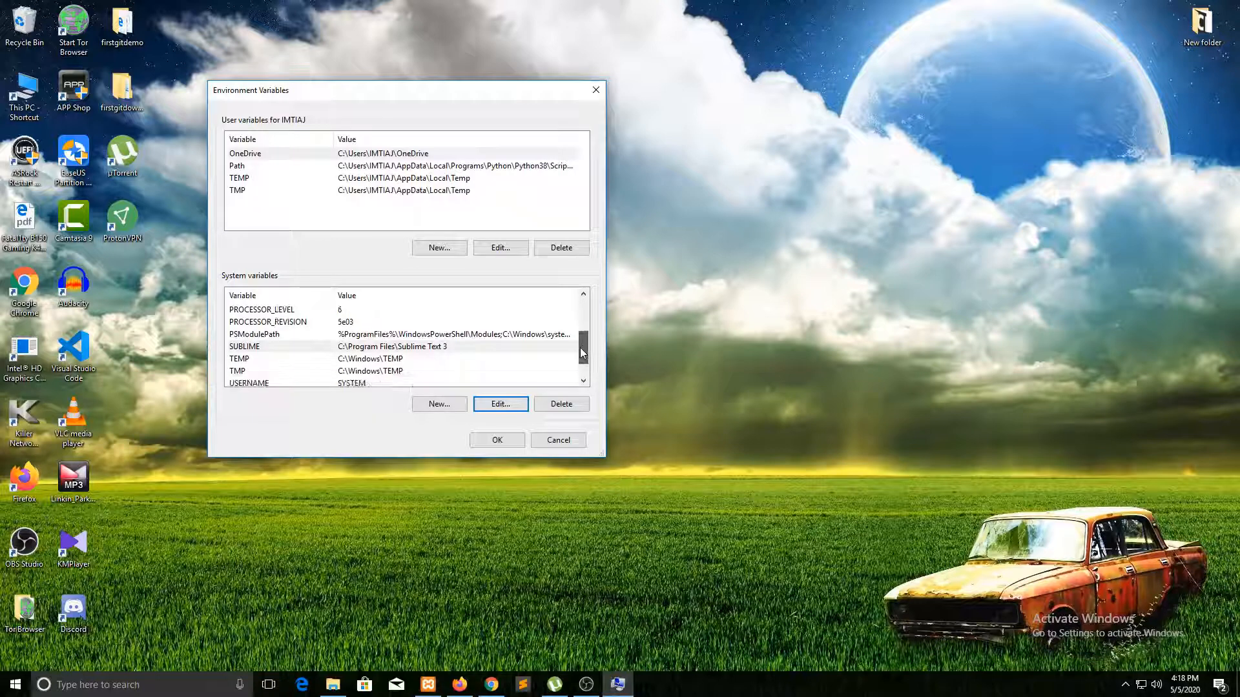
scroll(down, 3)
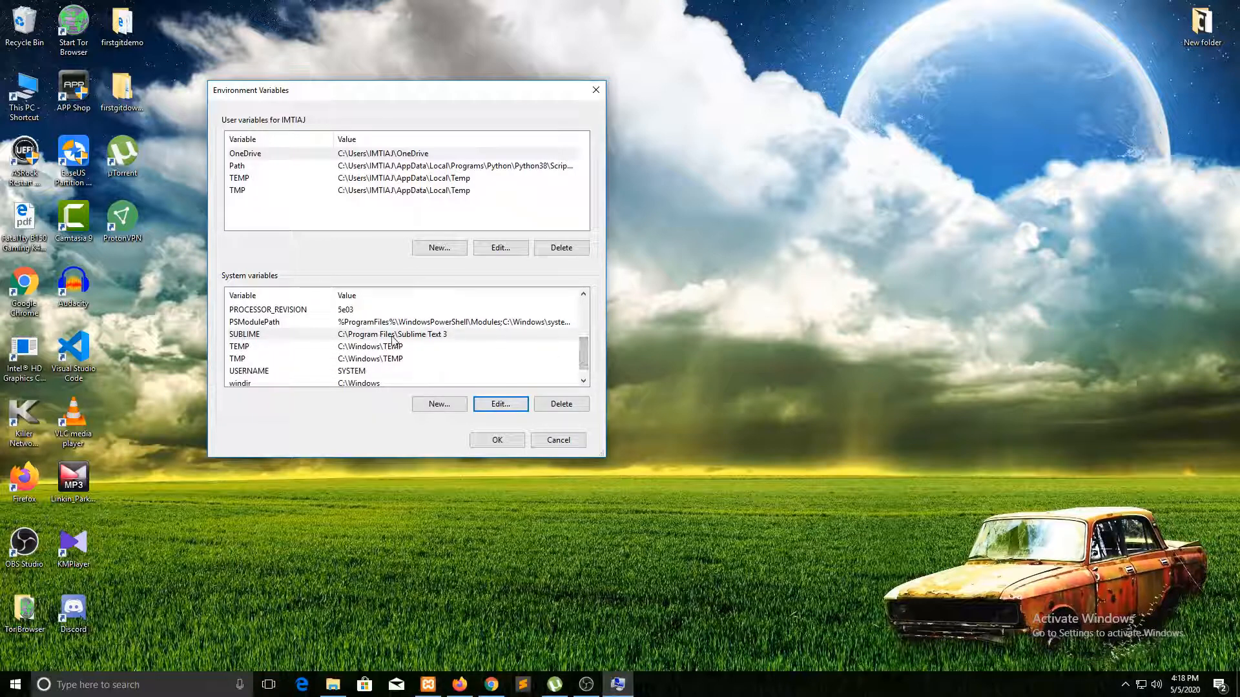
mouse_move(466, 395)
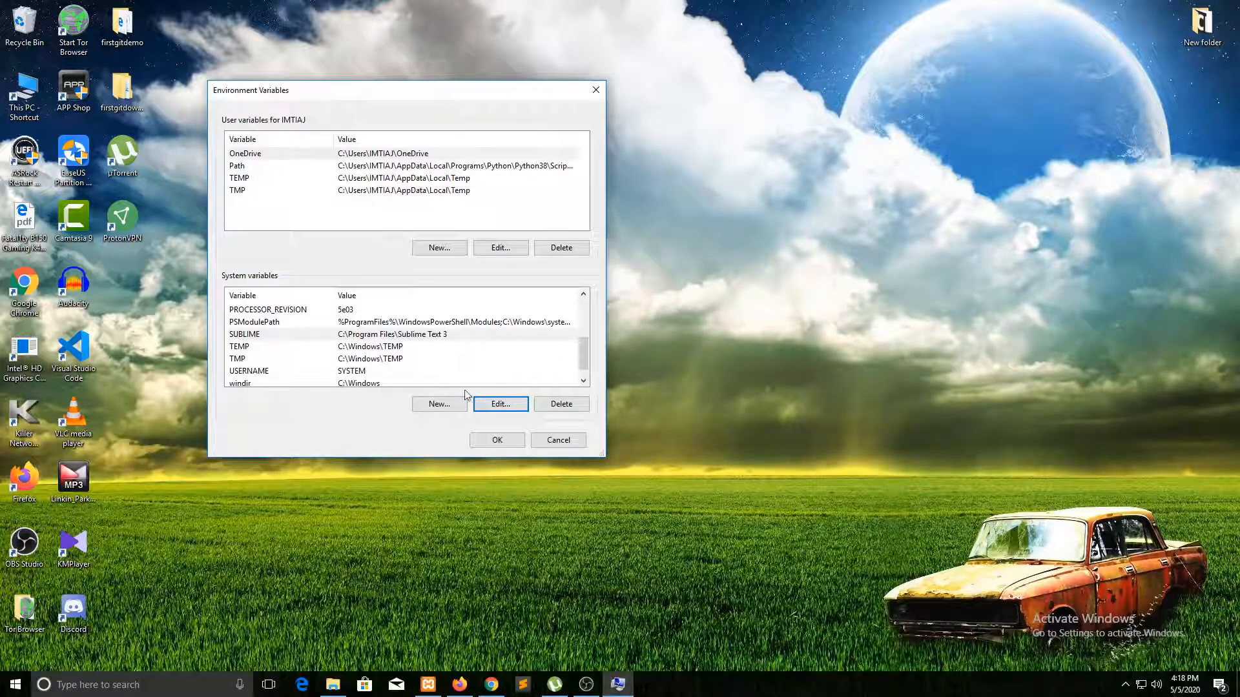
mouse_move(496, 439)
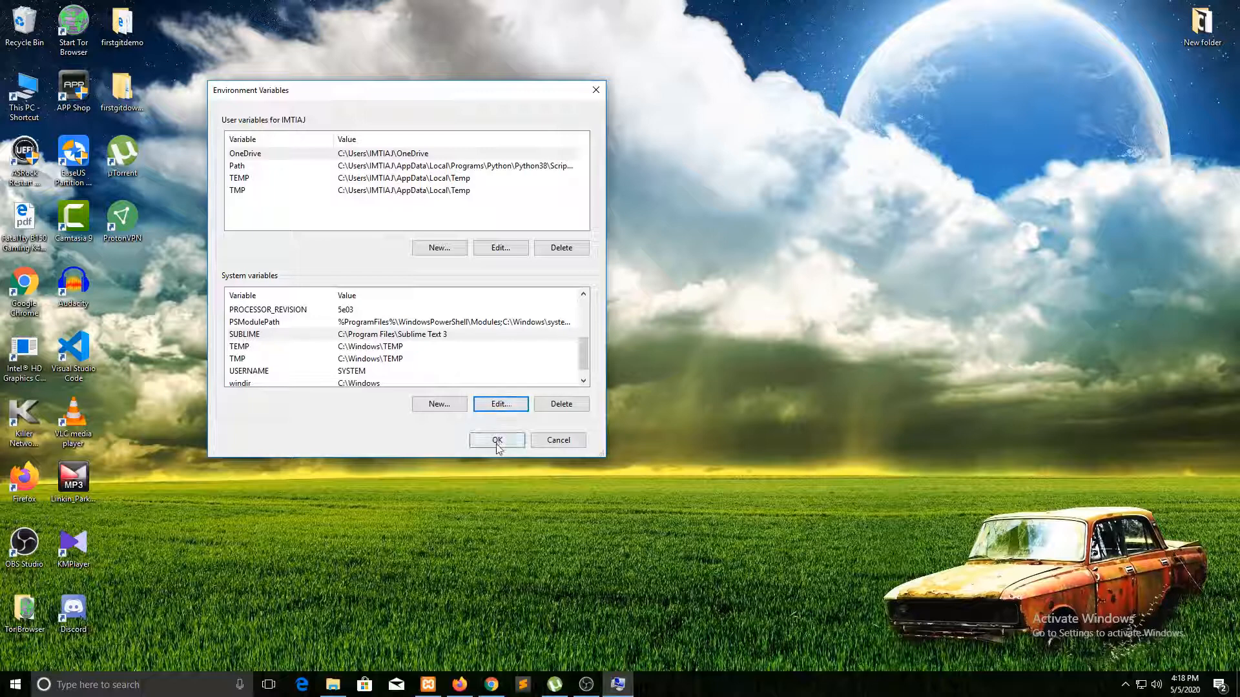
click(496, 440)
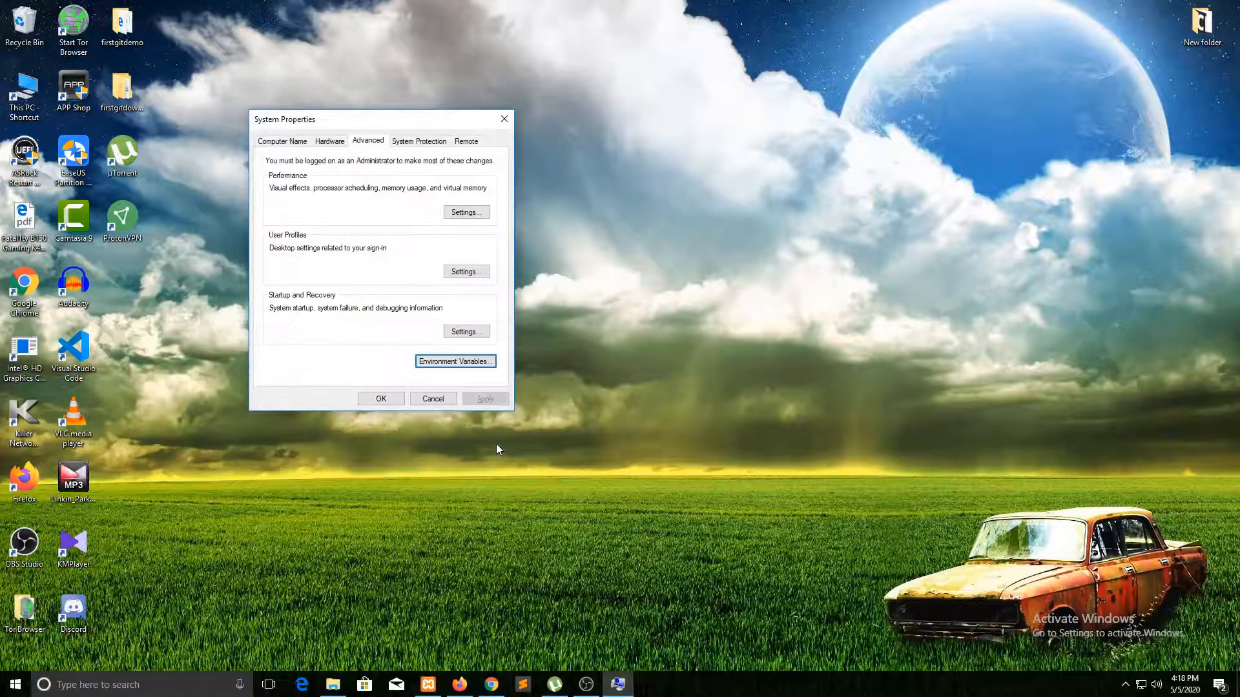
mouse_move(454, 362)
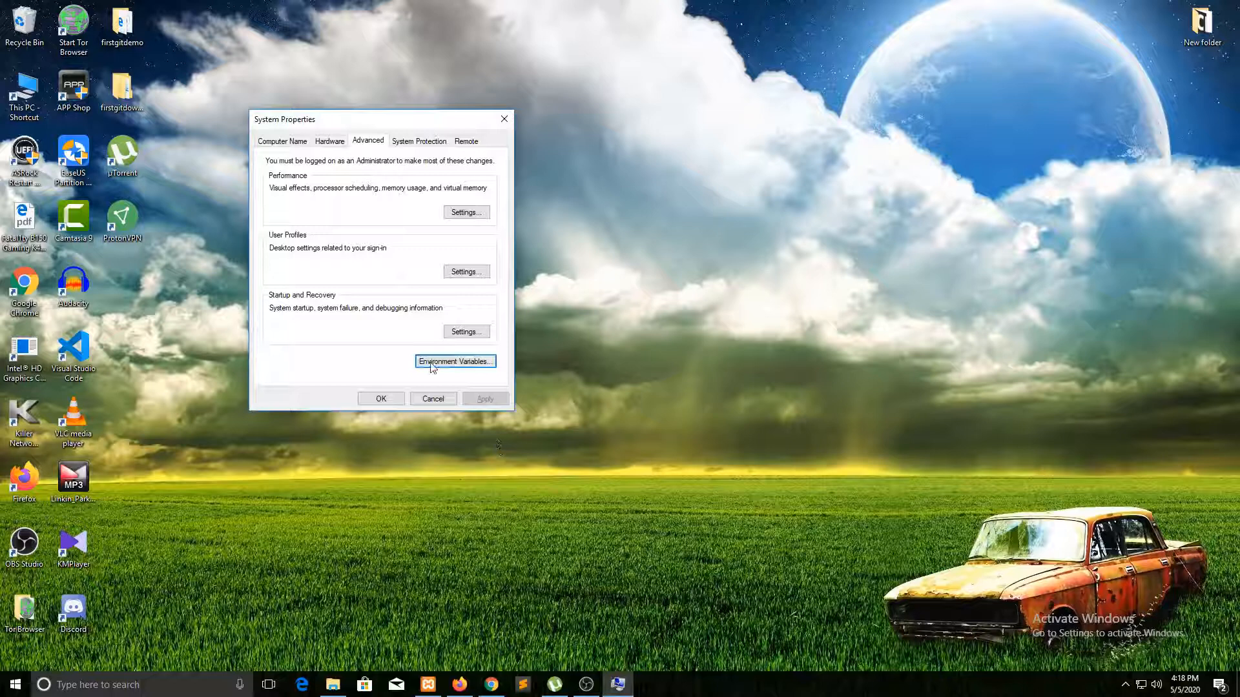
mouse_move(618, 570)
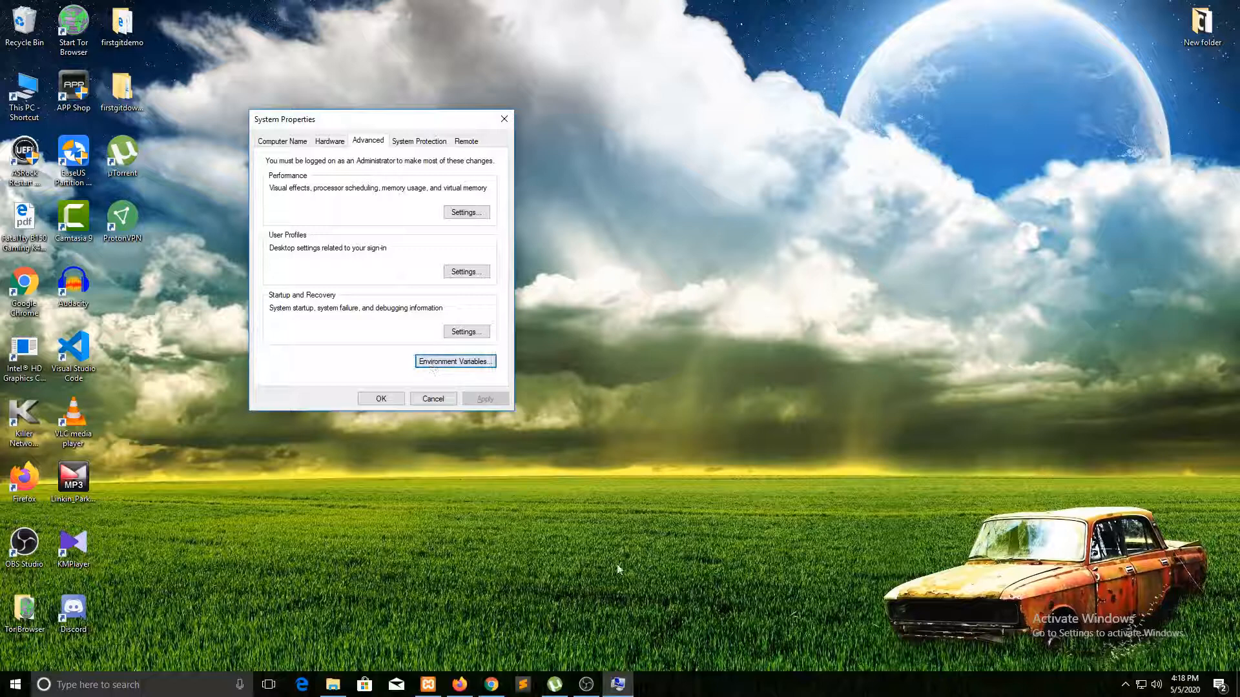
mouse_move(655, 448)
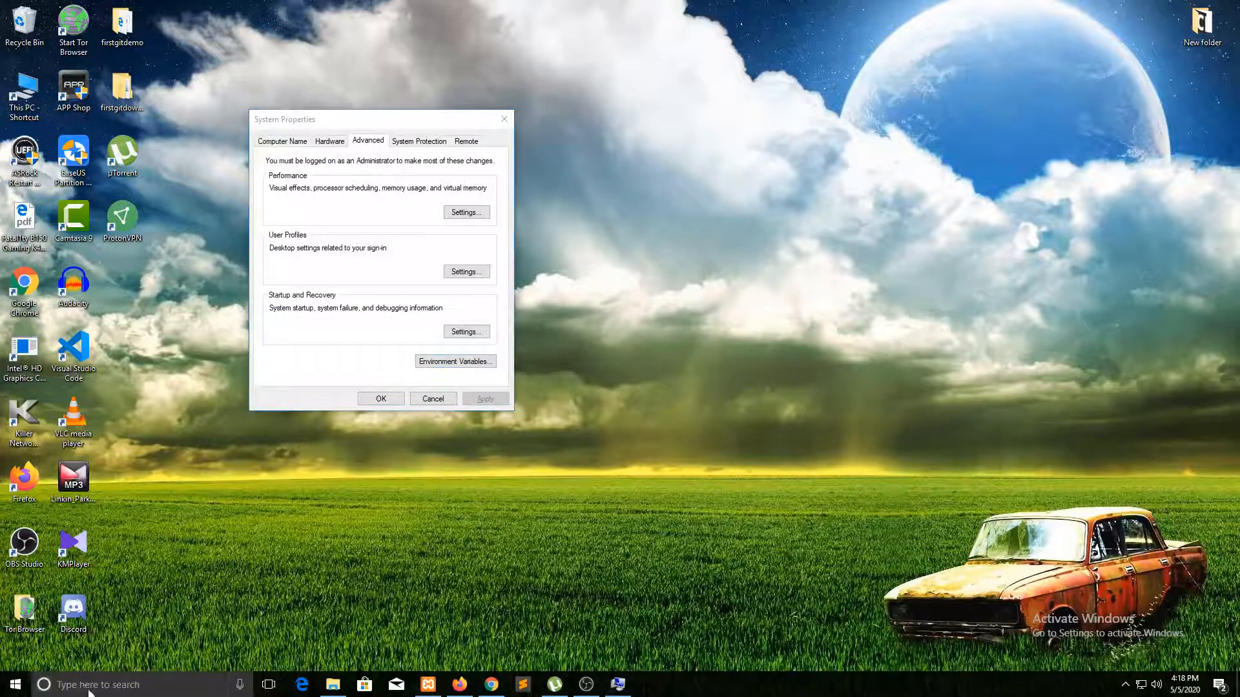
Launch Git Bash and run the subl command.
text(SU)
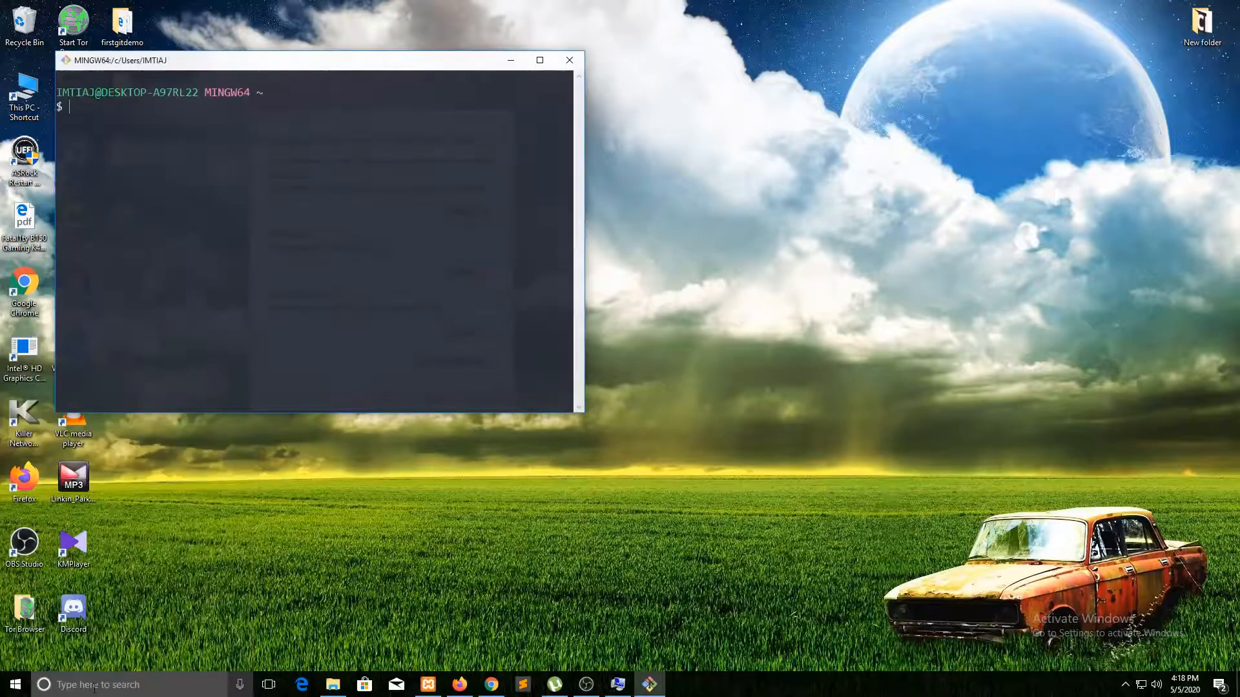
text(SU)
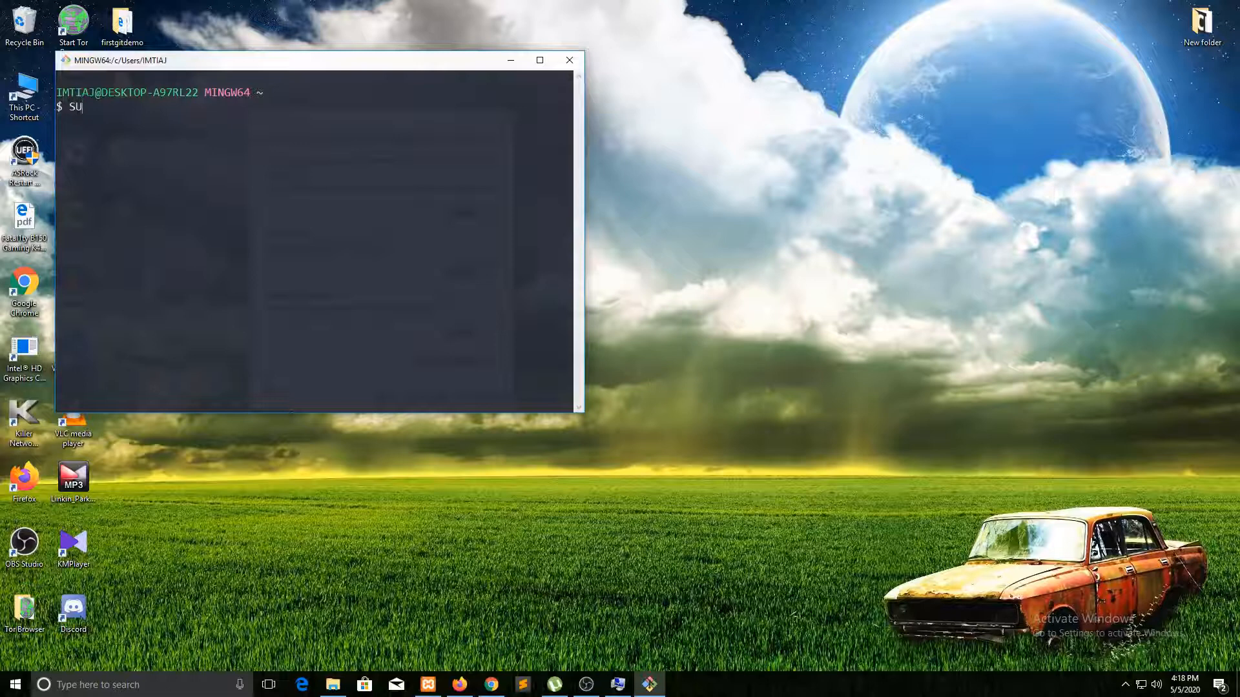
text(subl)
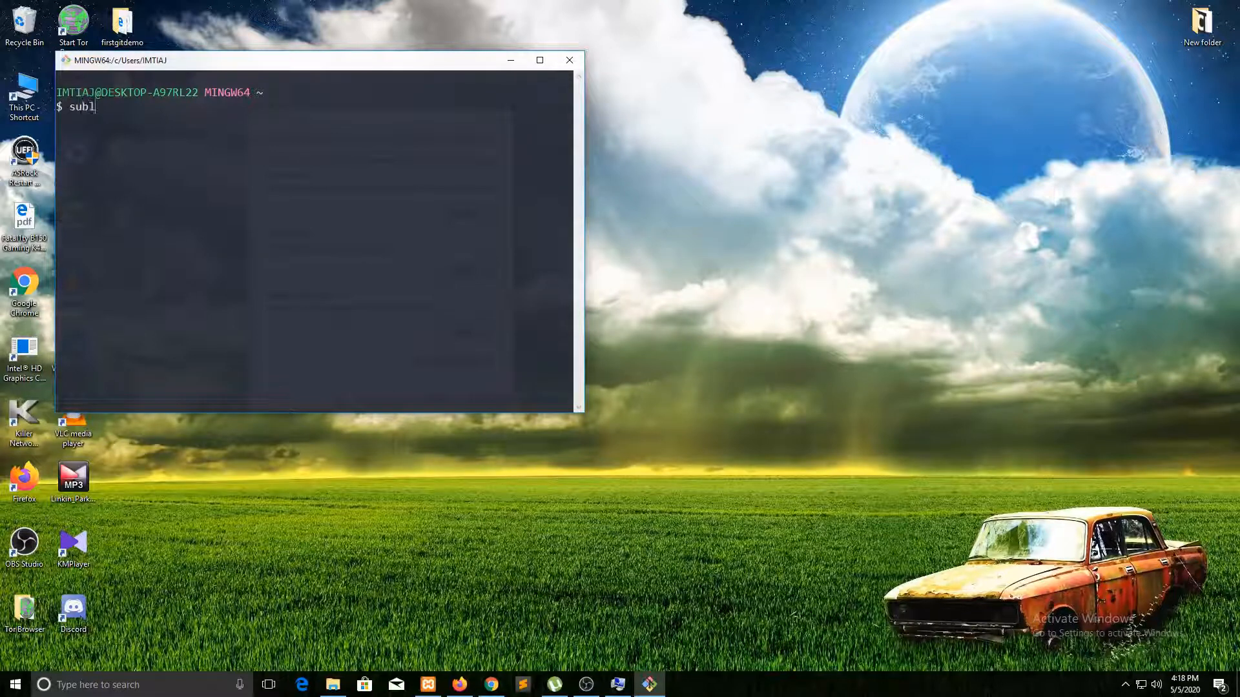
key(Return)
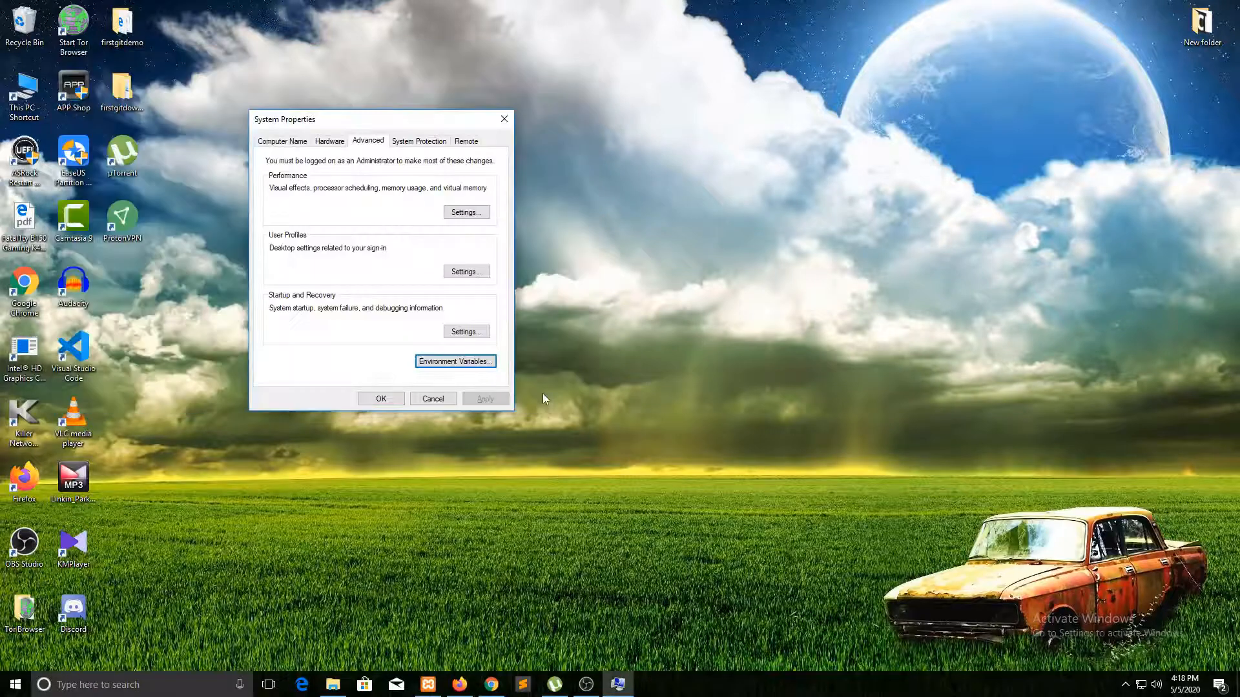
mouse_move(494, 477)
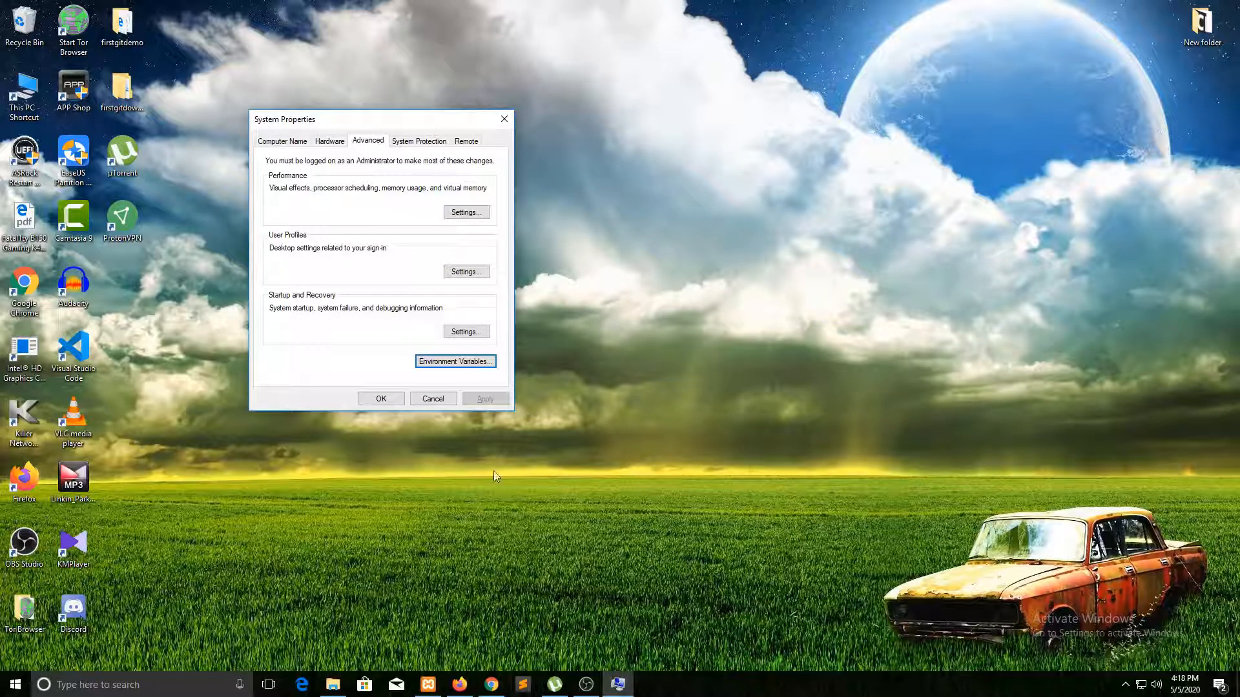
Reopen Environment Variables and edit the system Path folder list.
click(454, 362)
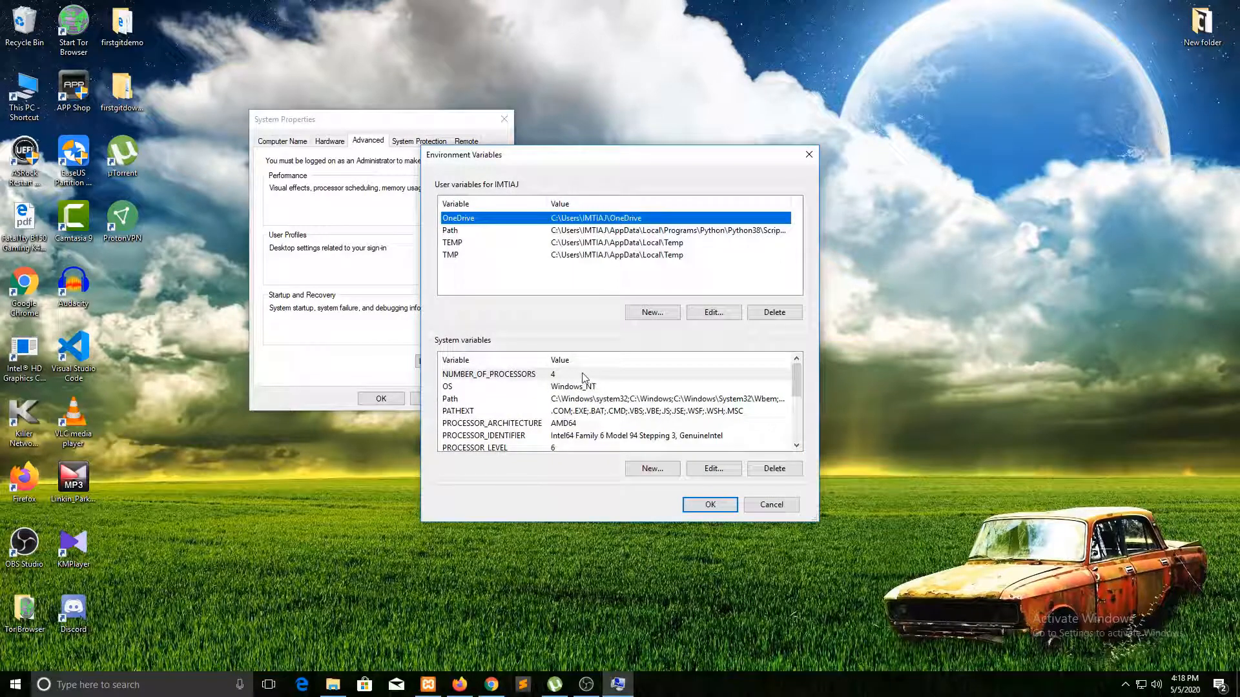
click(592, 399)
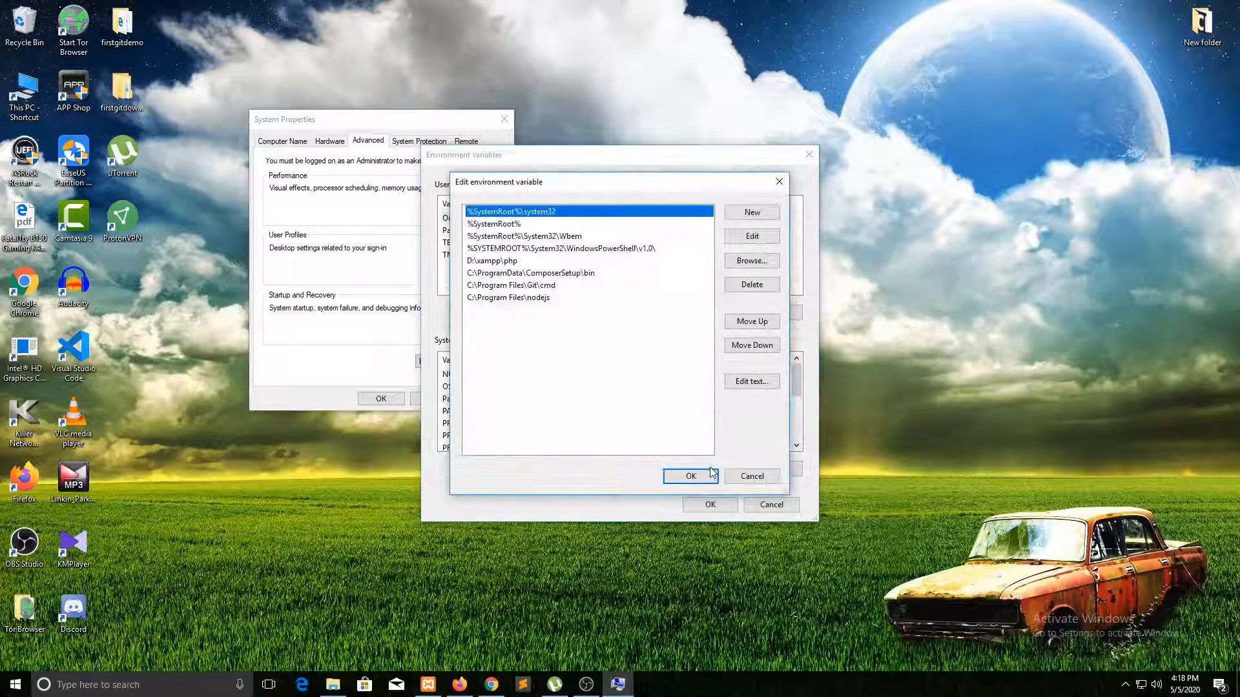
mouse_move(492, 315)
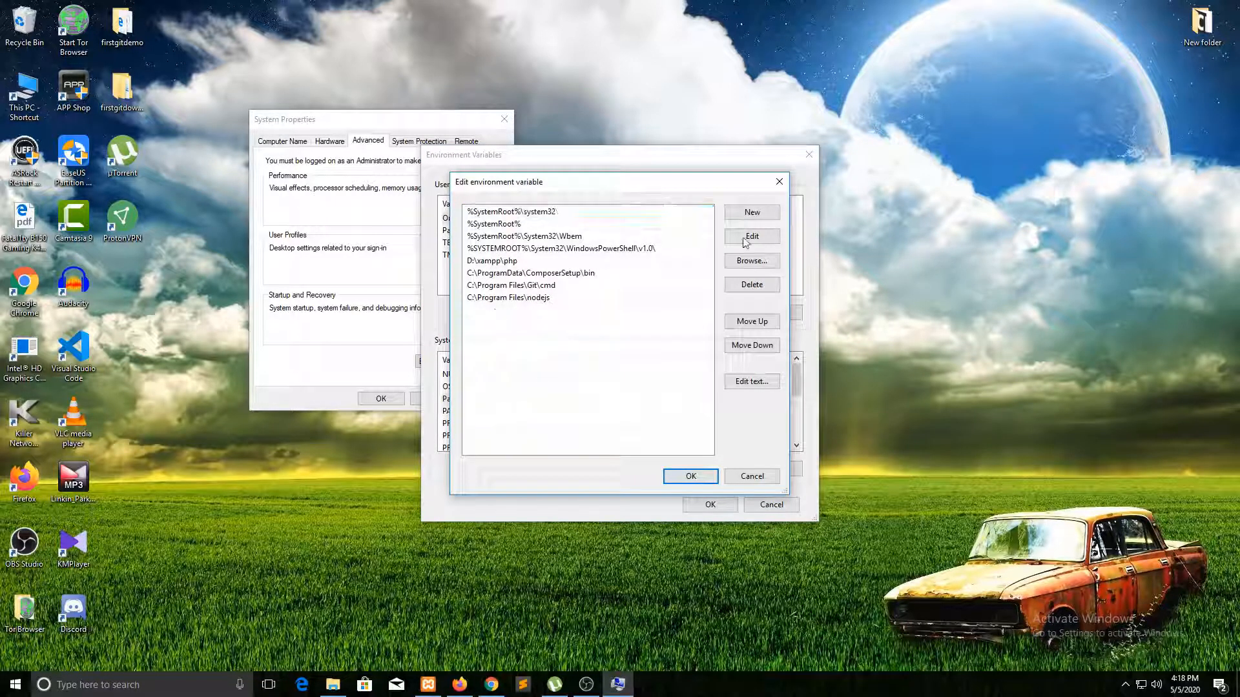
click(749, 236)
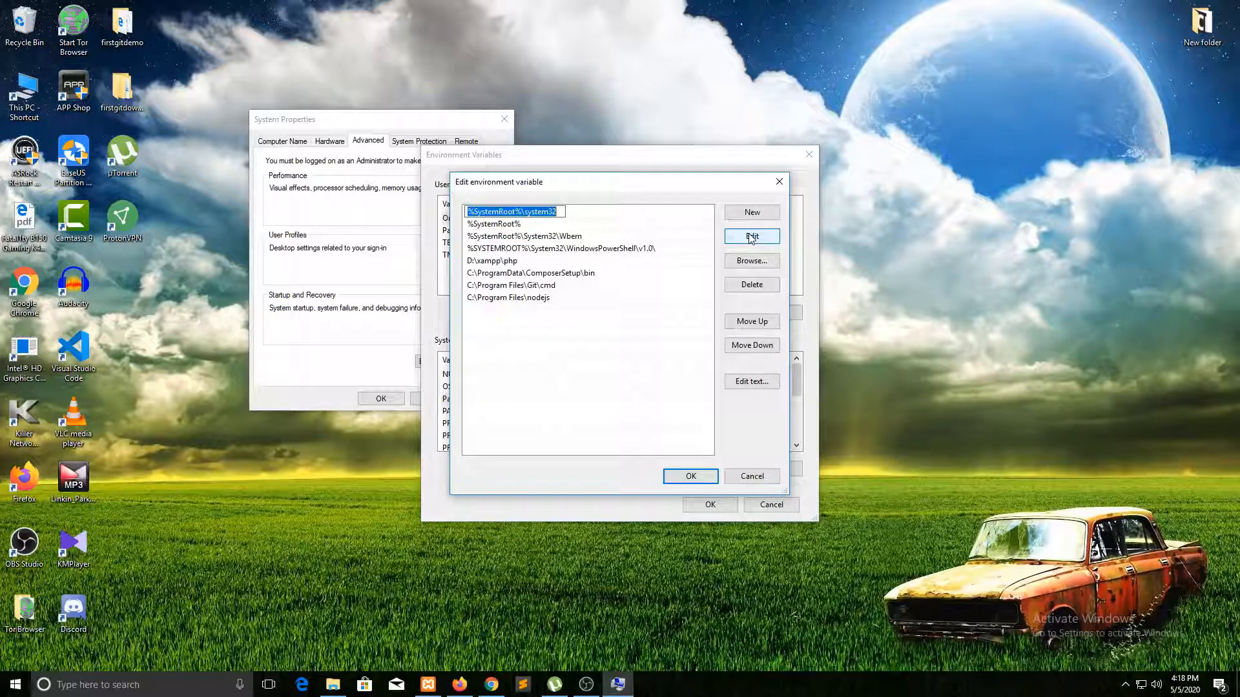
mouse_move(522, 307)
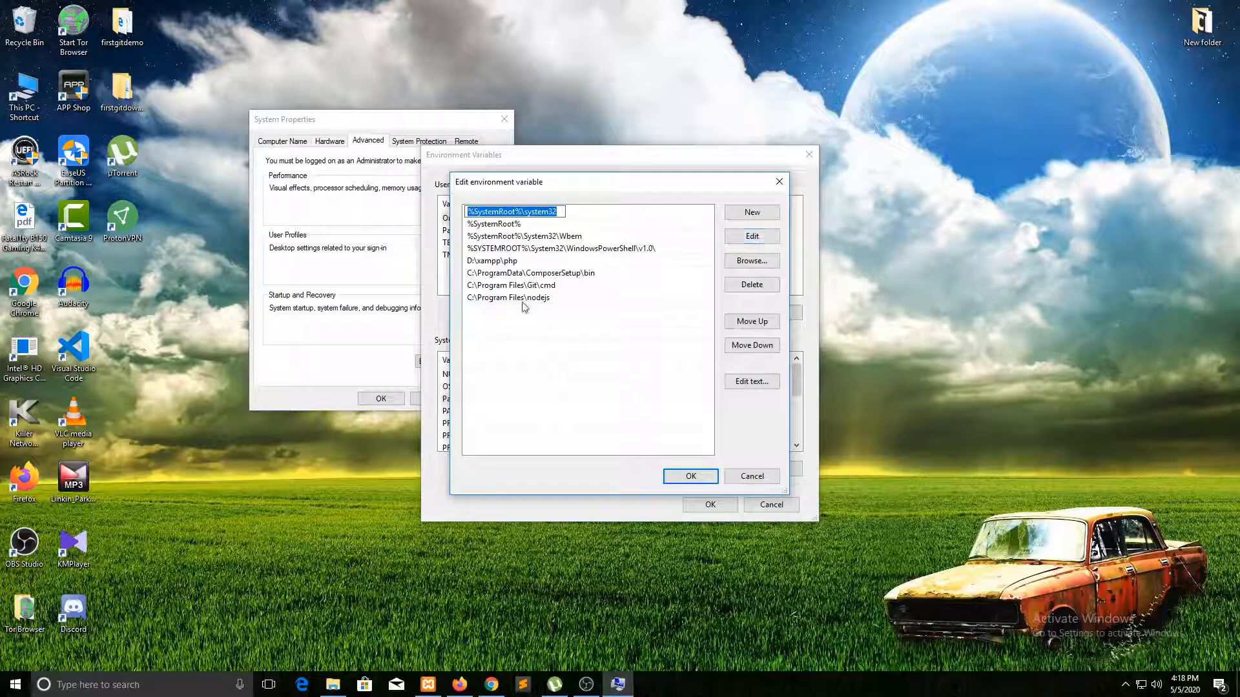
click(749, 212)
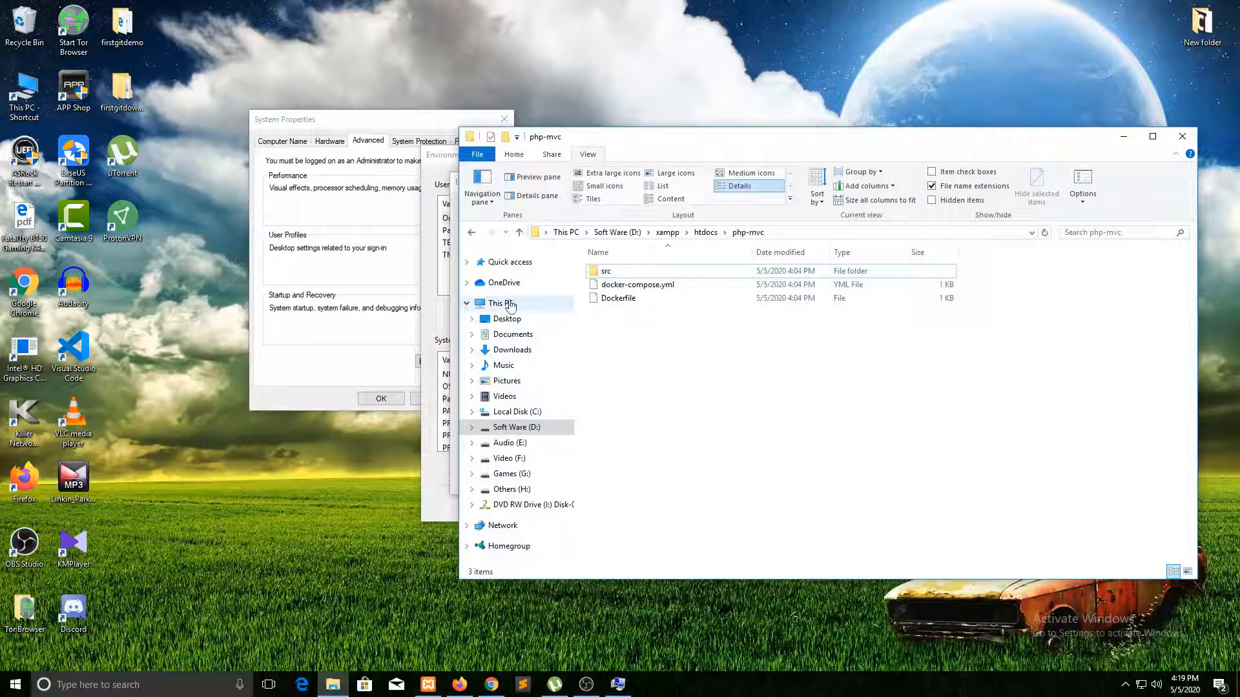
Reach C:\Program Files\Sublime Text 3 in File Explorer and copy its full path.
click(500, 302)
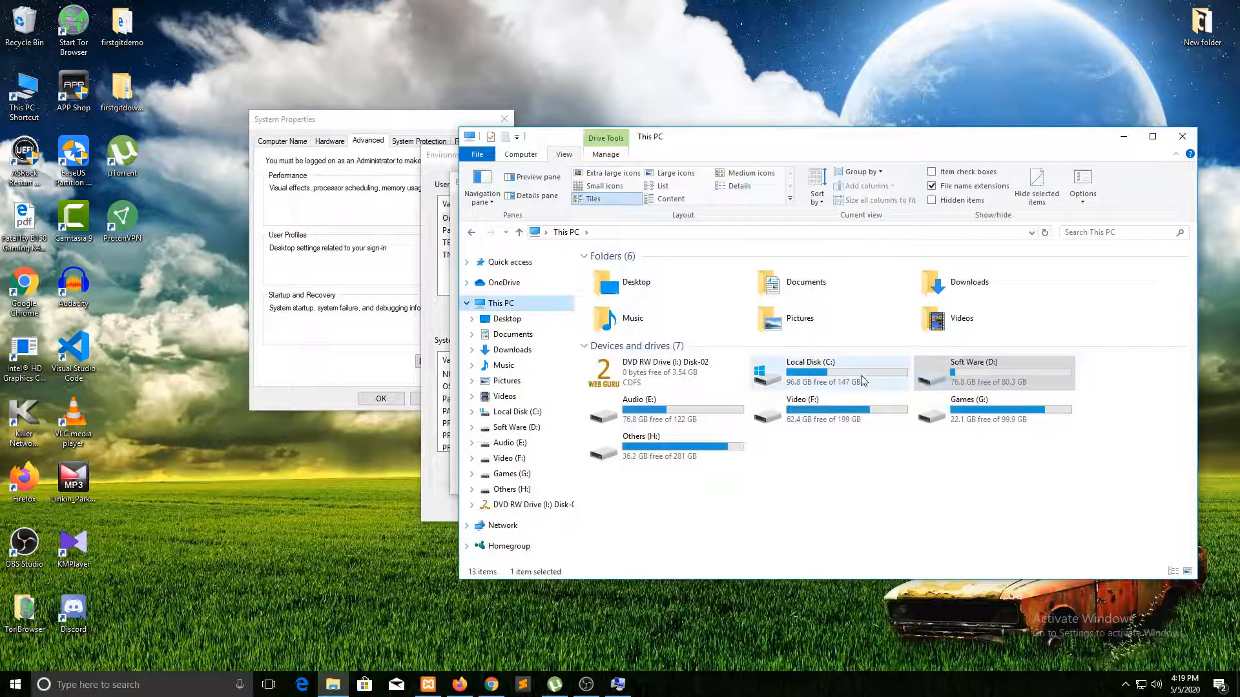
double_click(809, 362)
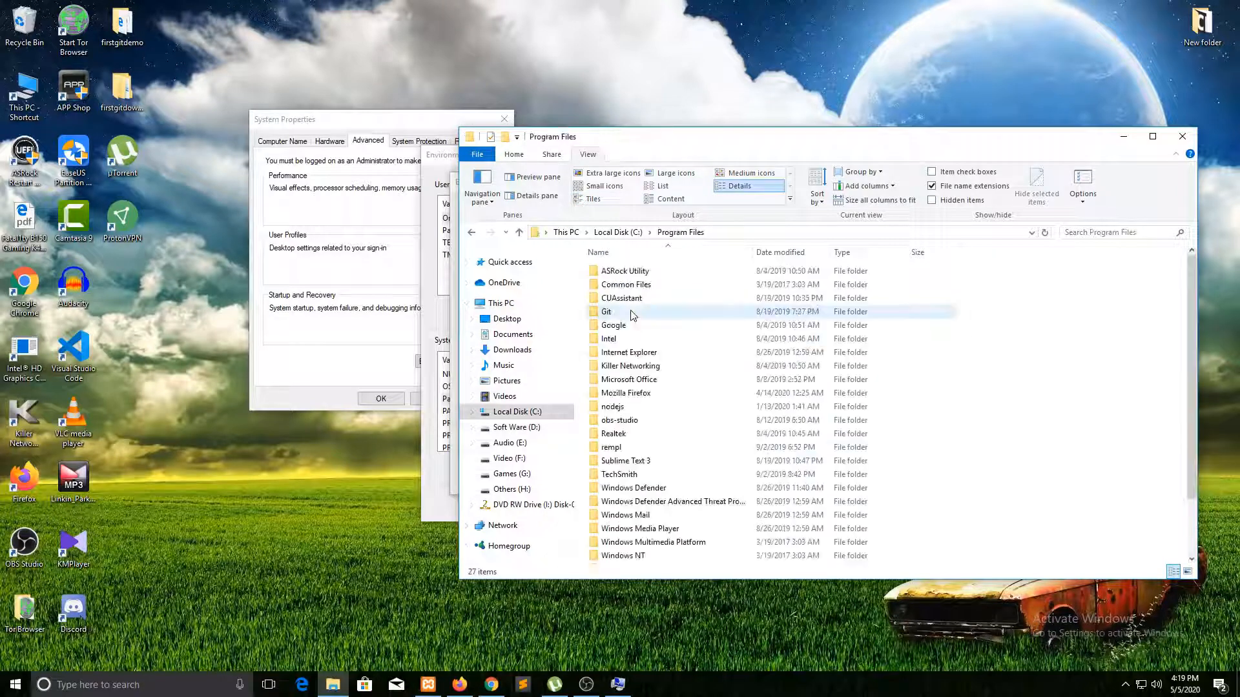
mouse_move(641, 447)
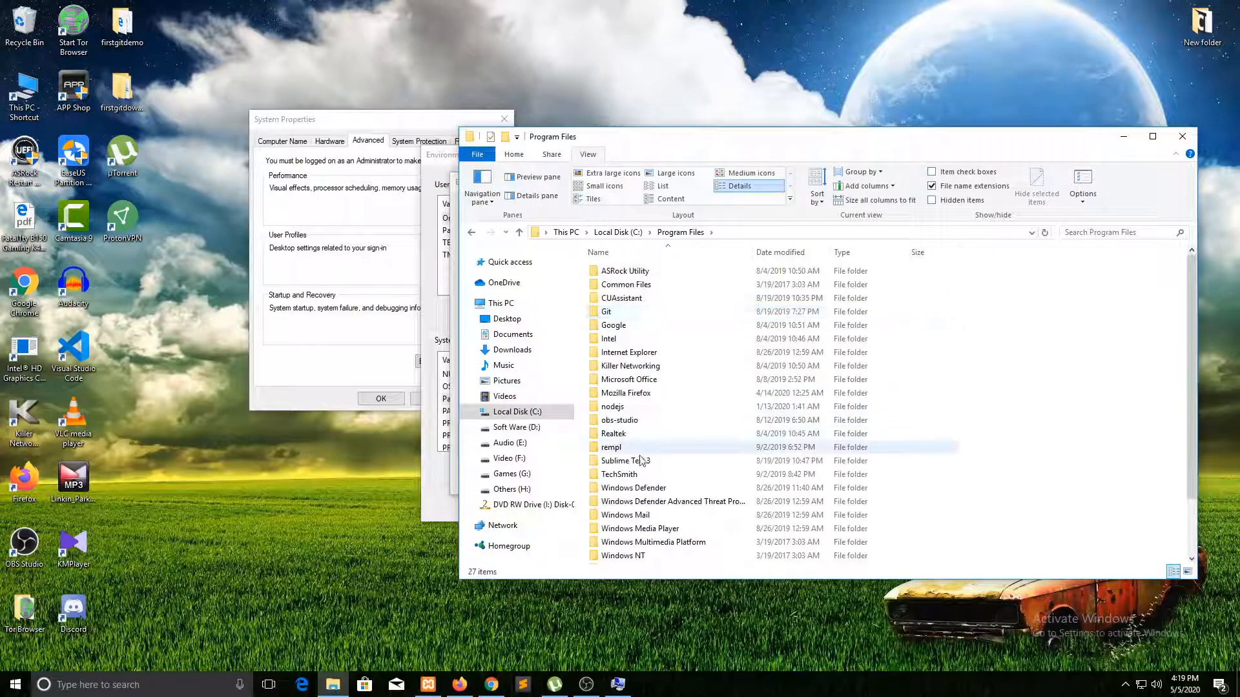
double_click(623, 459)
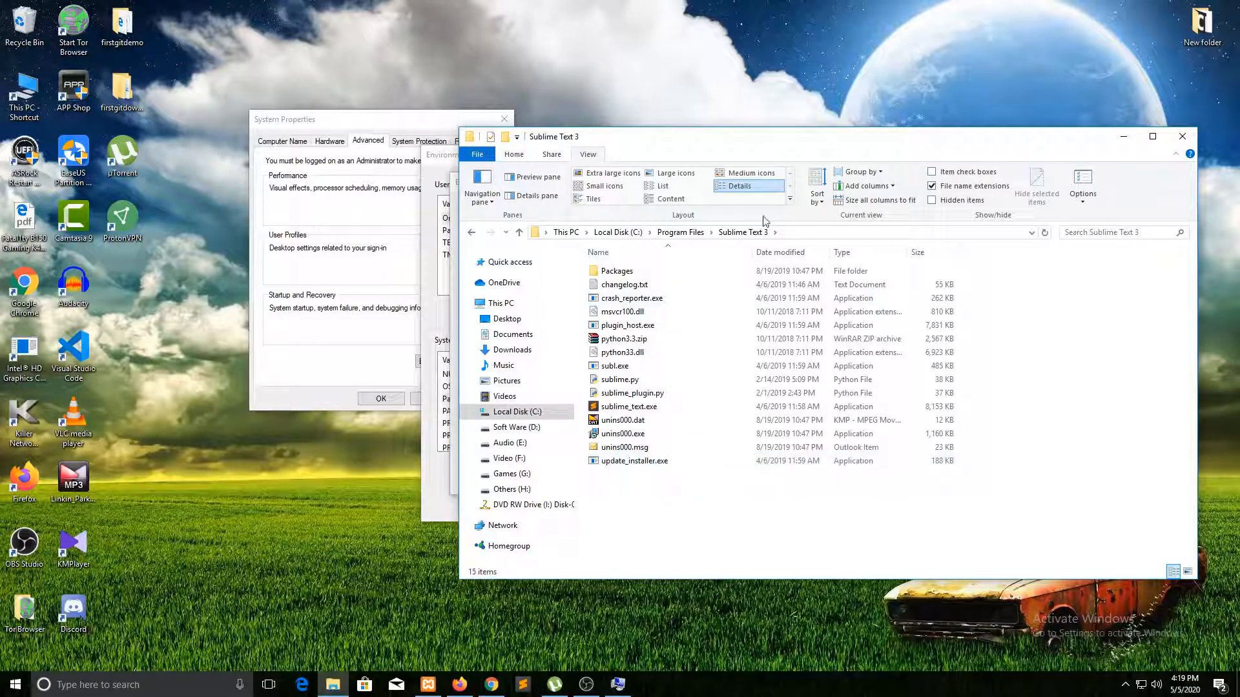
click(711, 231)
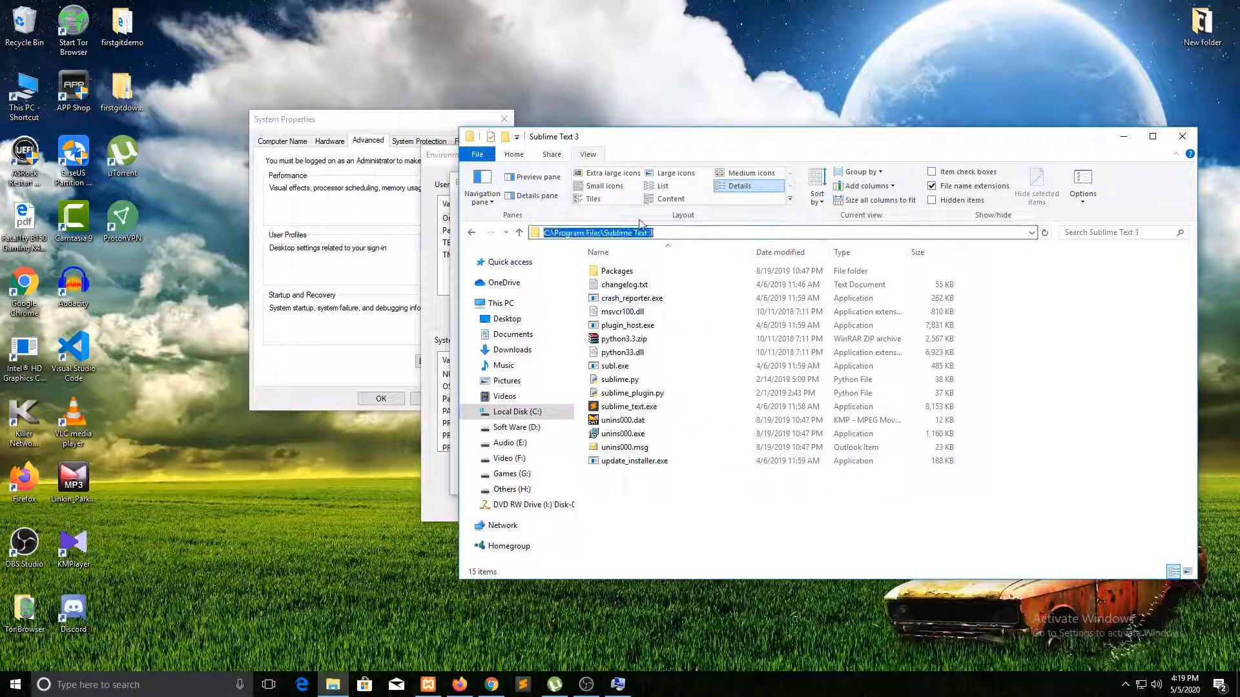
right_click(596, 231)
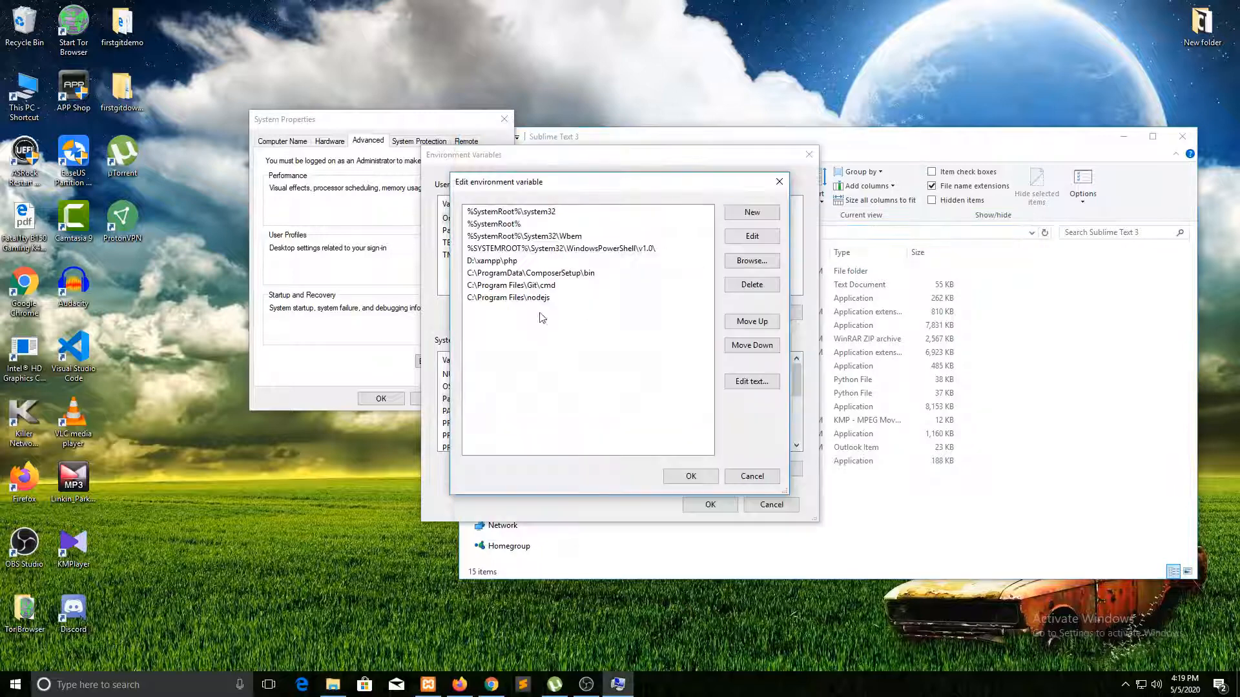
Paste C:\Program Files\Sublime Text 3 as a new Path entry and confirm every dialog.
click(750, 212)
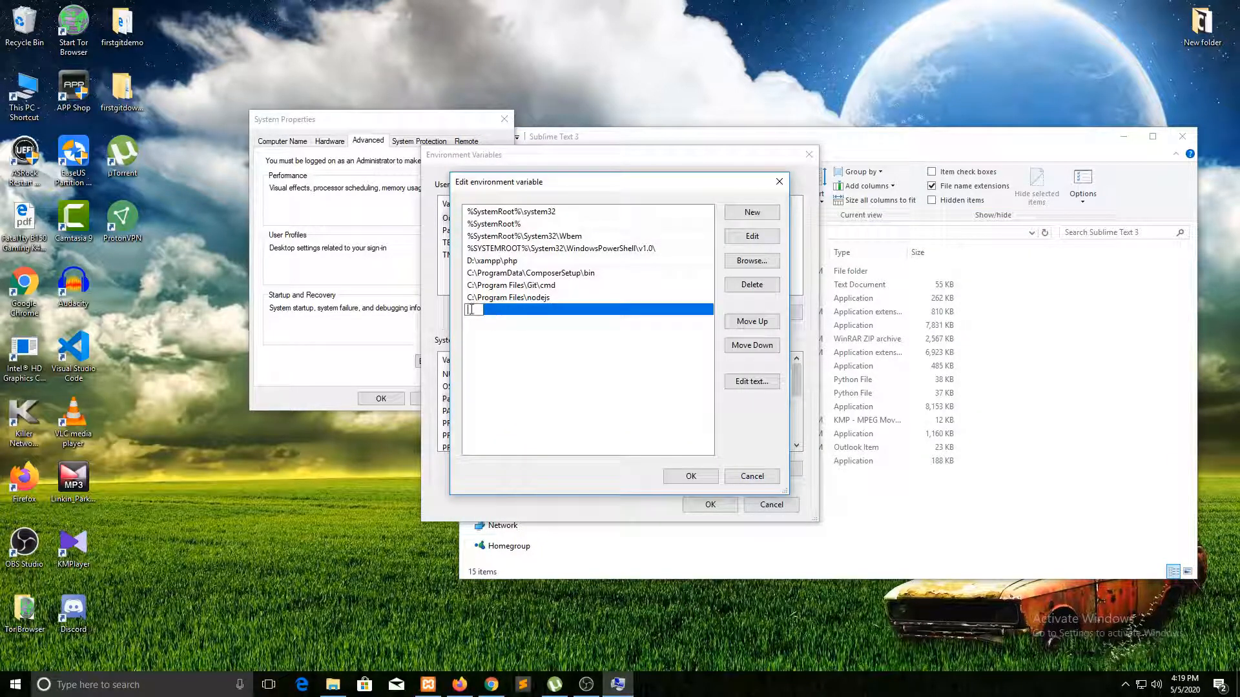
right_click(554, 309)
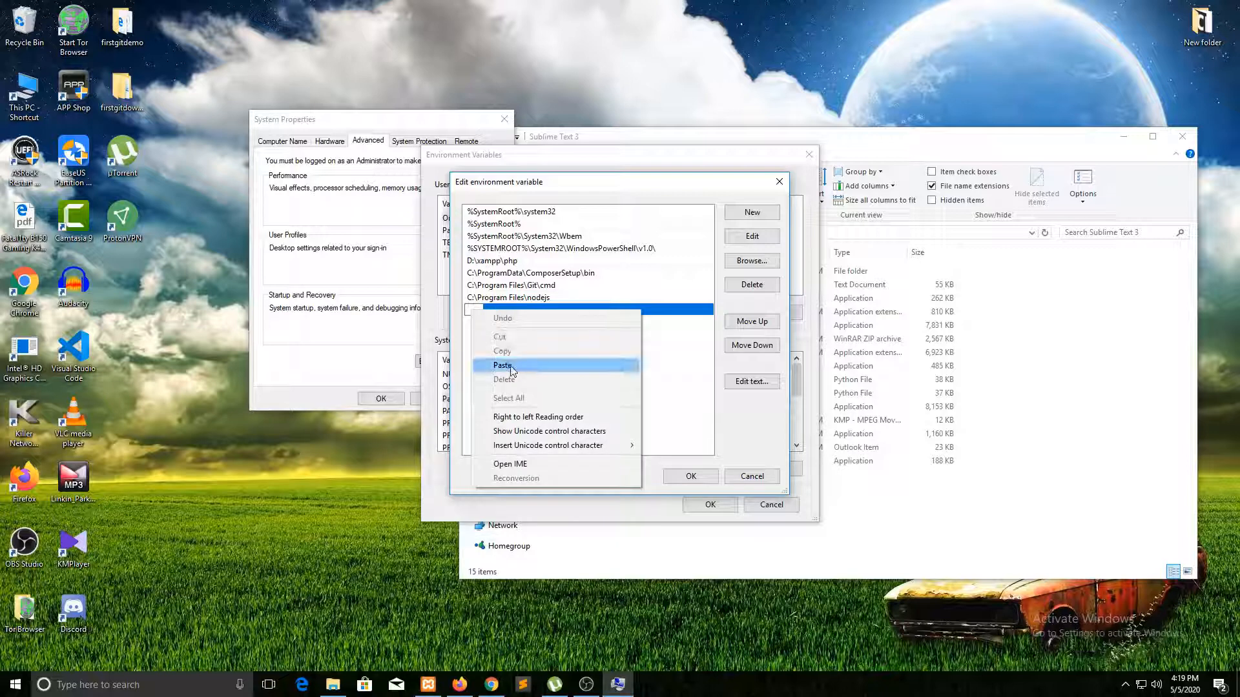
click(503, 365)
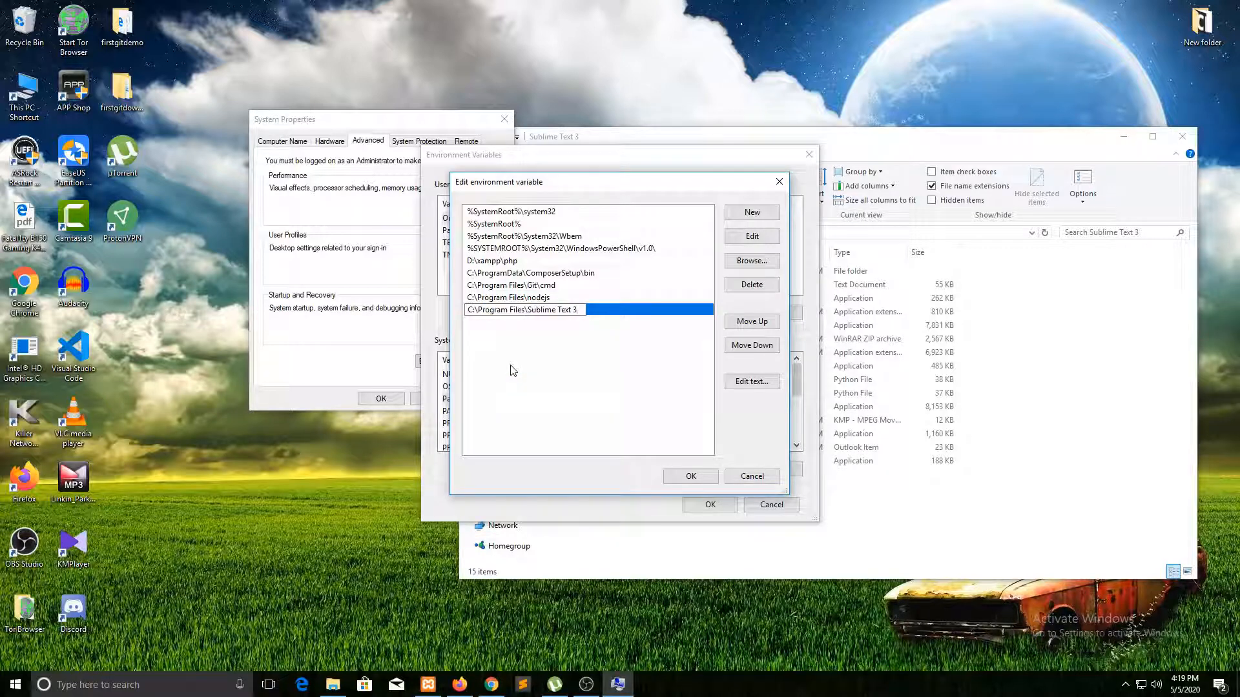
click(688, 476)
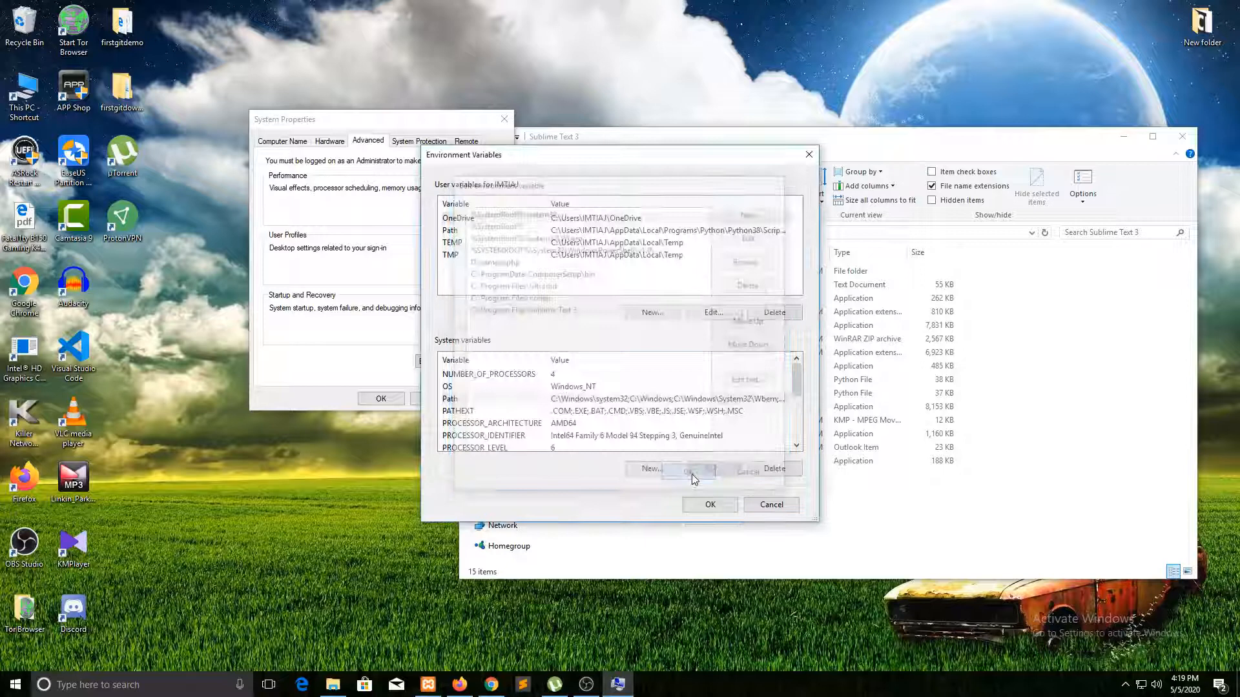
click(709, 505)
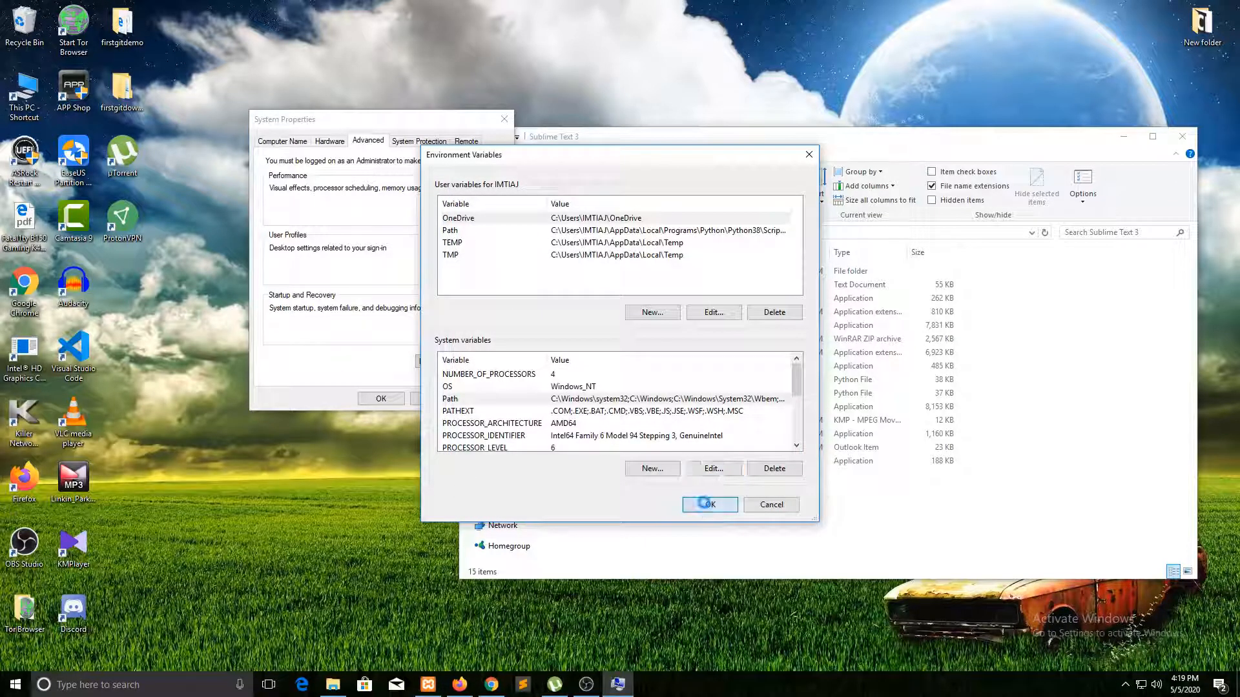
click(707, 505)
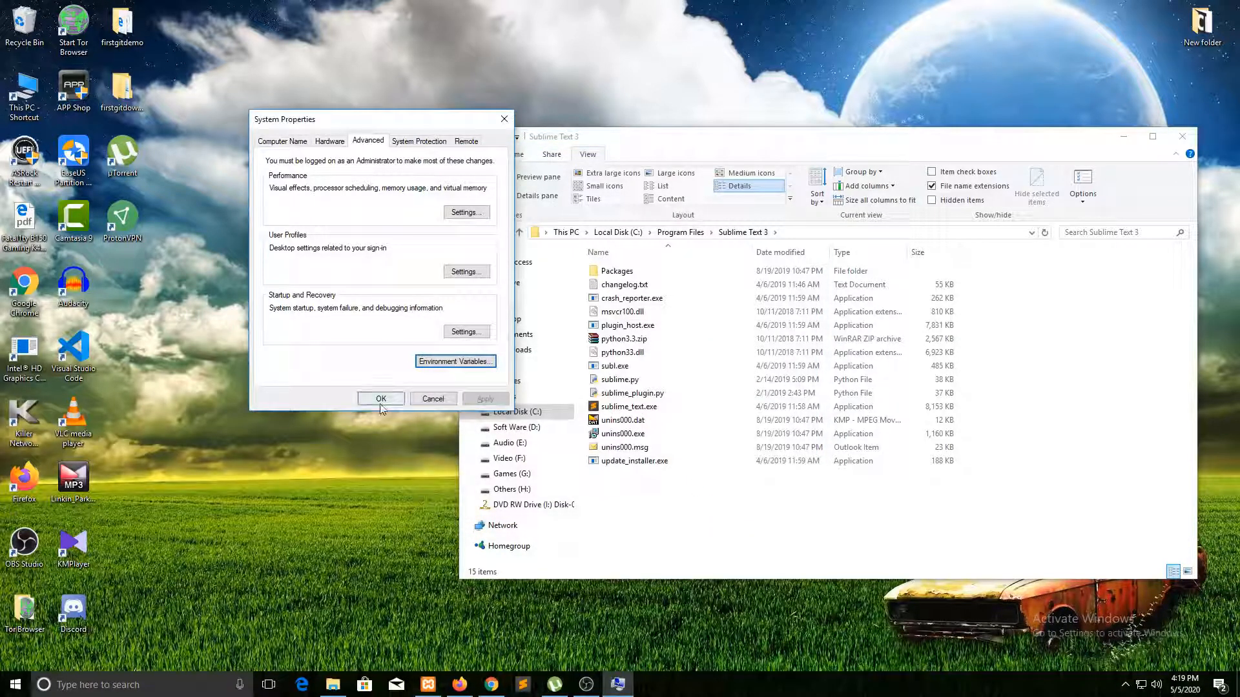
click(380, 399)
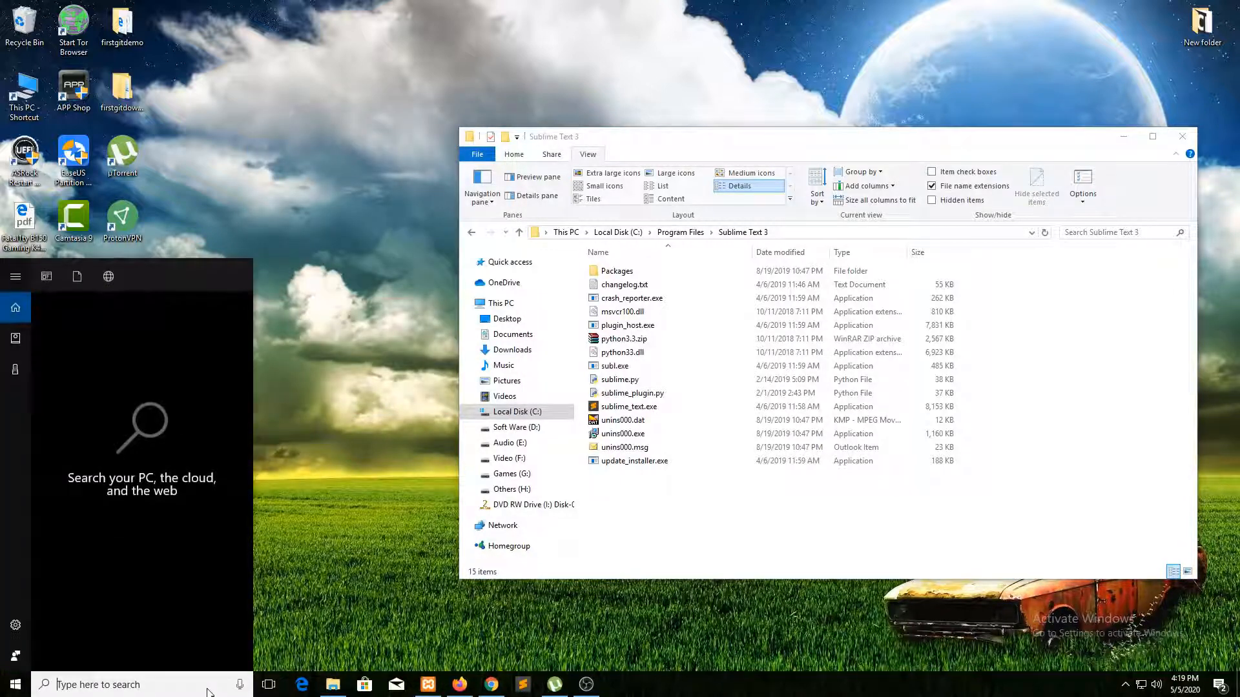
Run subl in Git Bash to launch Sublime Text, cancel the update notice and close it.
click(614, 685)
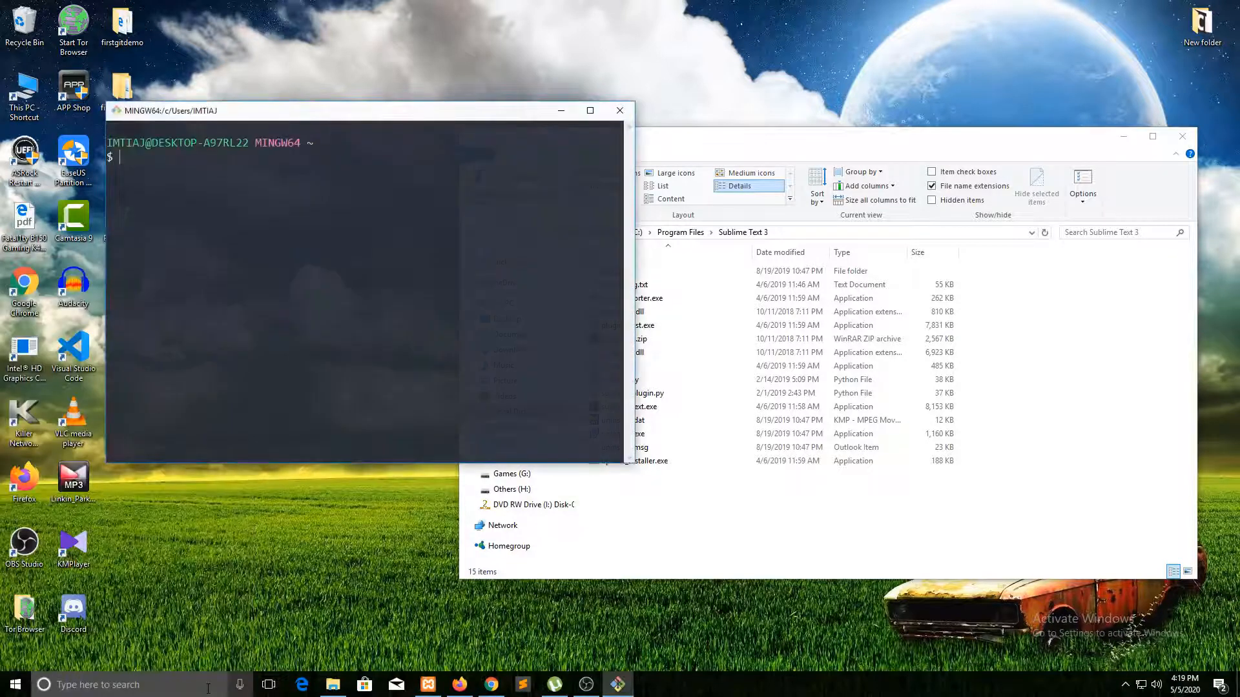
text(subl)
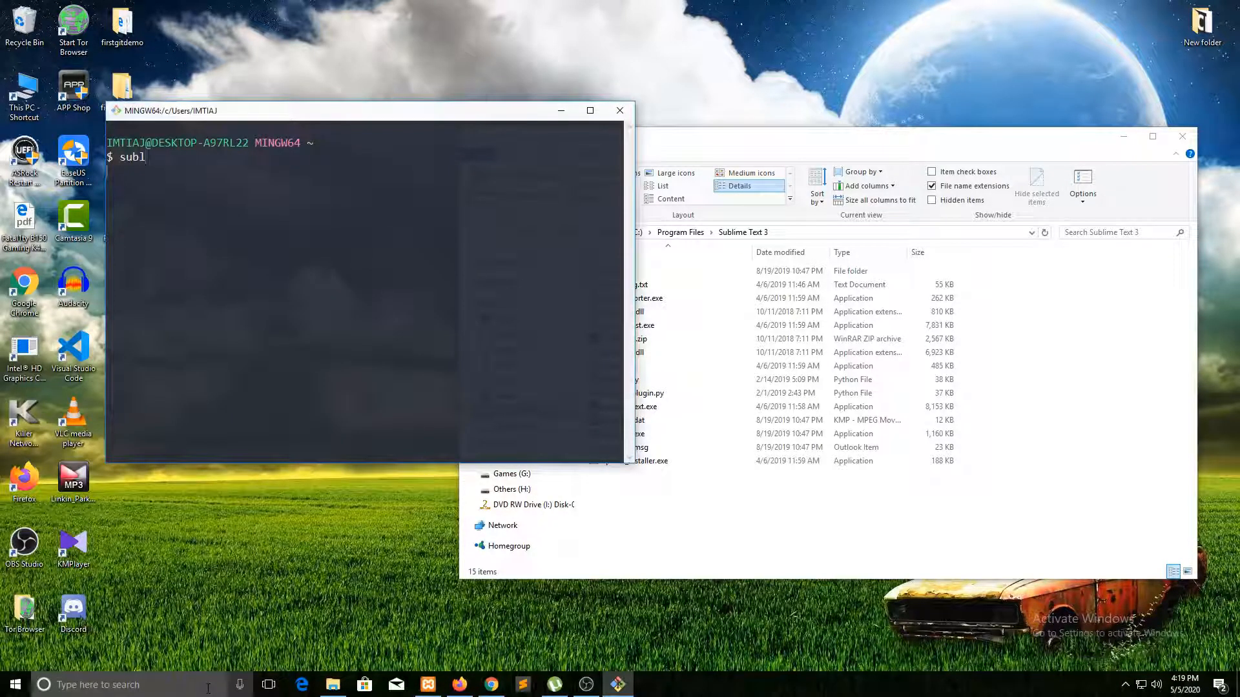
key(Return)
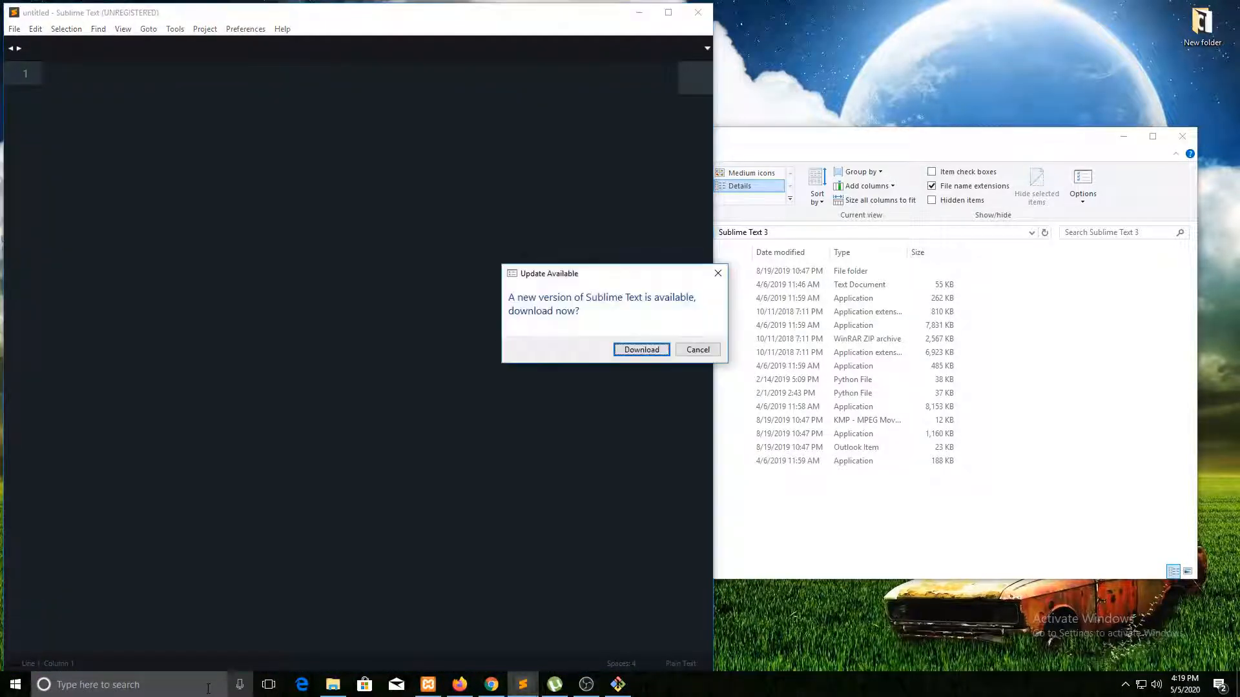
click(696, 350)
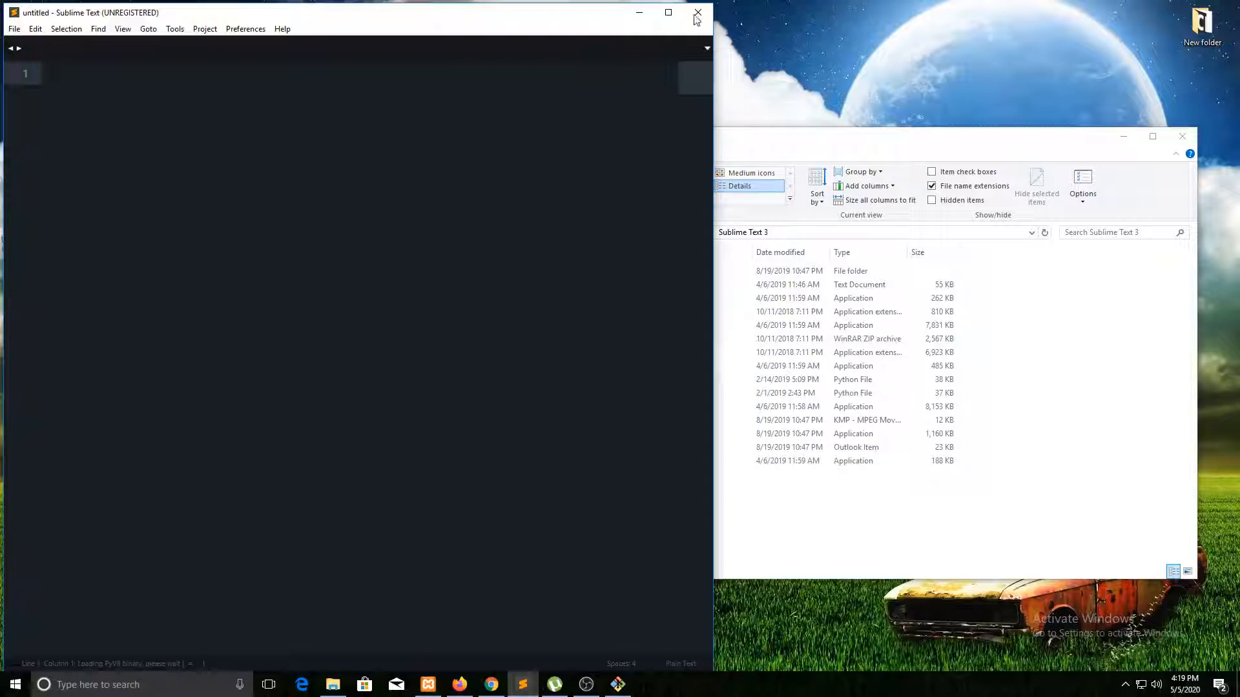
click(696, 13)
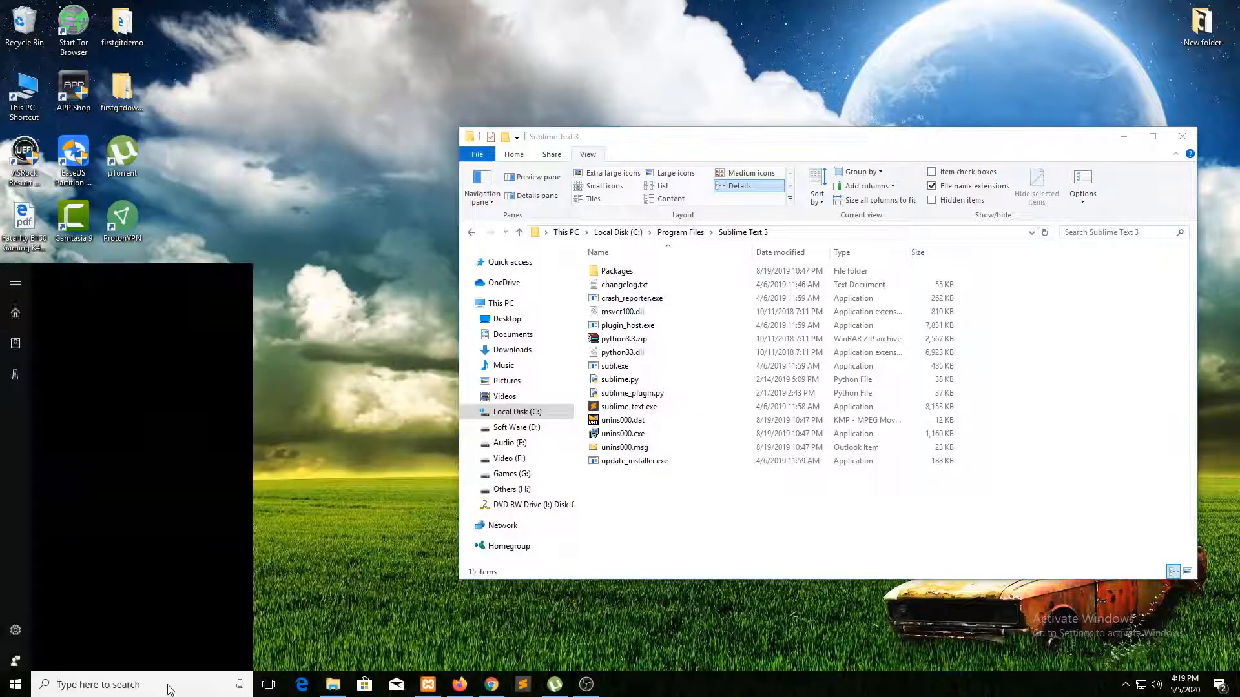
Run subl from a new Command Prompt window, then close that window.
text(cm)
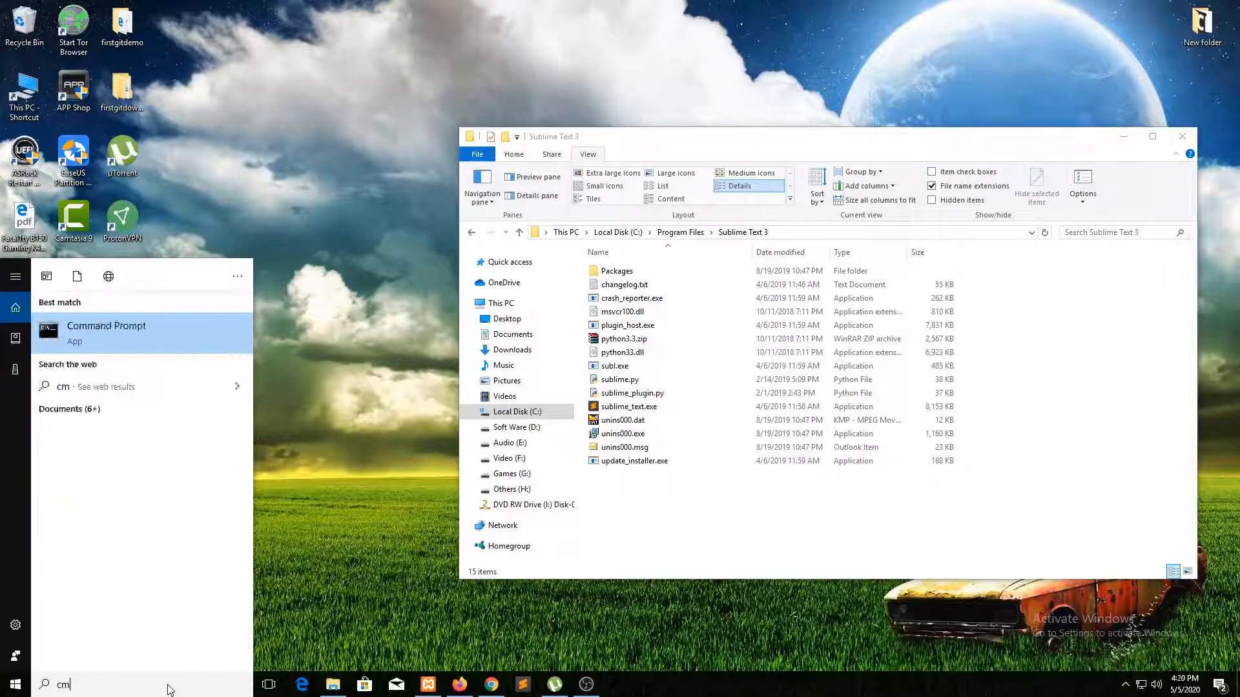
click(106, 326)
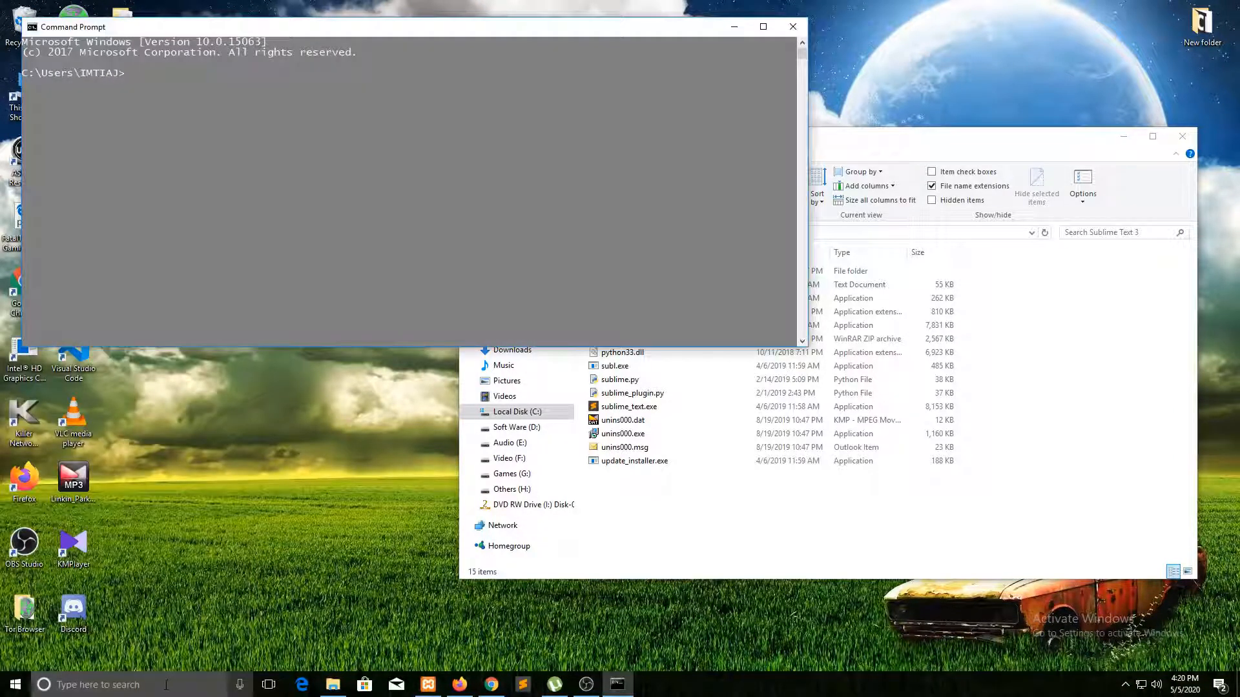
drag(71, 26, 147, 47)
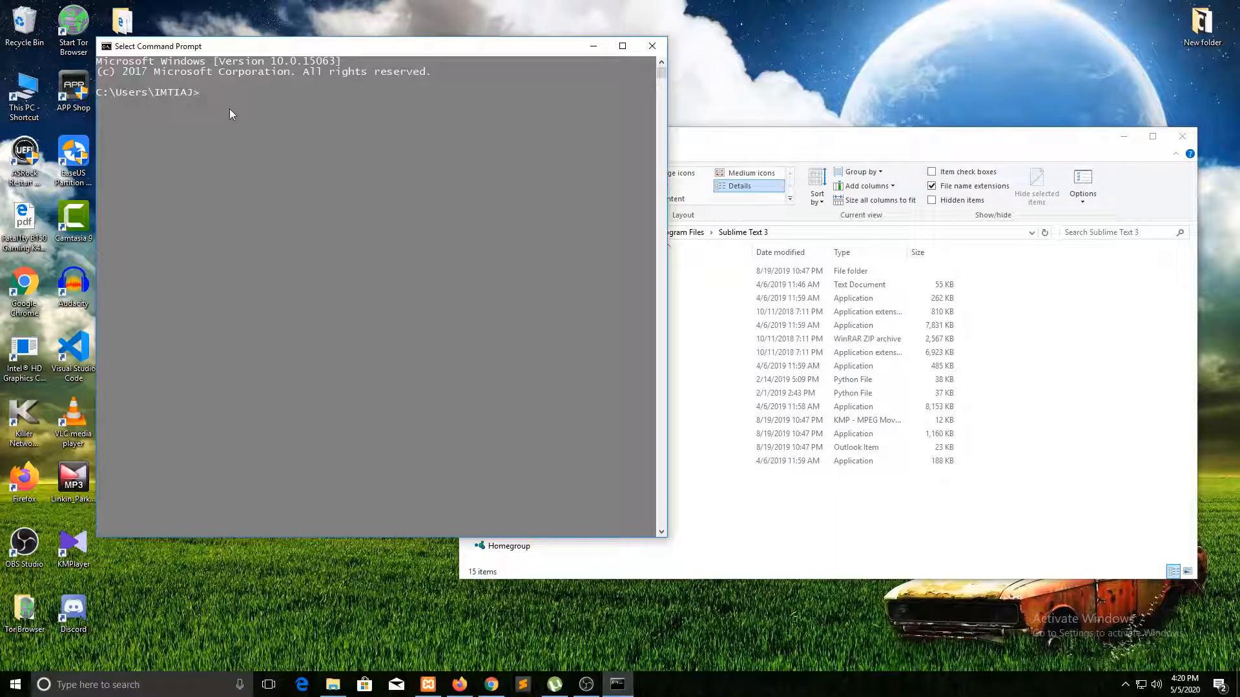
text(subls)
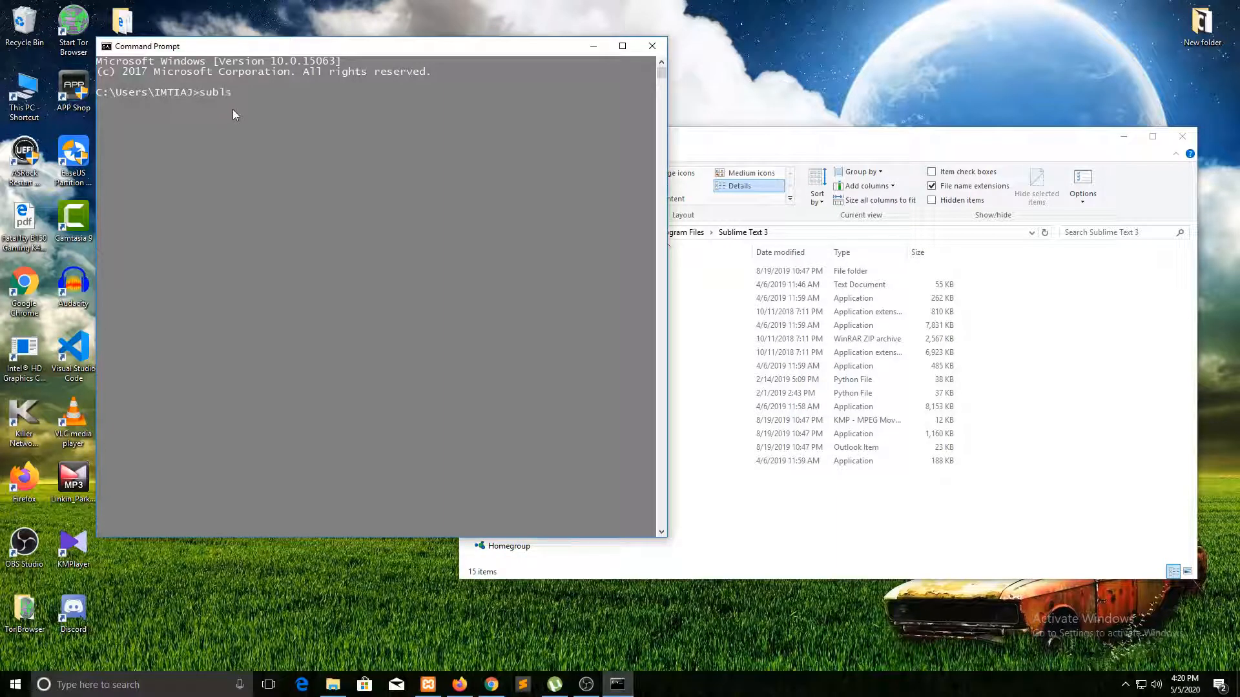
mouse_move(279, 105)
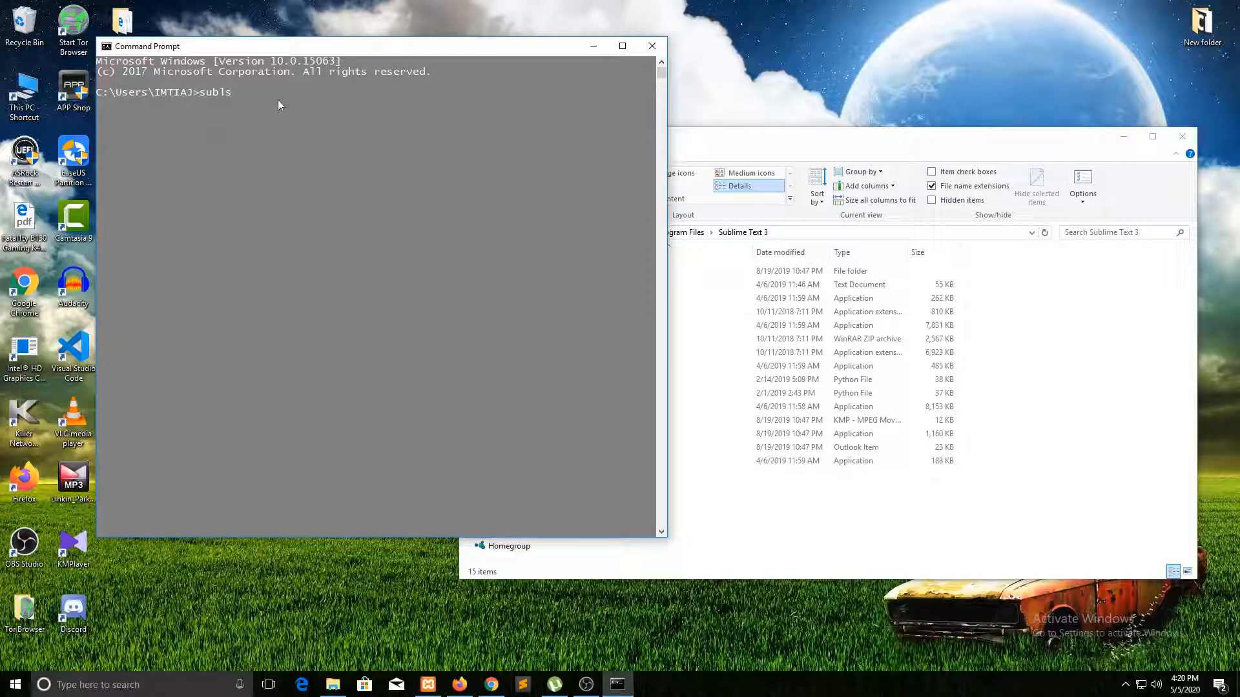
key(Backspace)
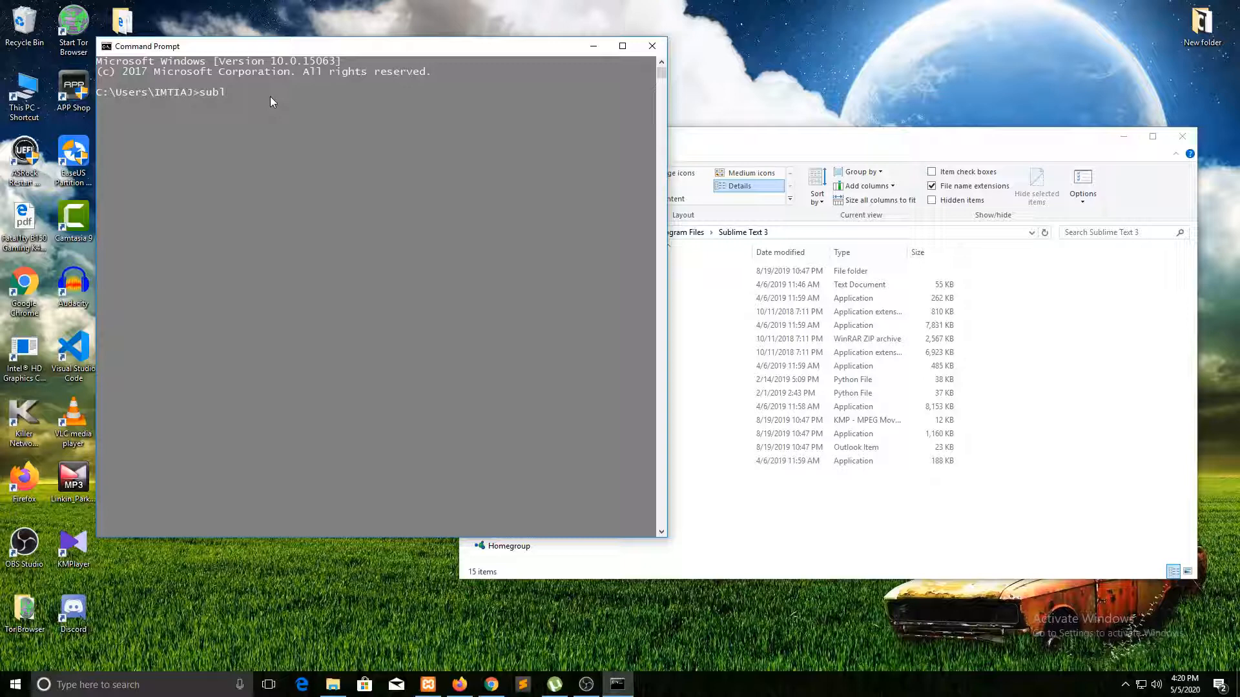
key(Return)
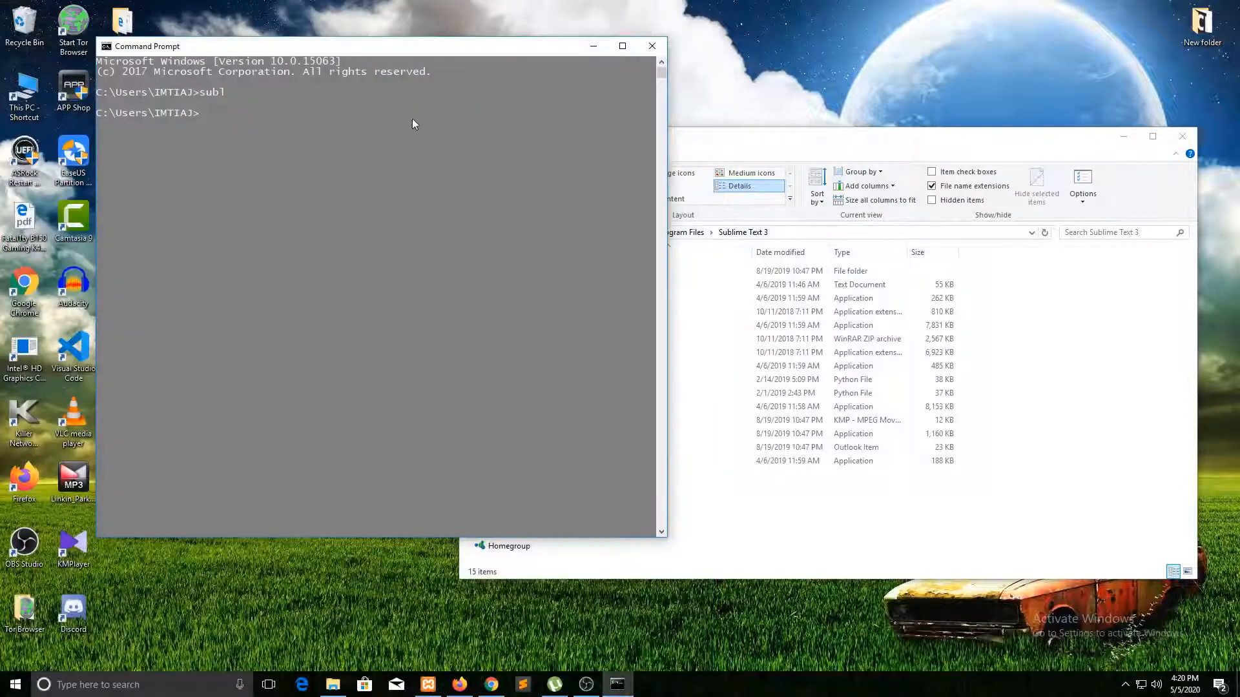
click(651, 46)
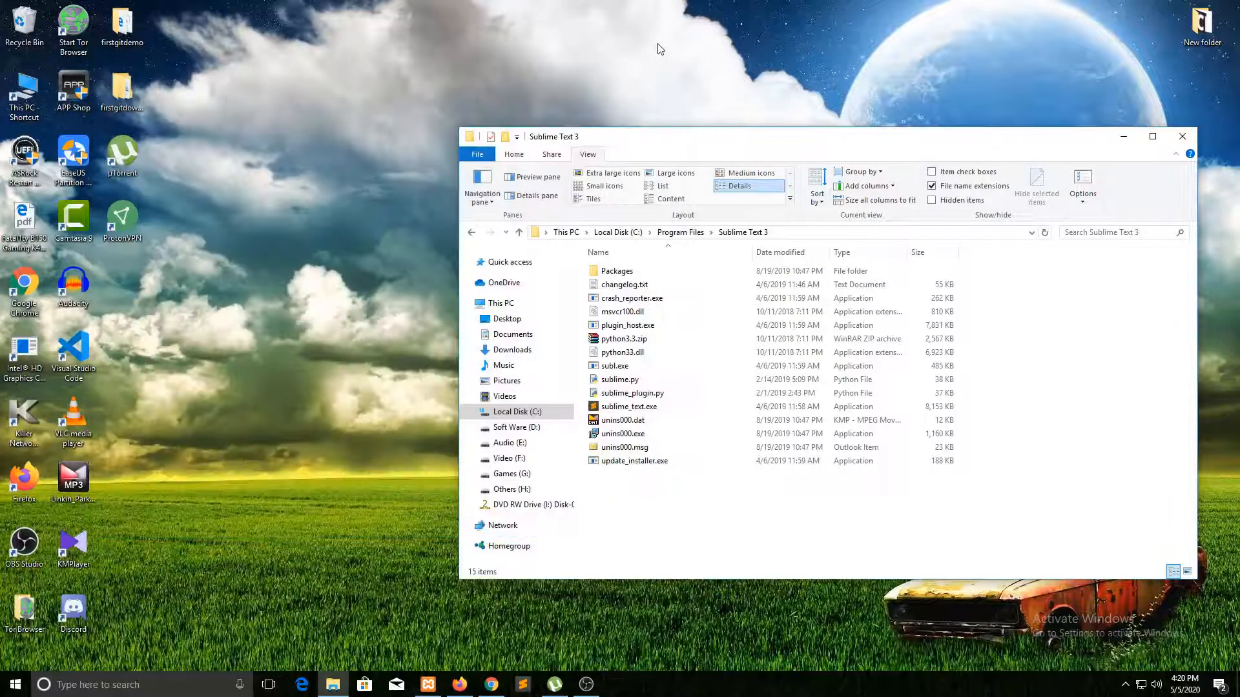
mouse_move(616, 663)
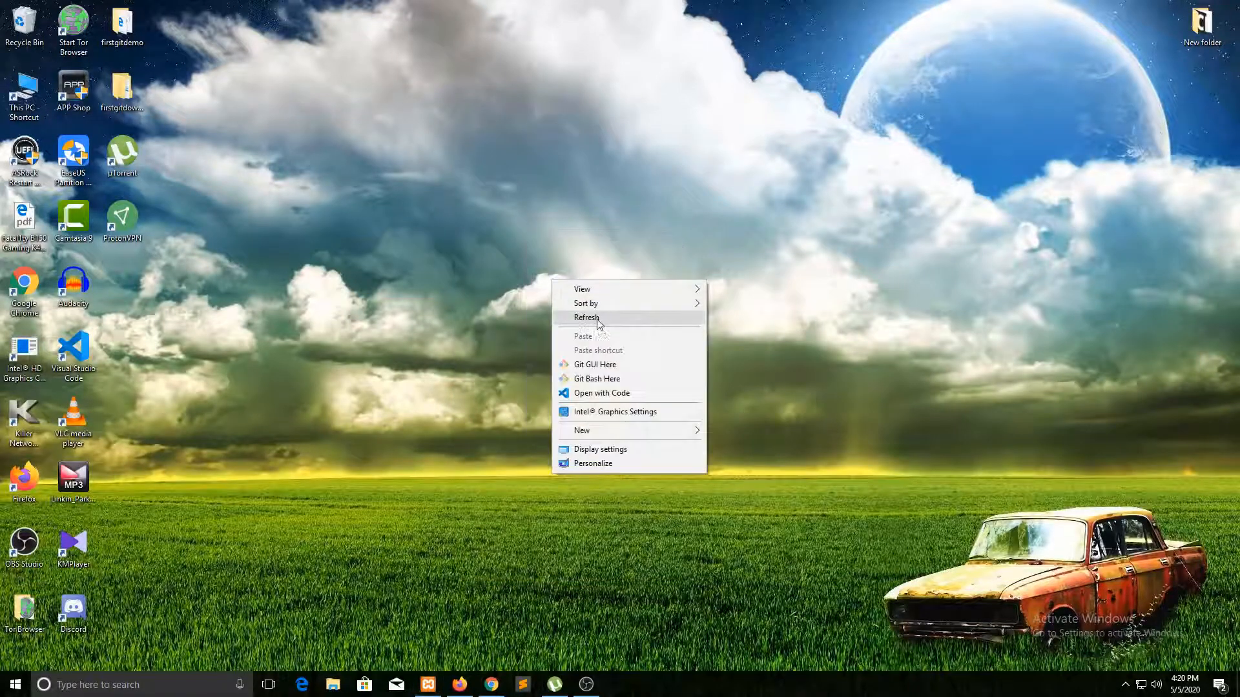
Refresh the desktop from its context menu, leaving only wallpaper and icons.
click(586, 318)
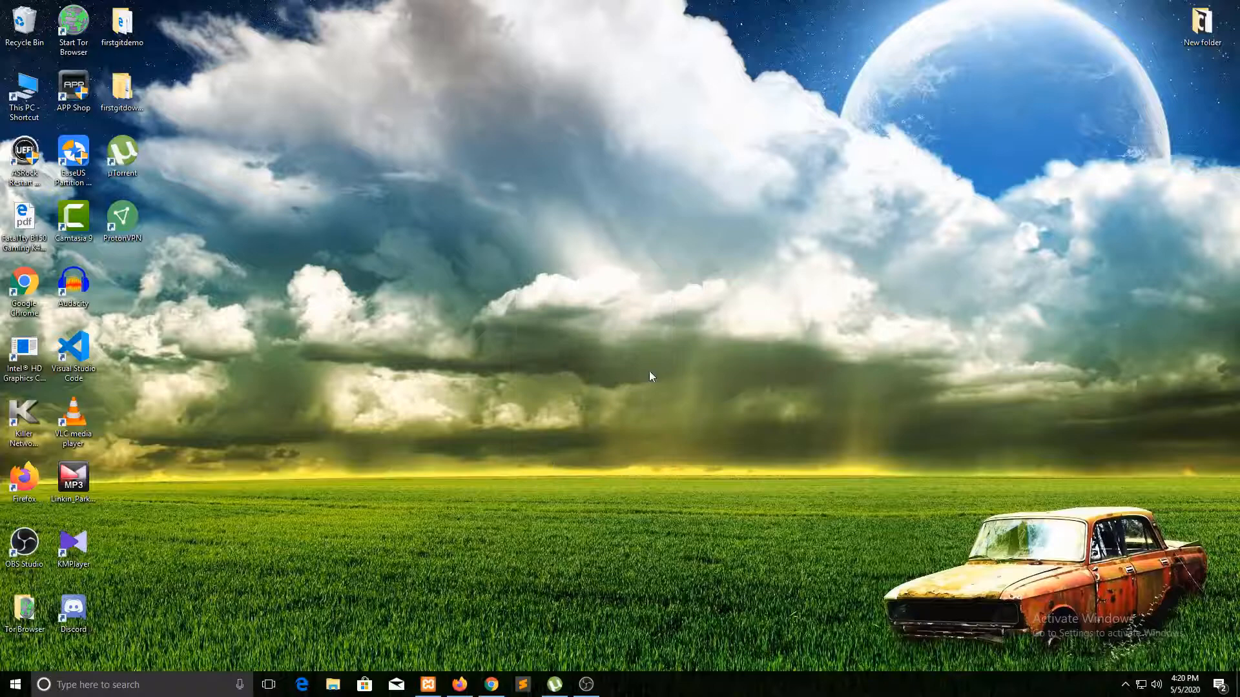
mouse_move(666, 579)
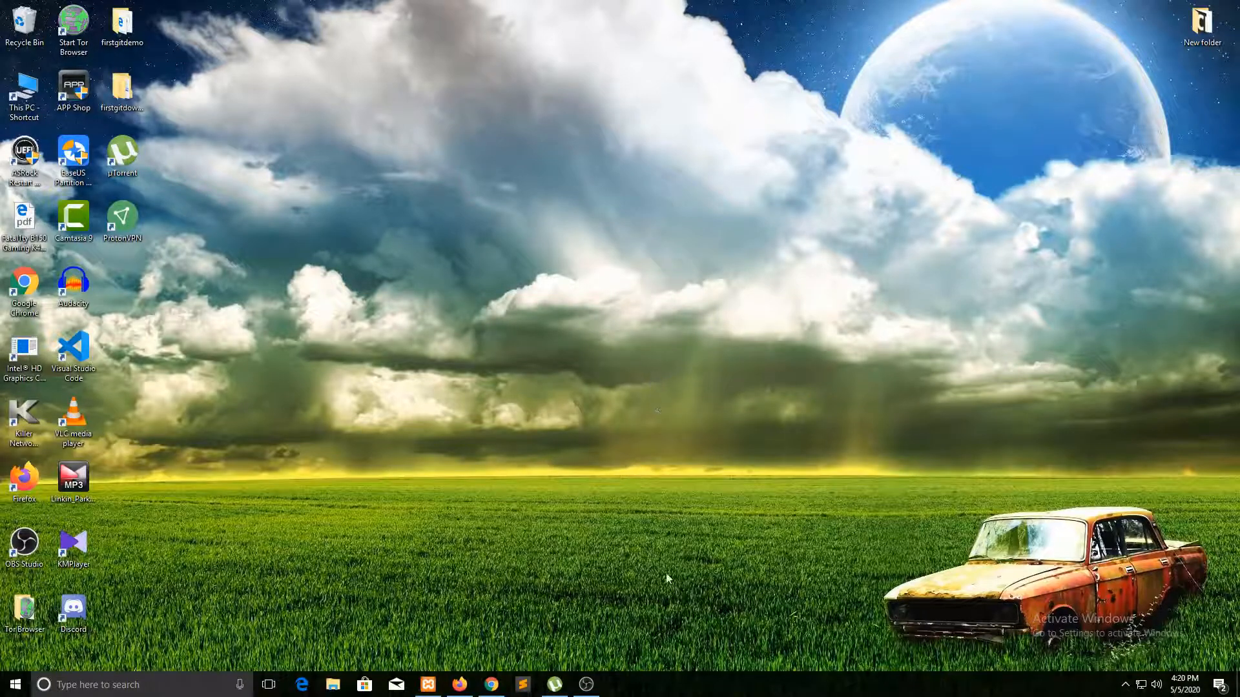